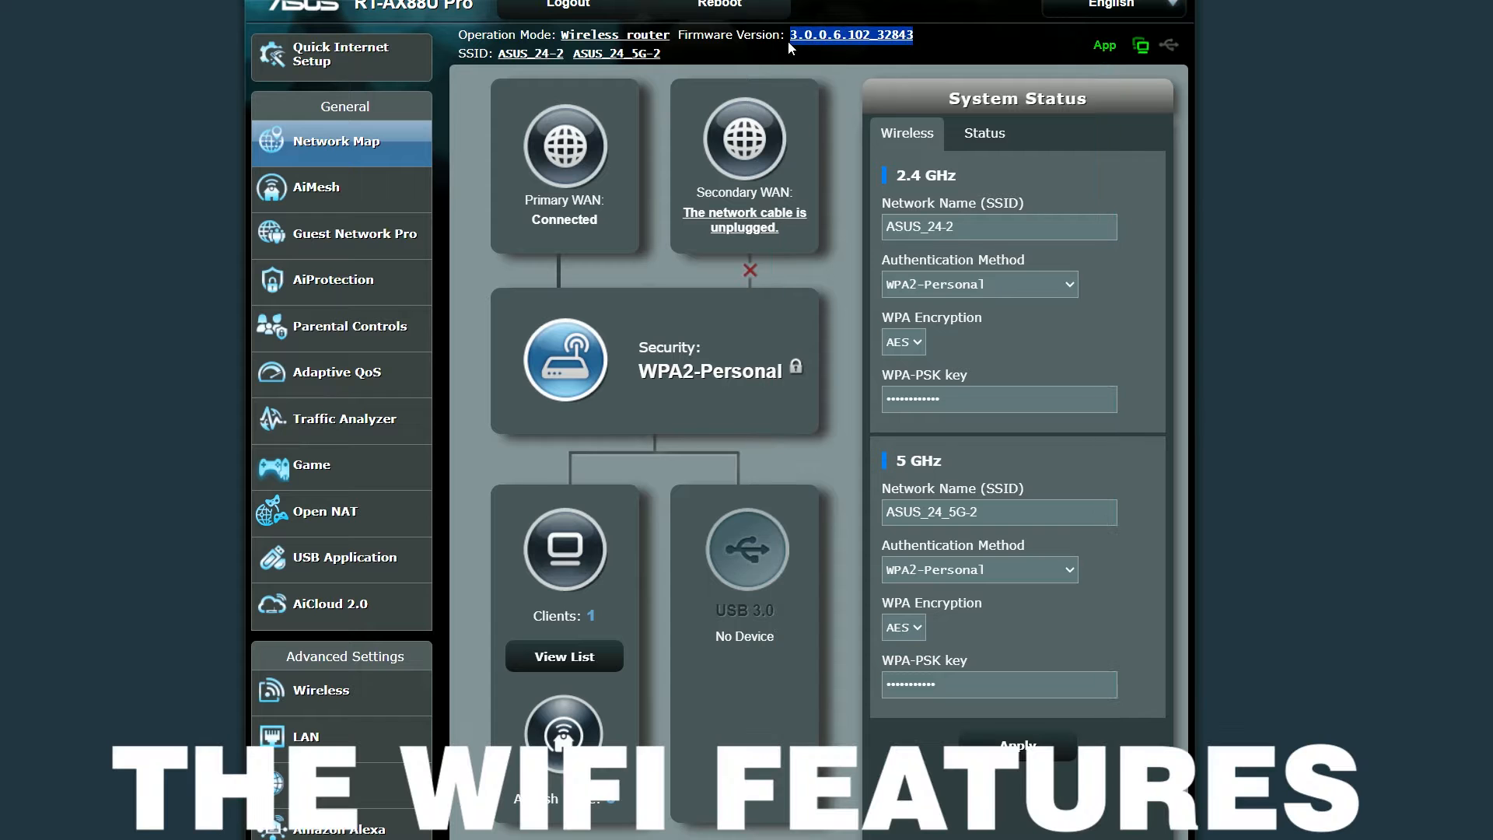
- Show the Wireless > Professional parameters for the 5 GHz band in full, values left at defaults
left_click(319, 689)
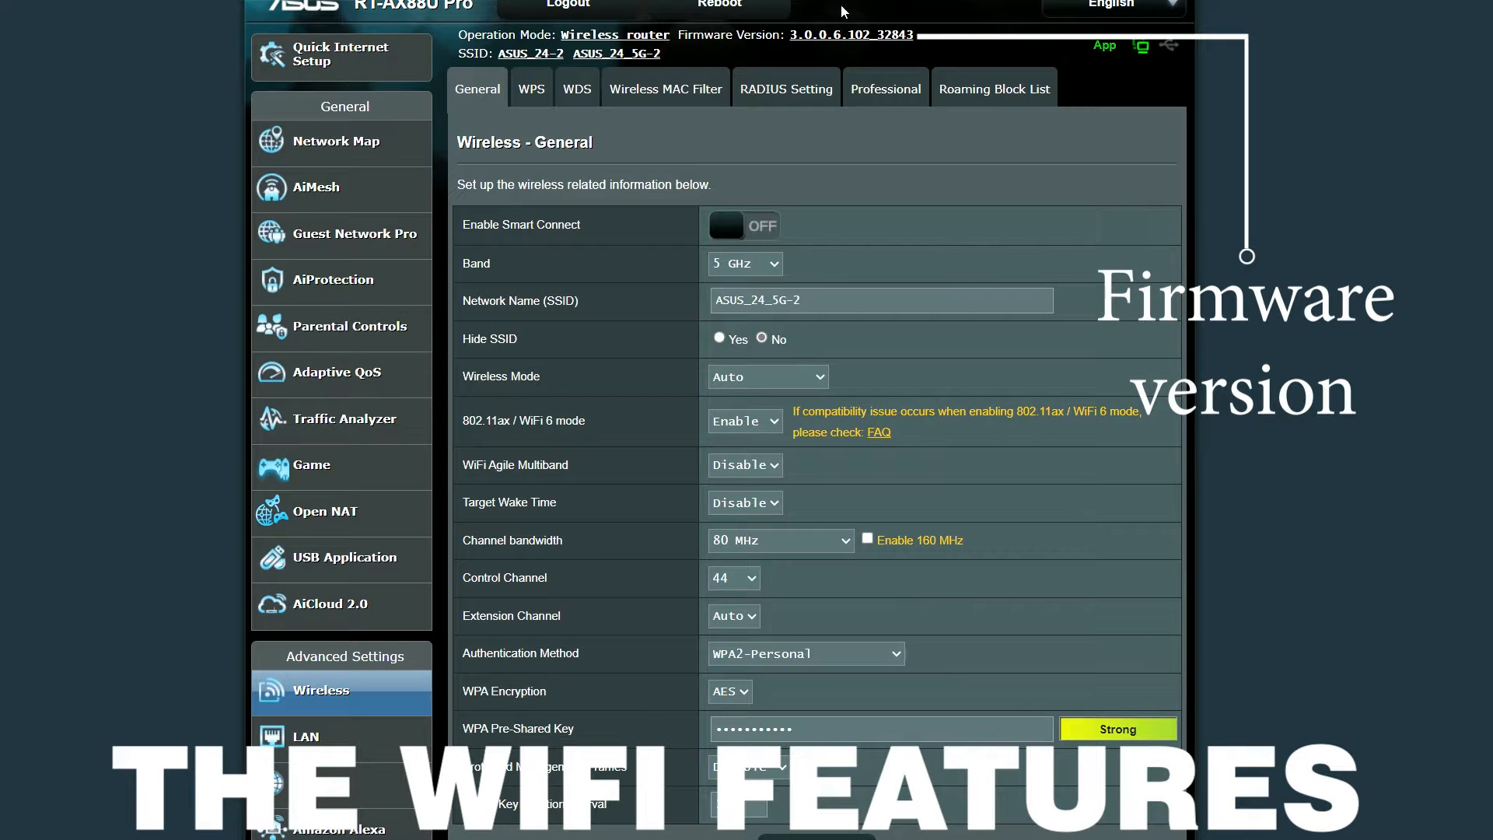
mouse_move(780, 266)
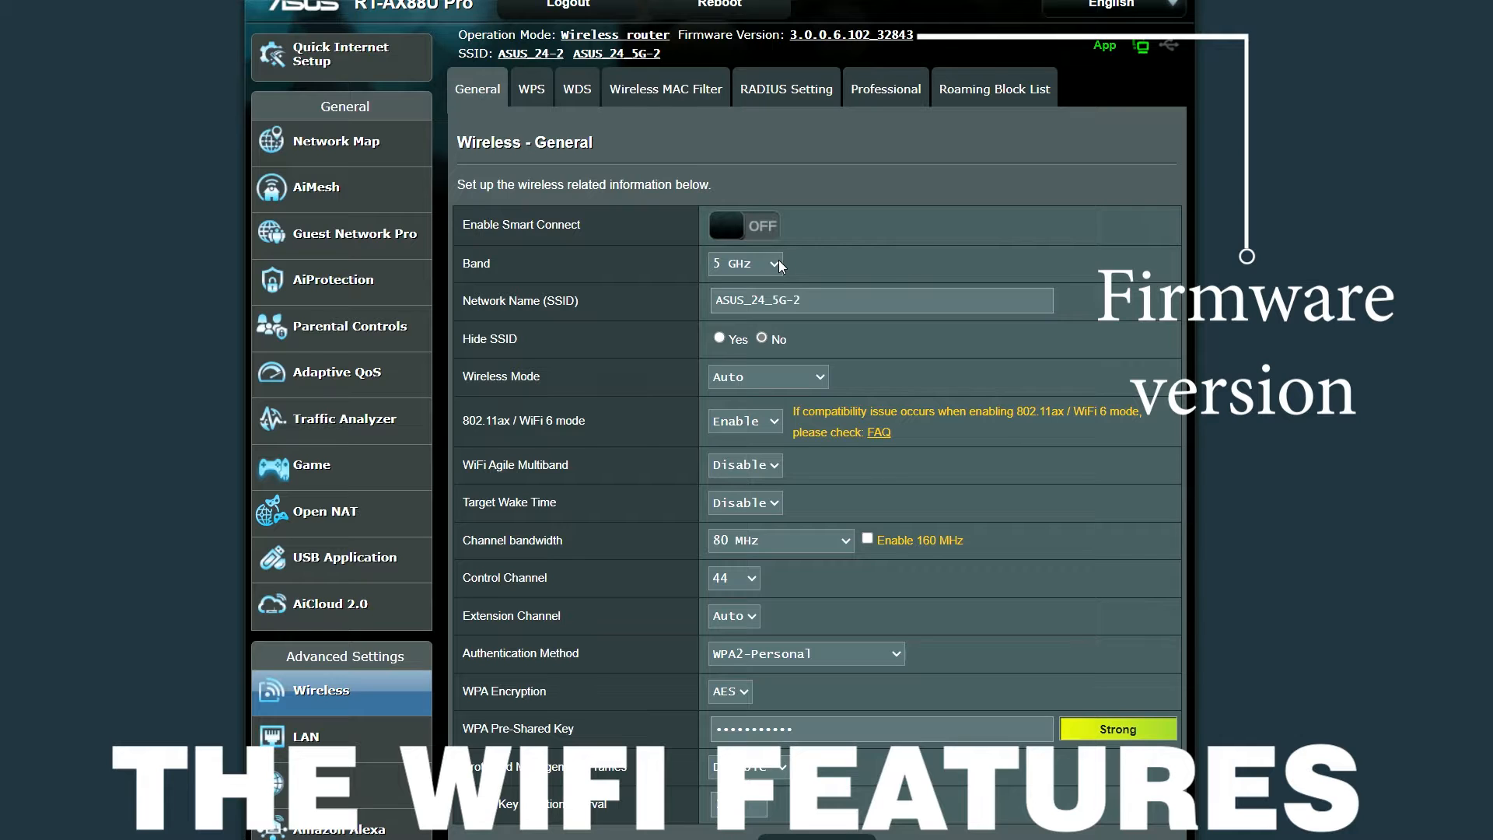
left_click(884, 89)
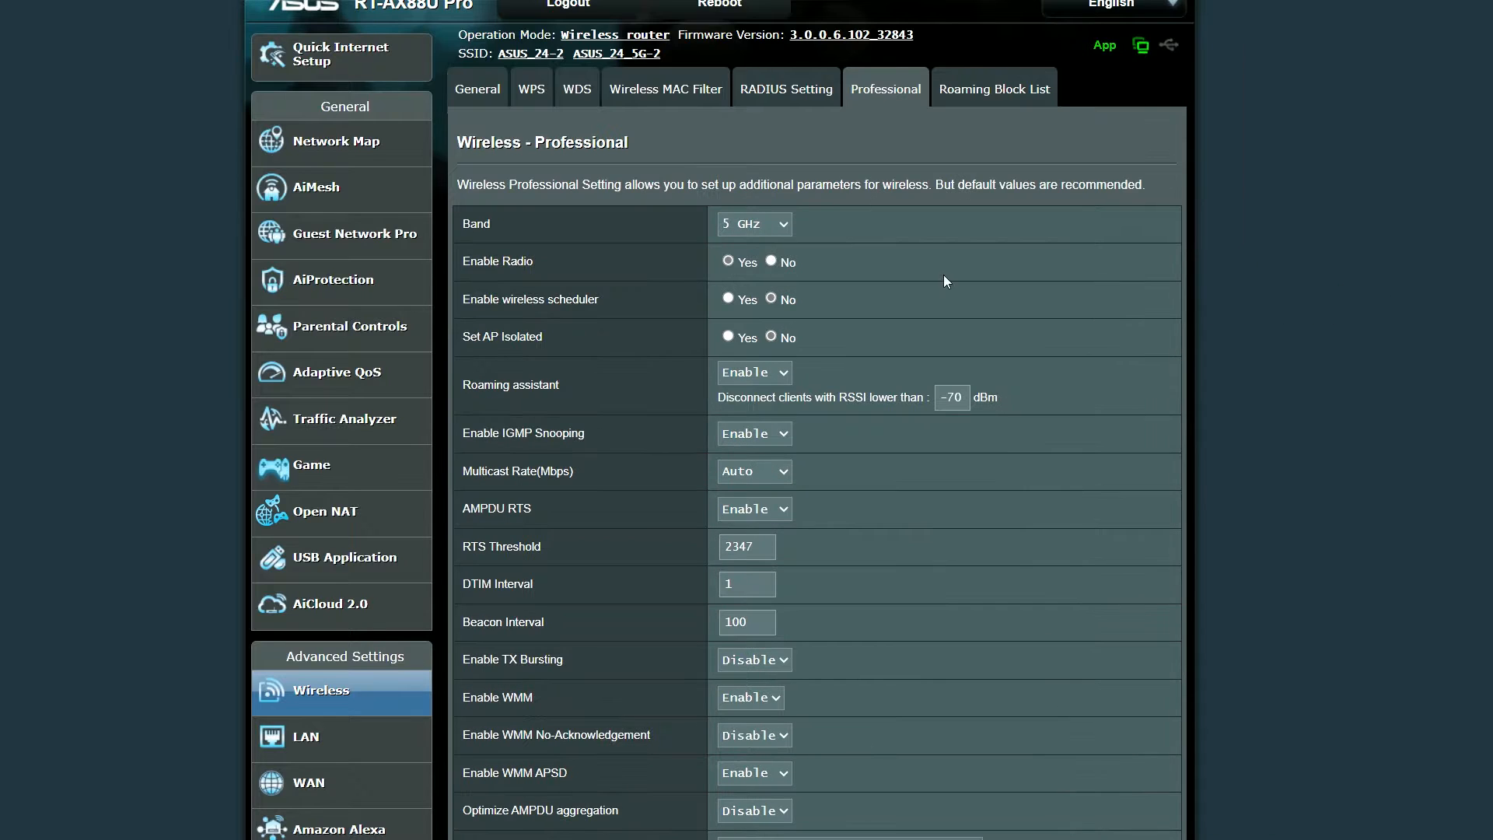
scroll("down", 3)
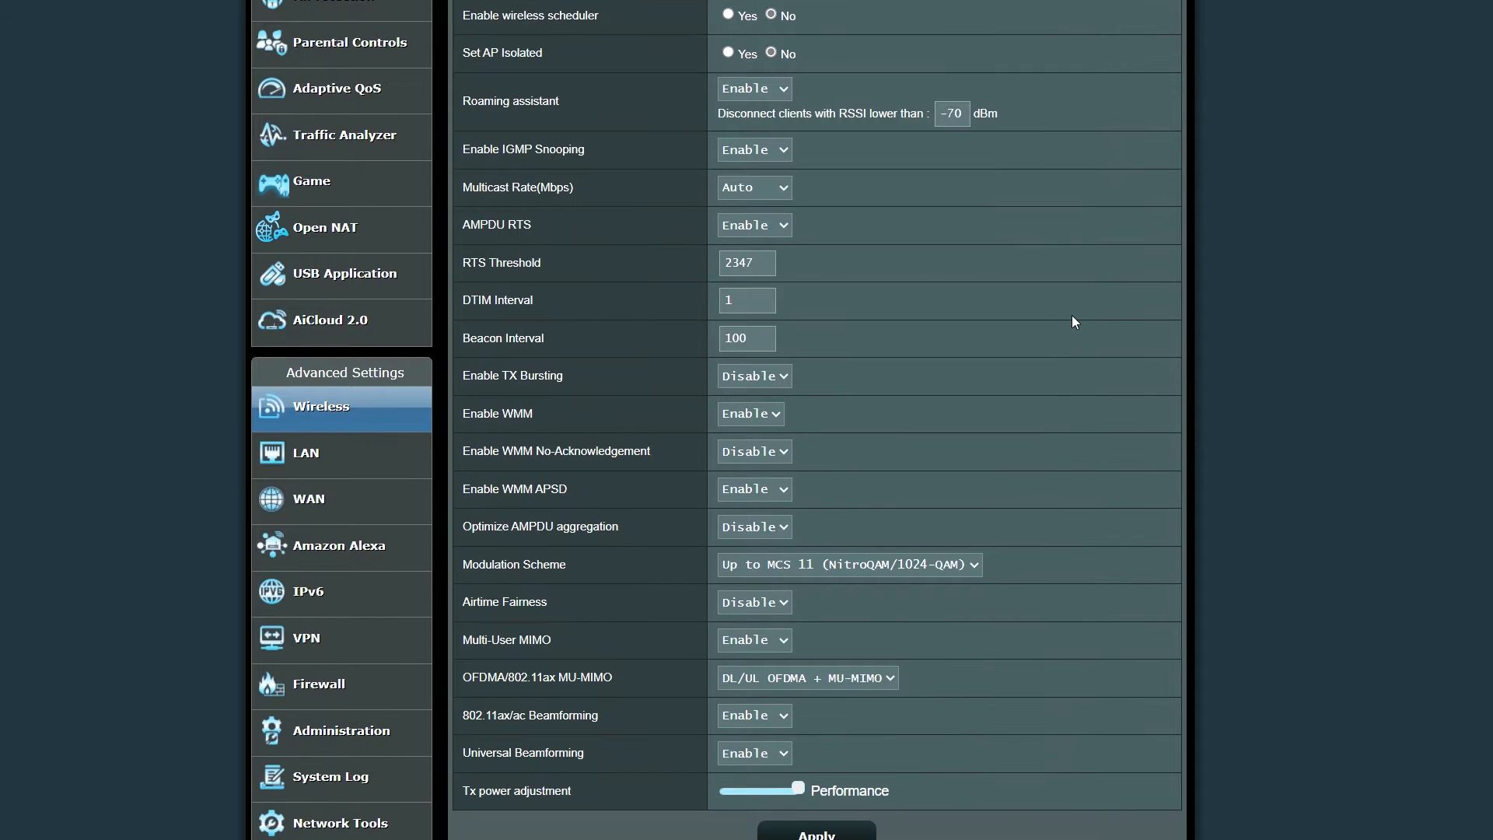
mouse_move(875, 686)
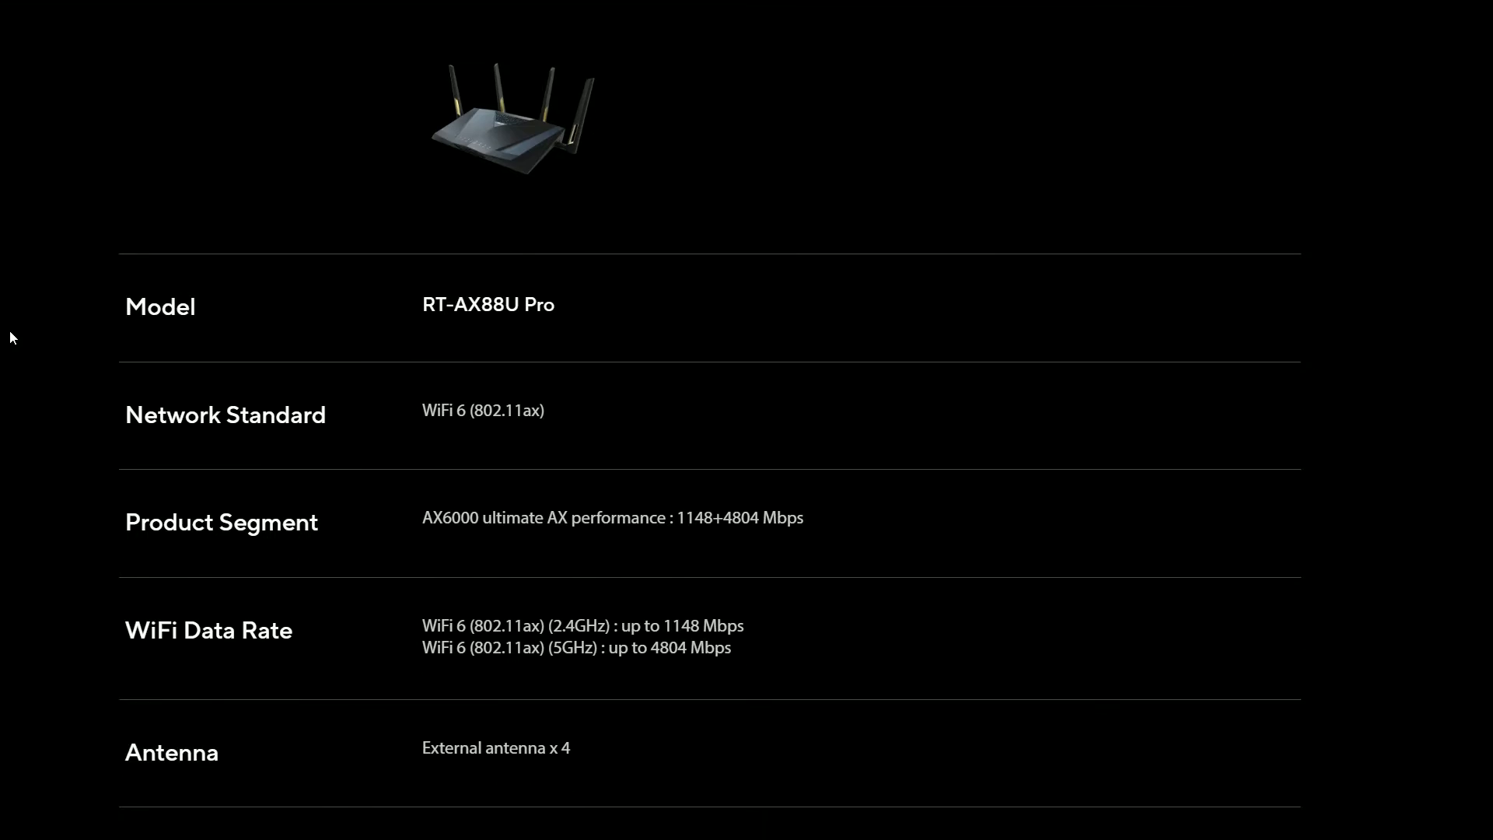
- Read down the RT-AX88U Pro specs to the AiMesh entry and highlight its capabilities
scroll("down", 3)
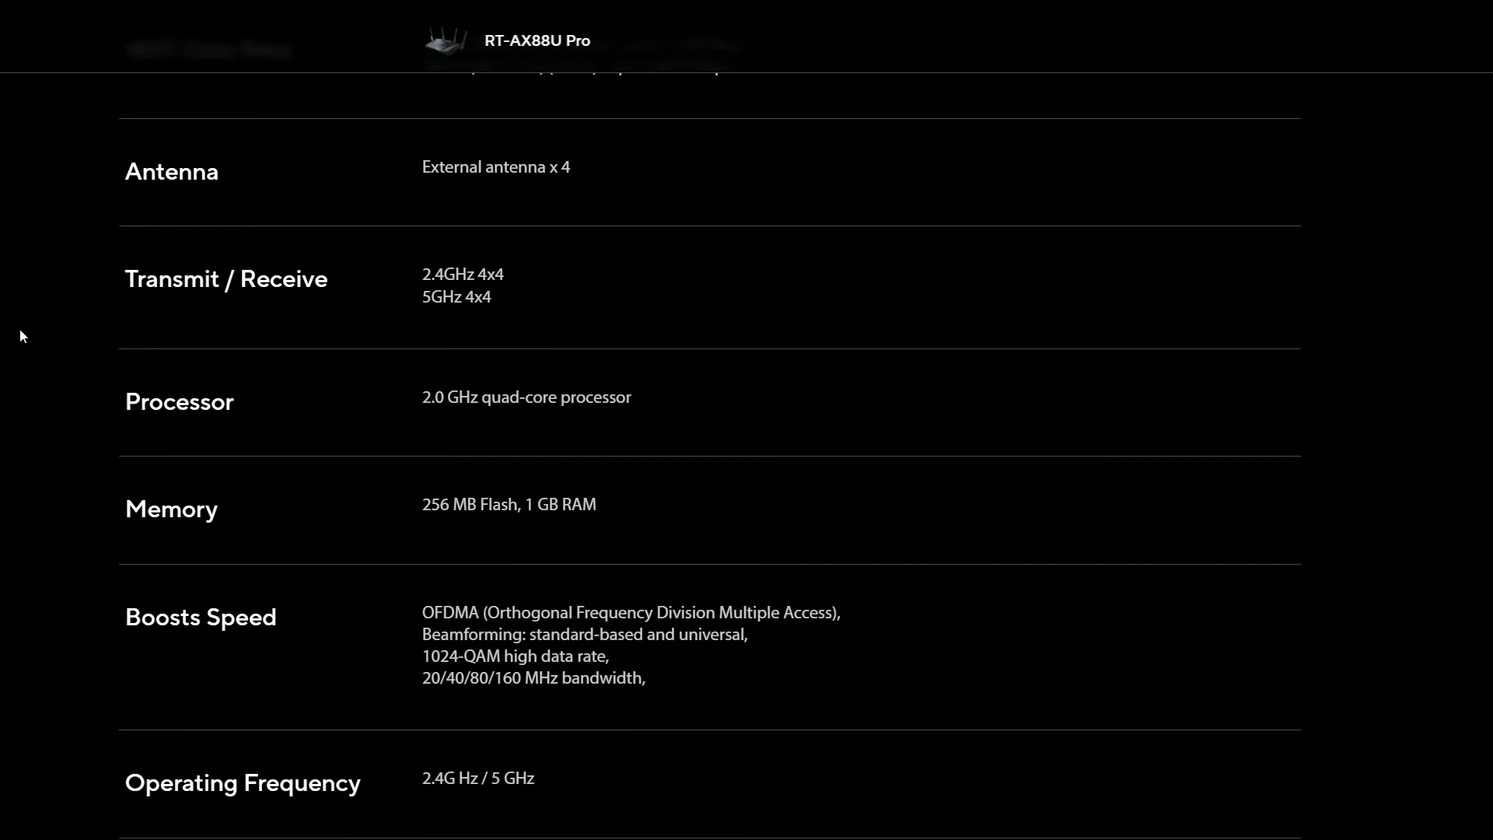
scroll("down", 3)
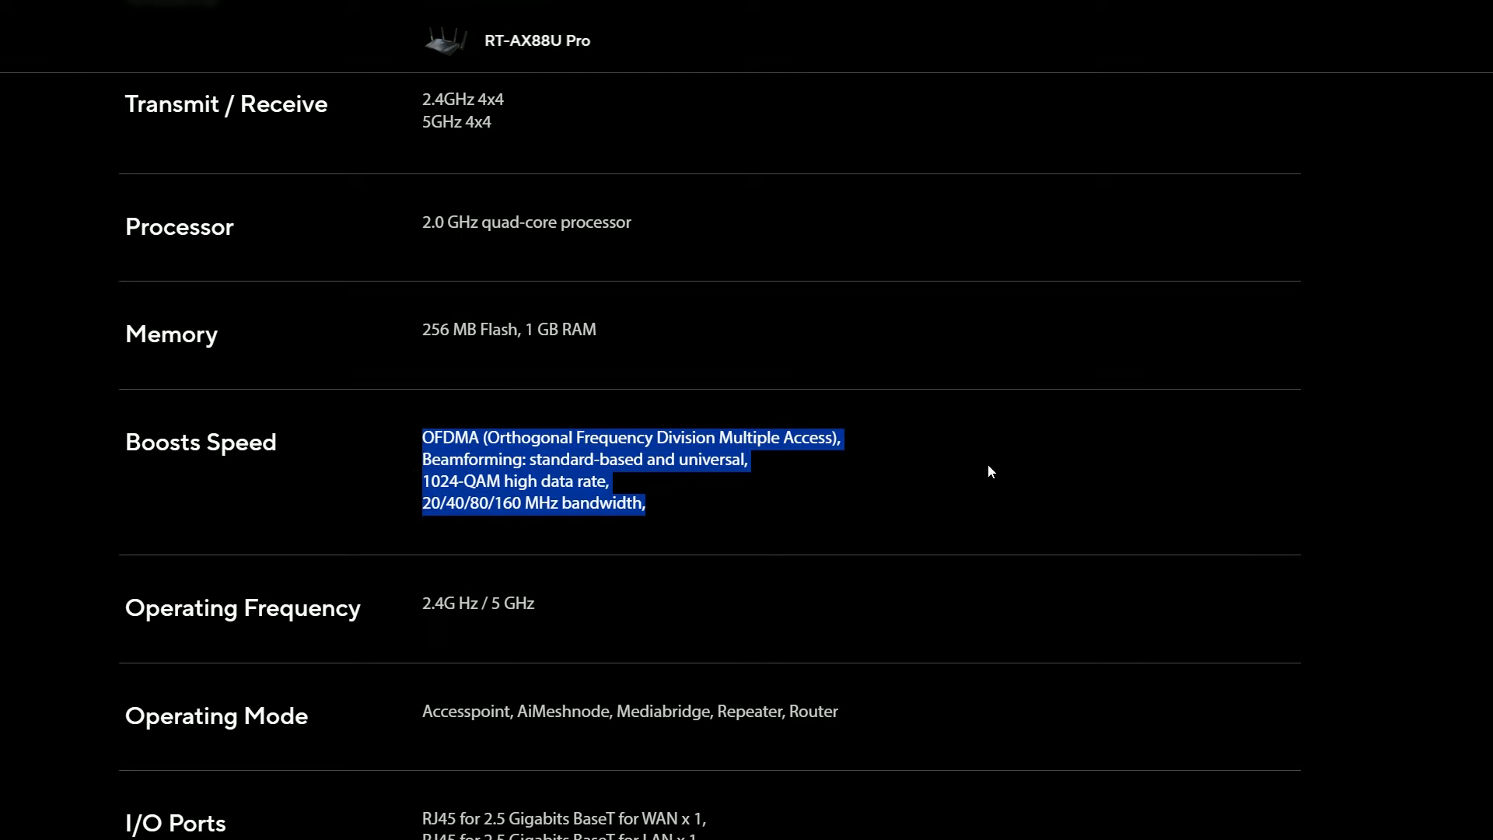
scroll("down", 3)
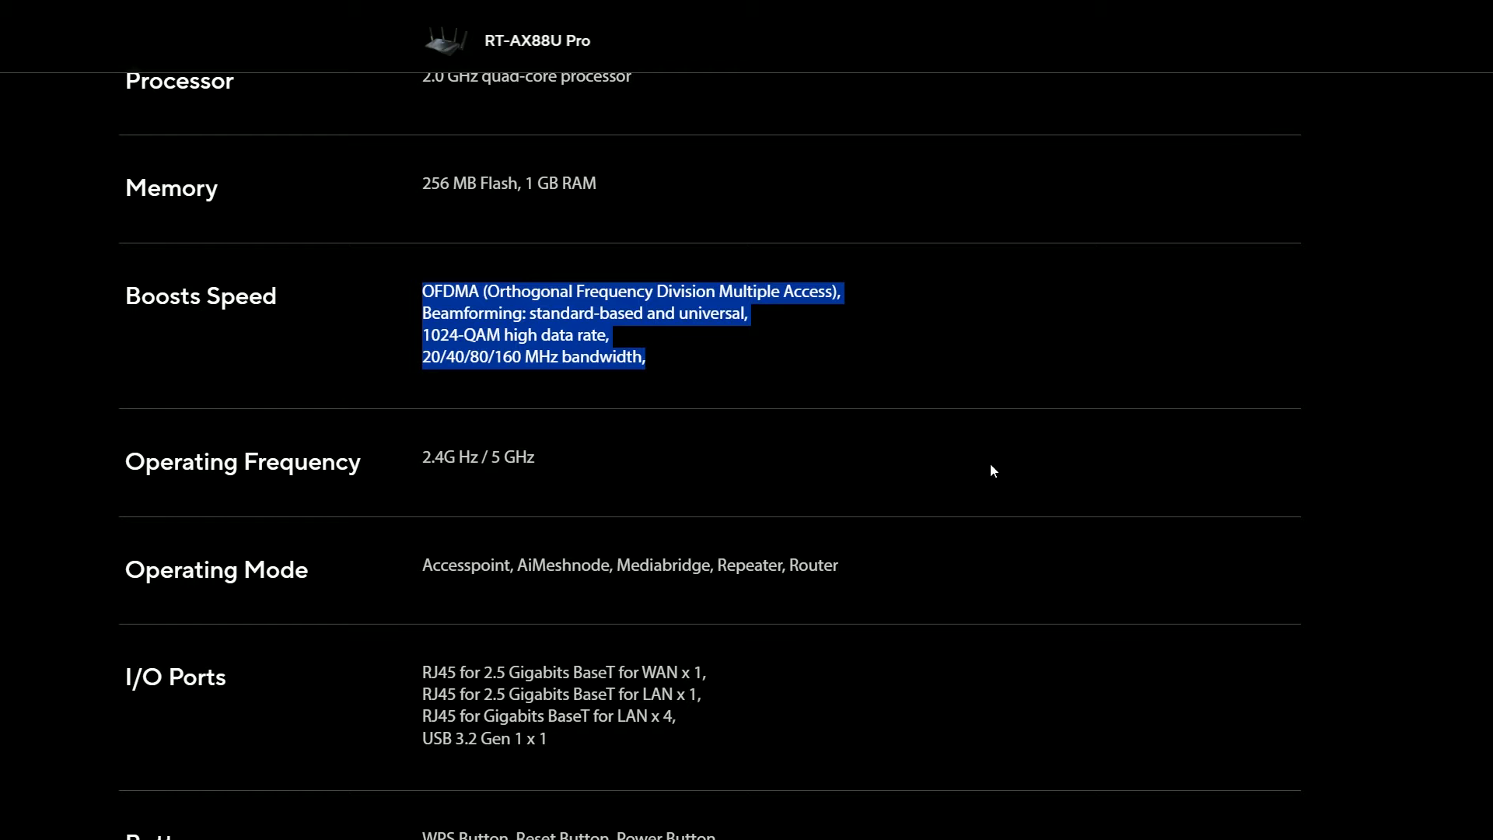
scroll("down", 3)
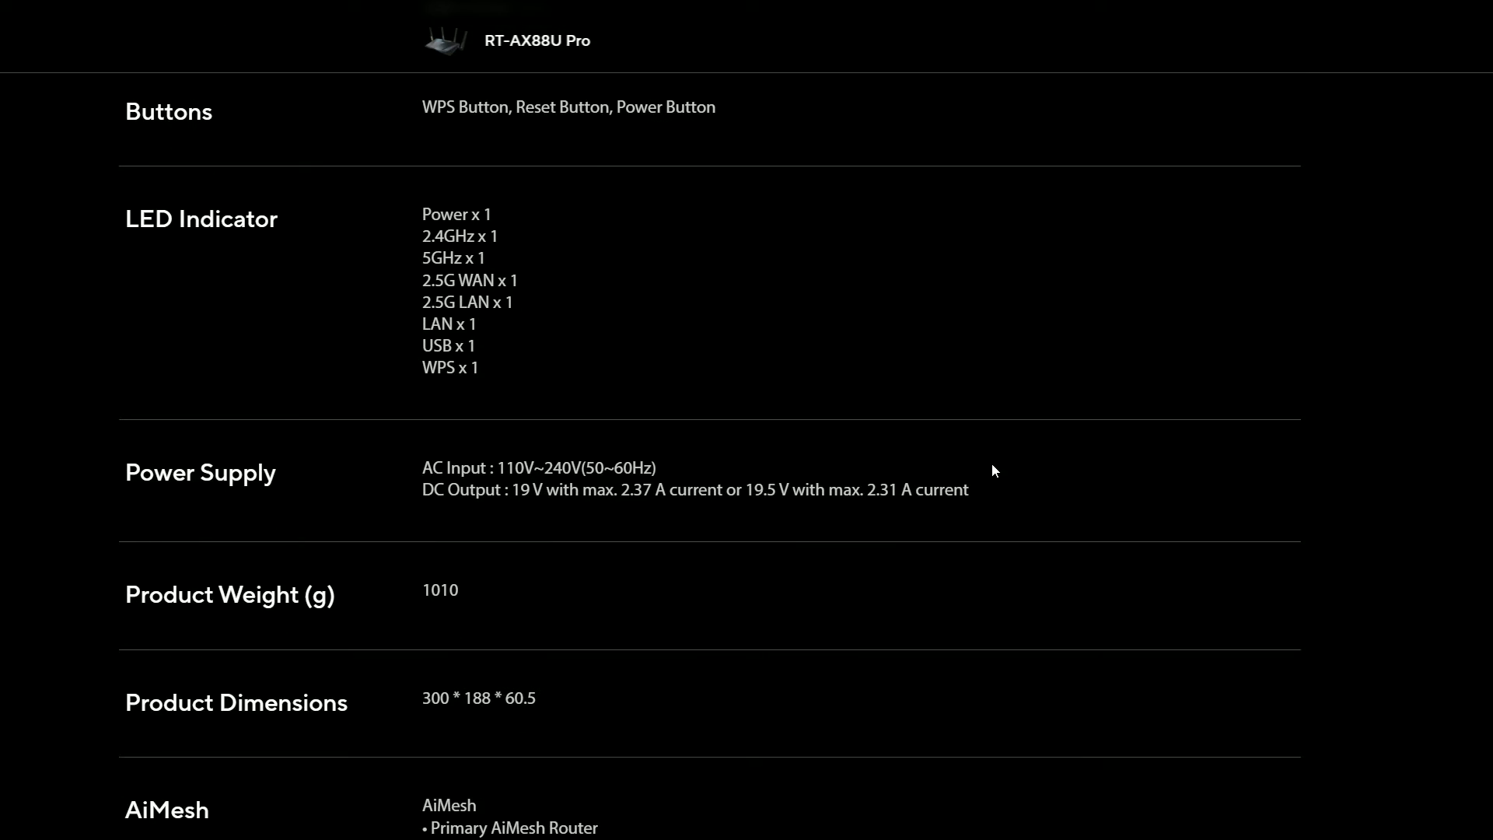
scroll("down", 3)
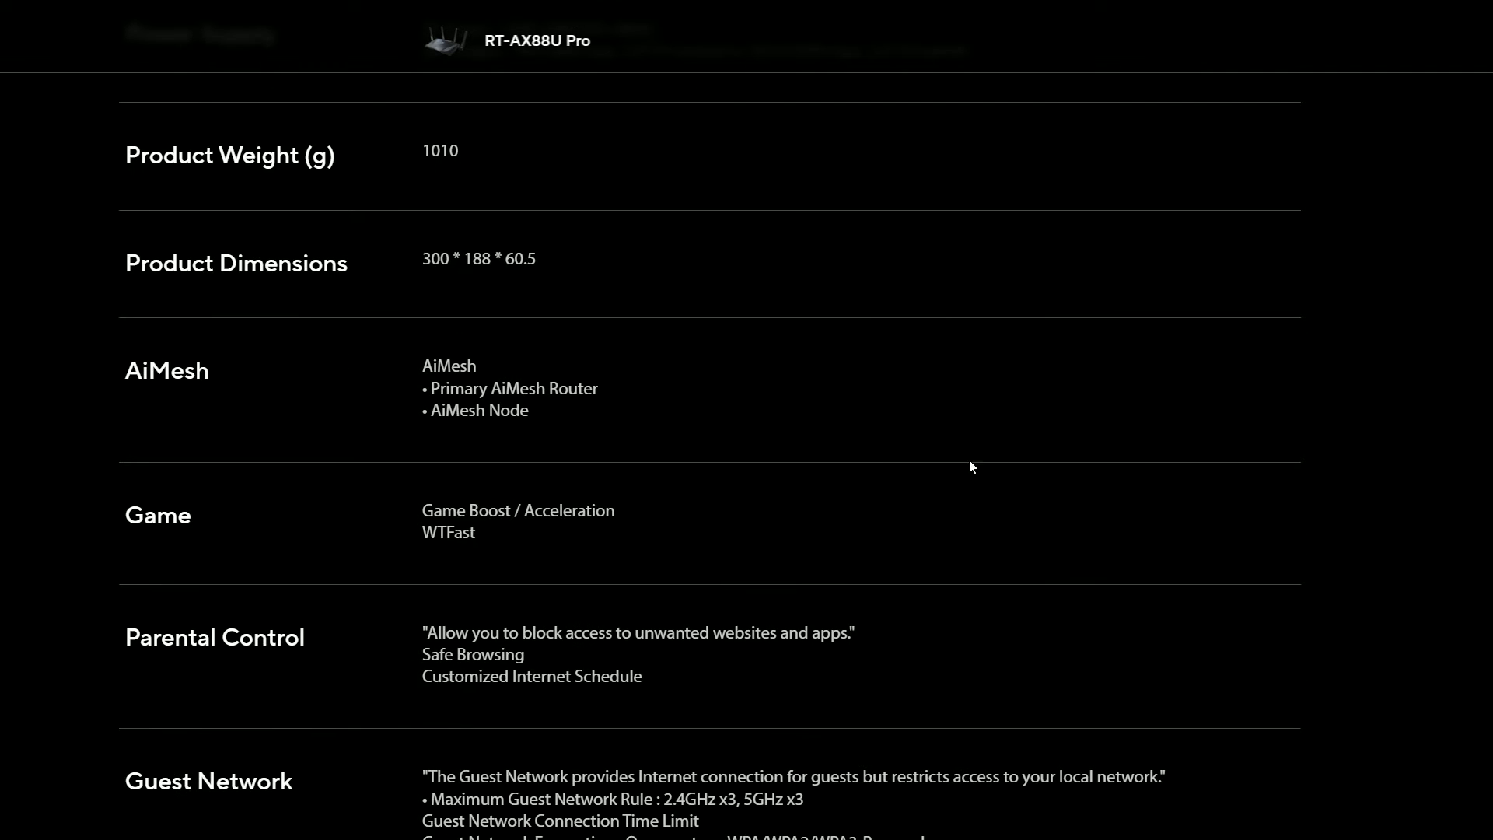
left_click_drag(426, 364, 530, 411)
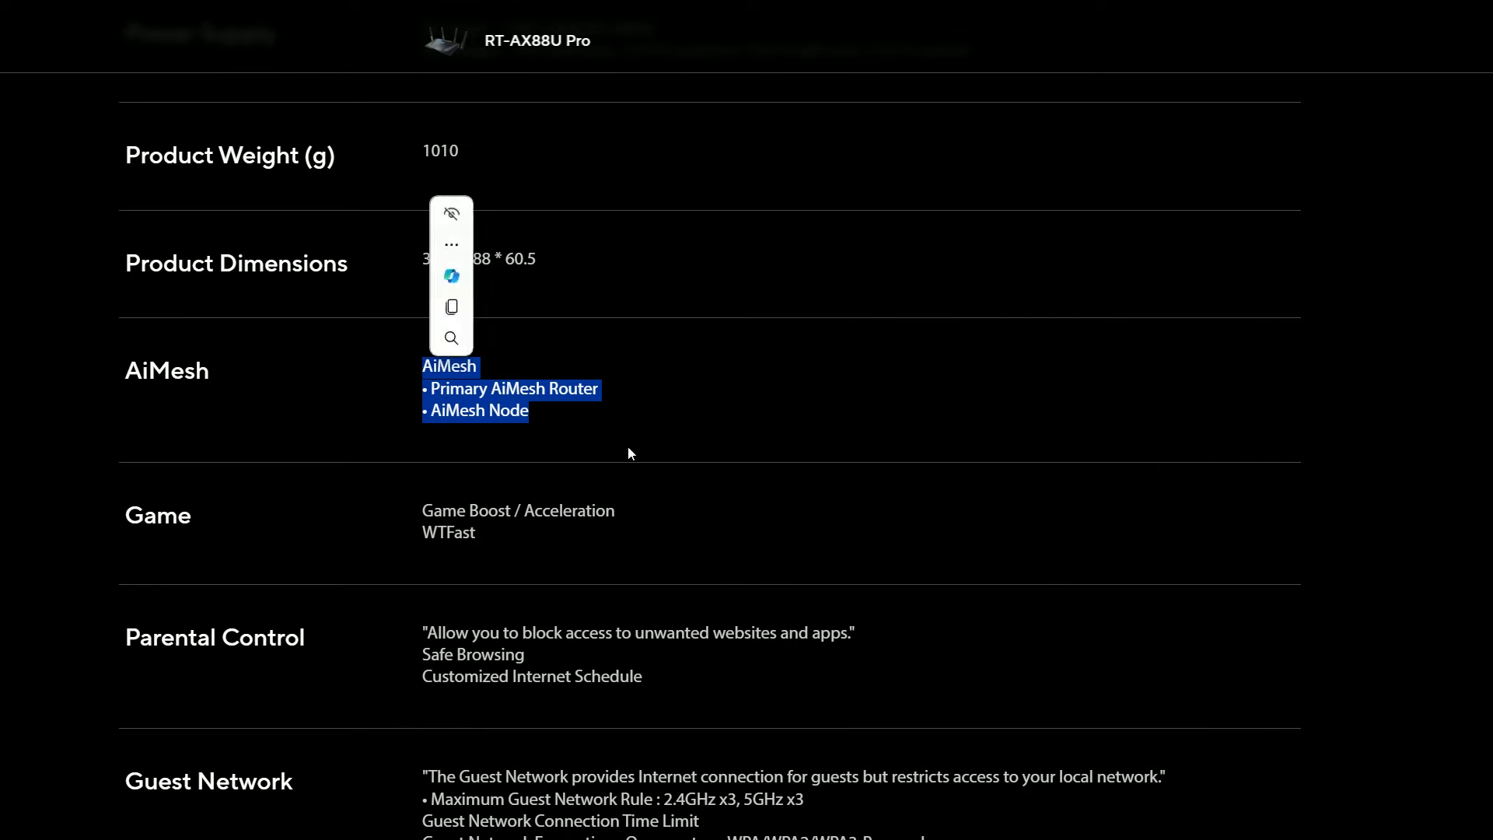
- Continue down the specifications and highlight the Wireless feature list
scroll("down", 3)
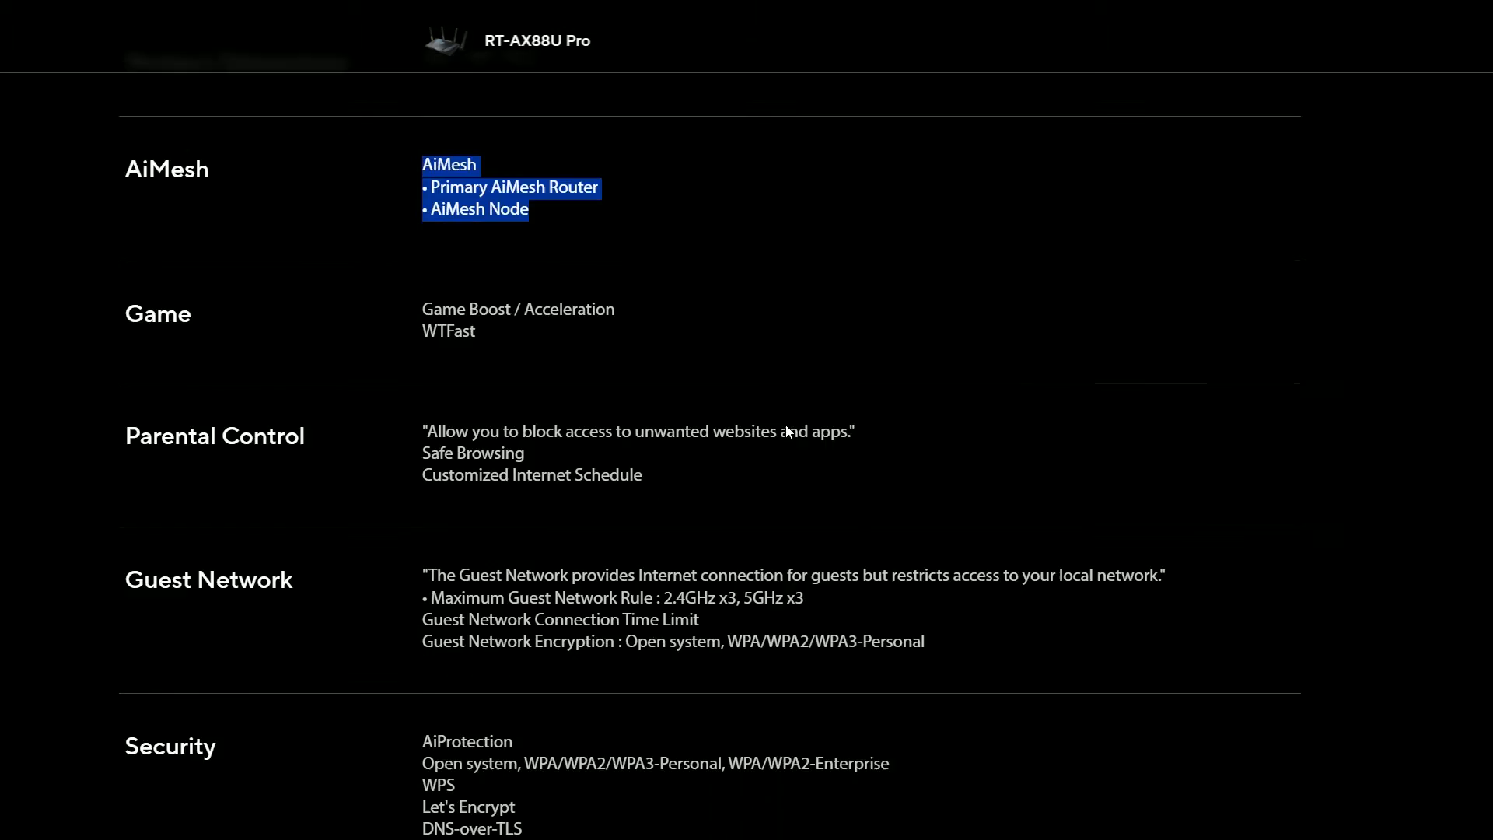
scroll("down", 3)
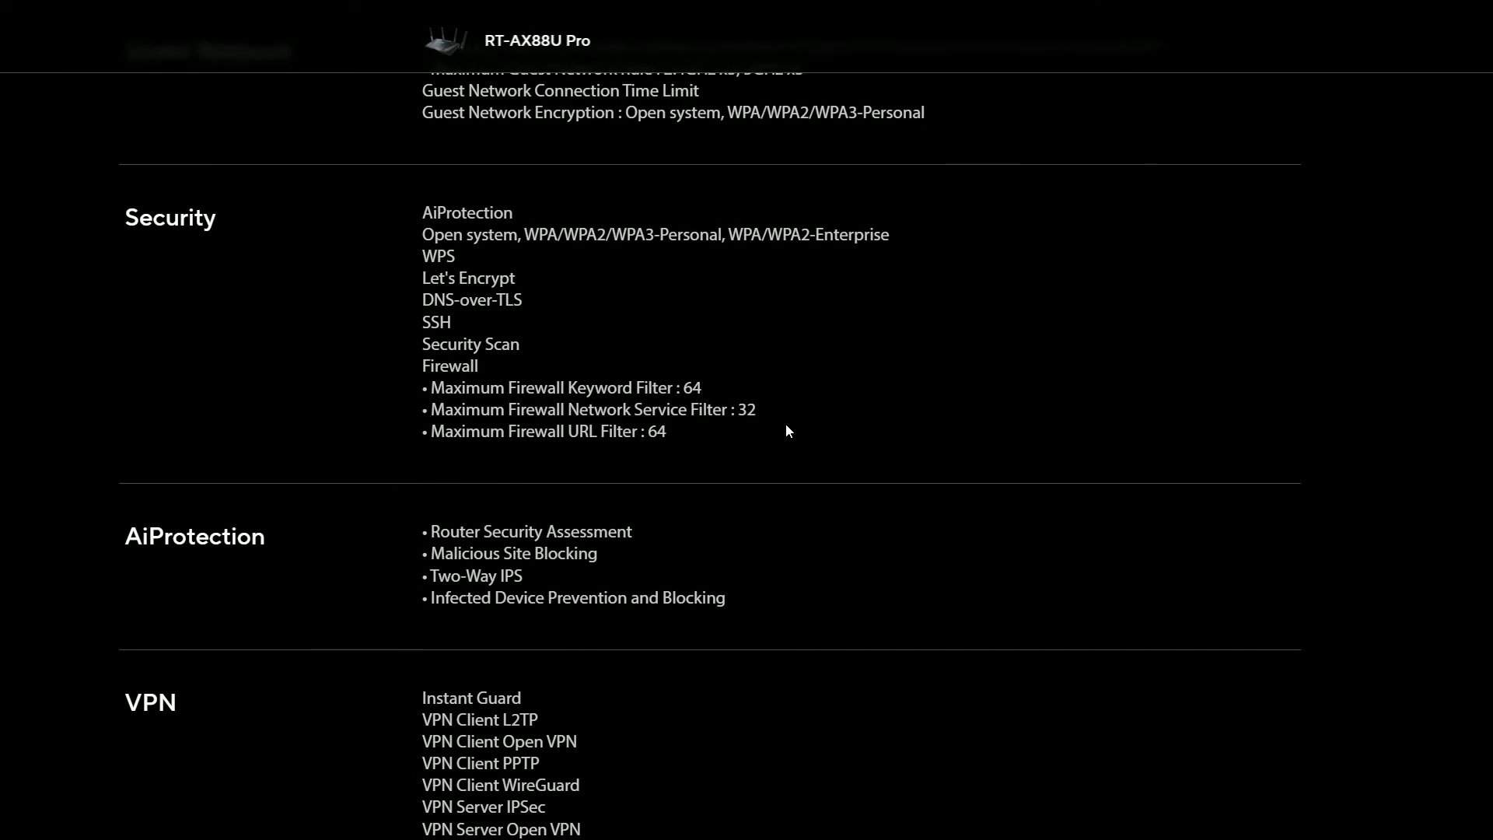
scroll("down", 3)
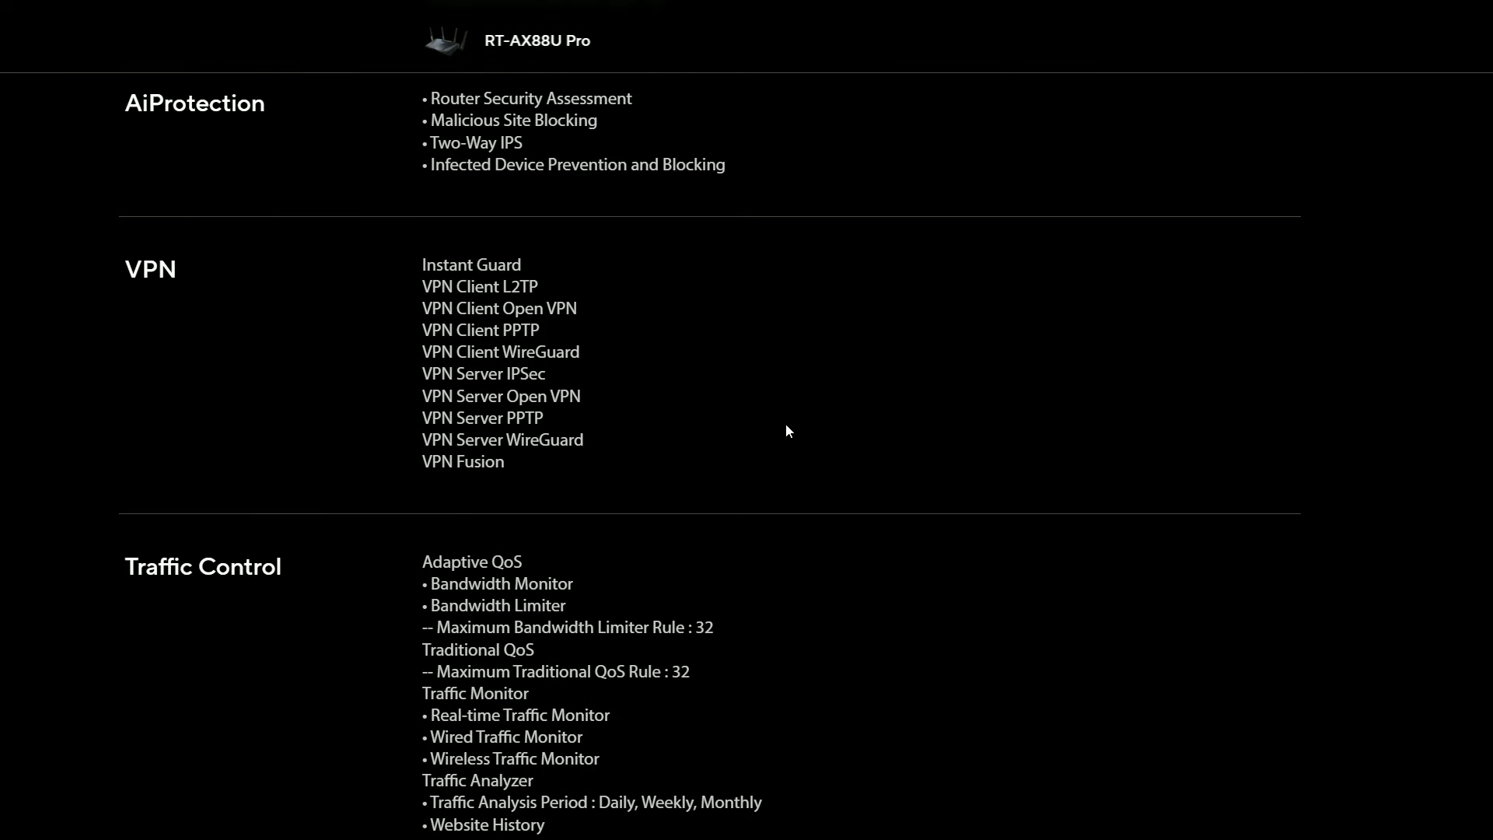
scroll("down", 3)
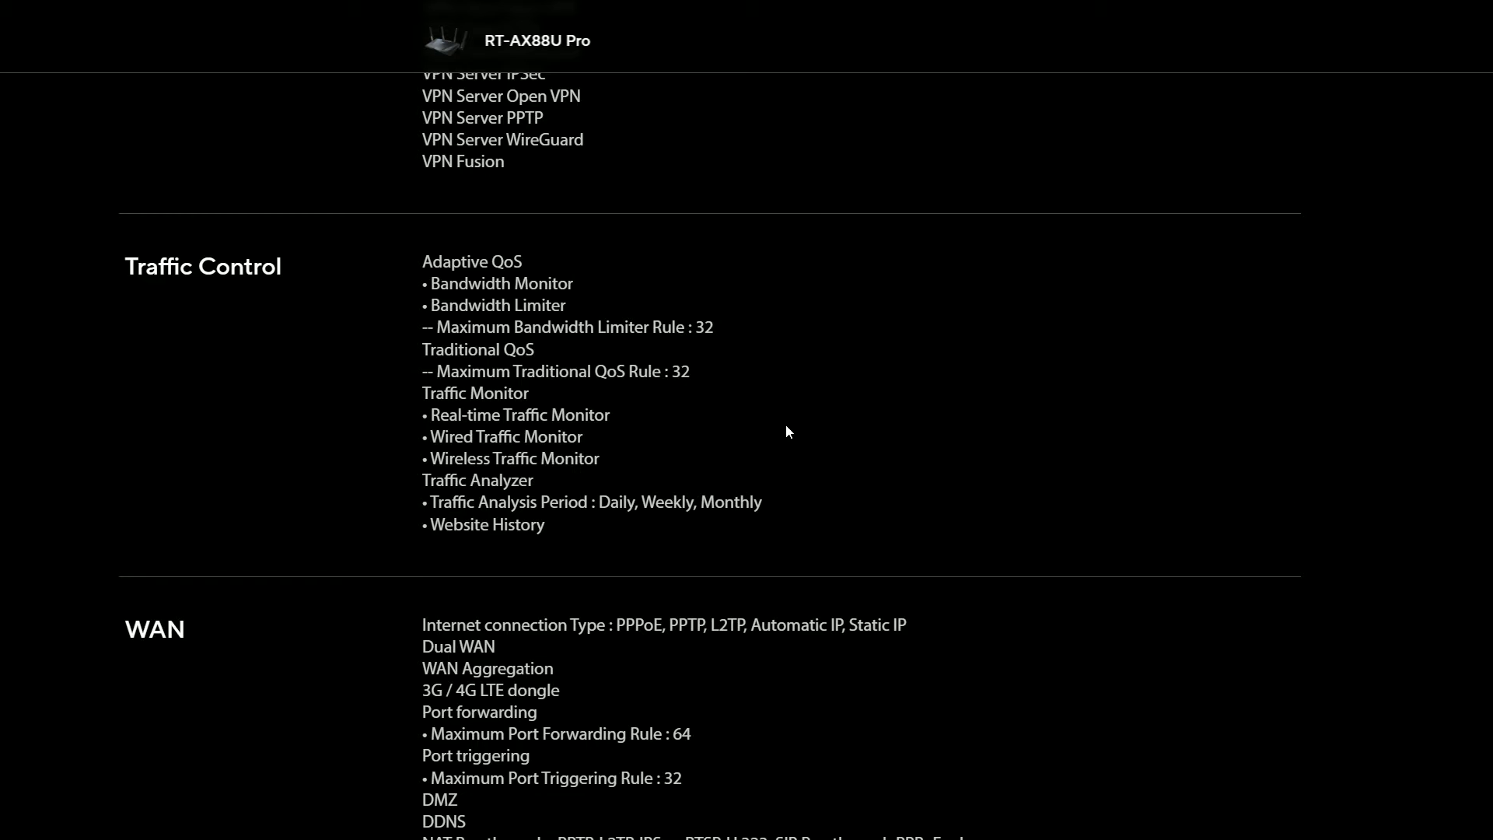
scroll("down", 3)
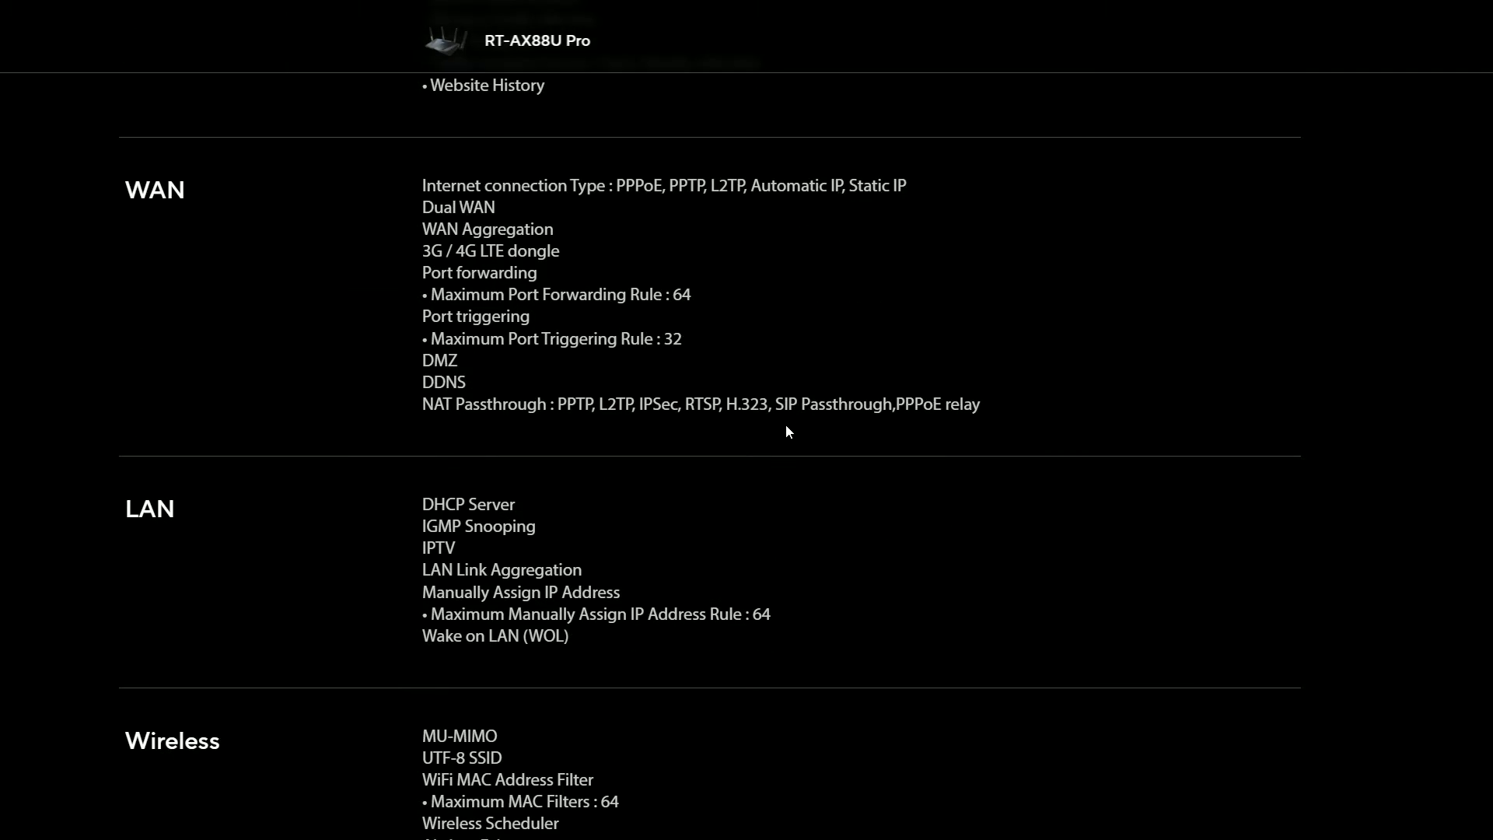
scroll("down", 3)
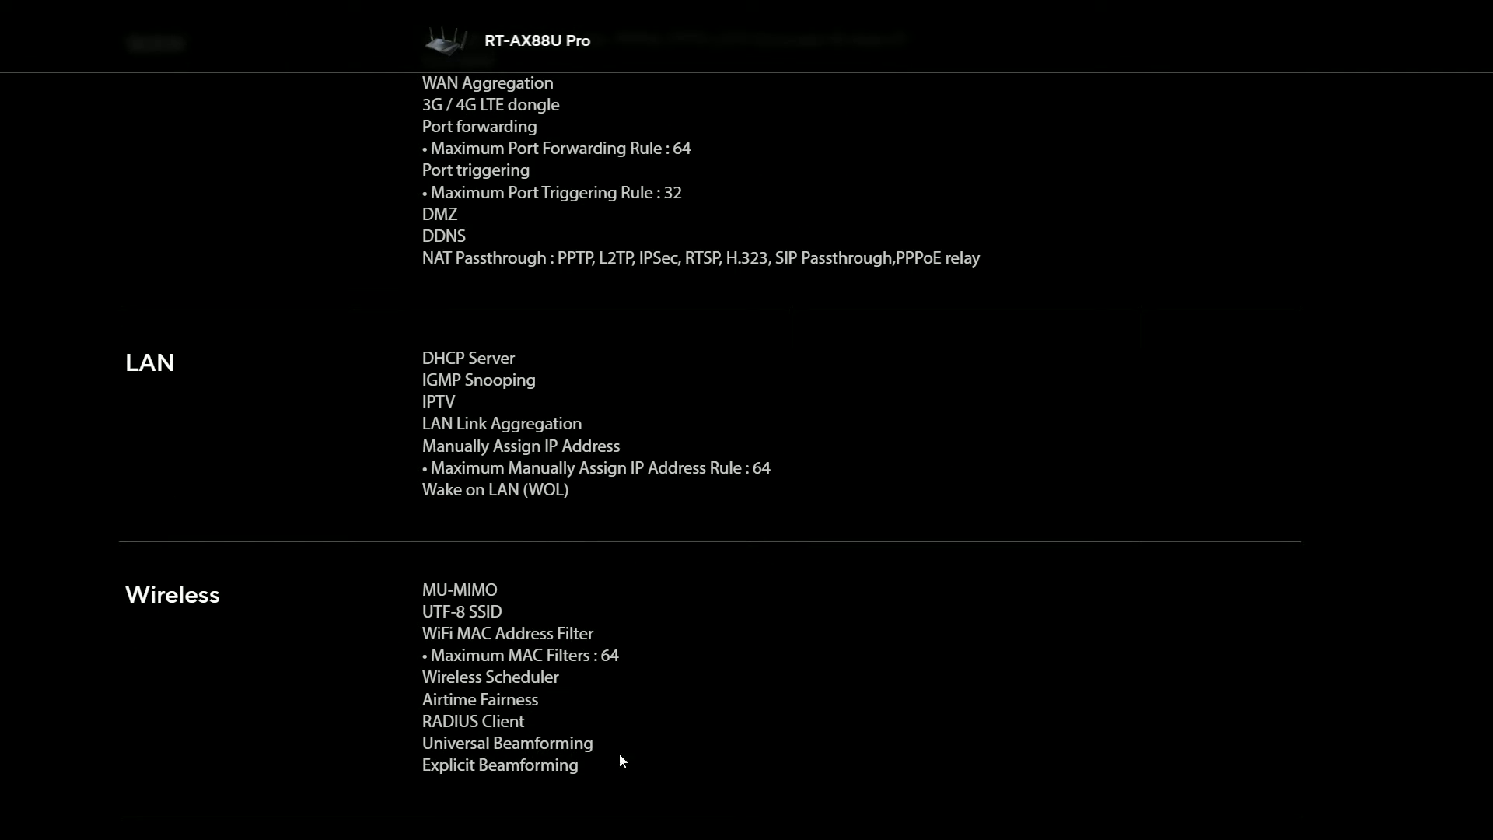
left_click_drag(439, 588, 578, 765)
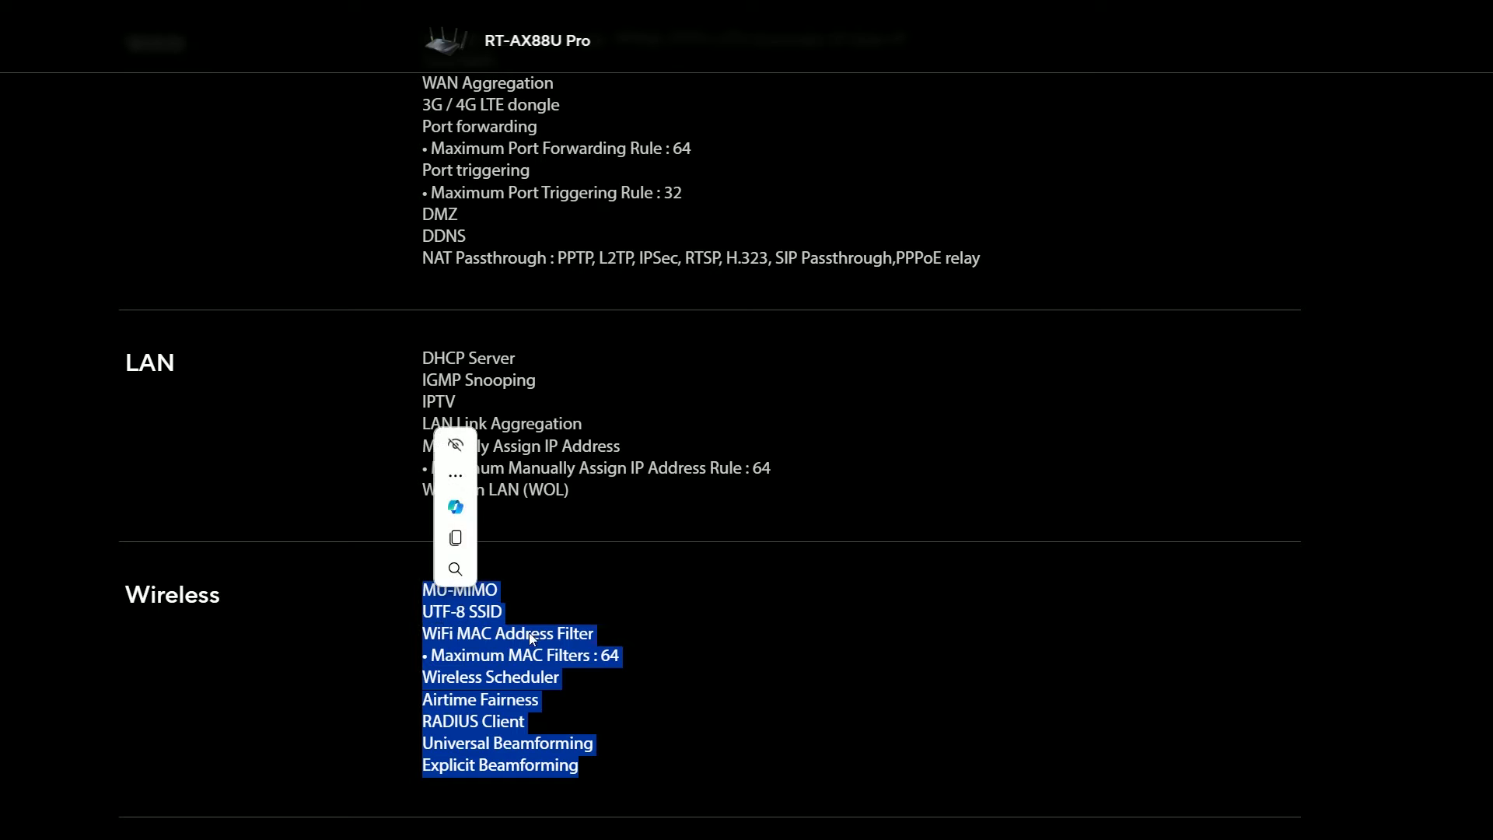
mouse_move(787, 660)
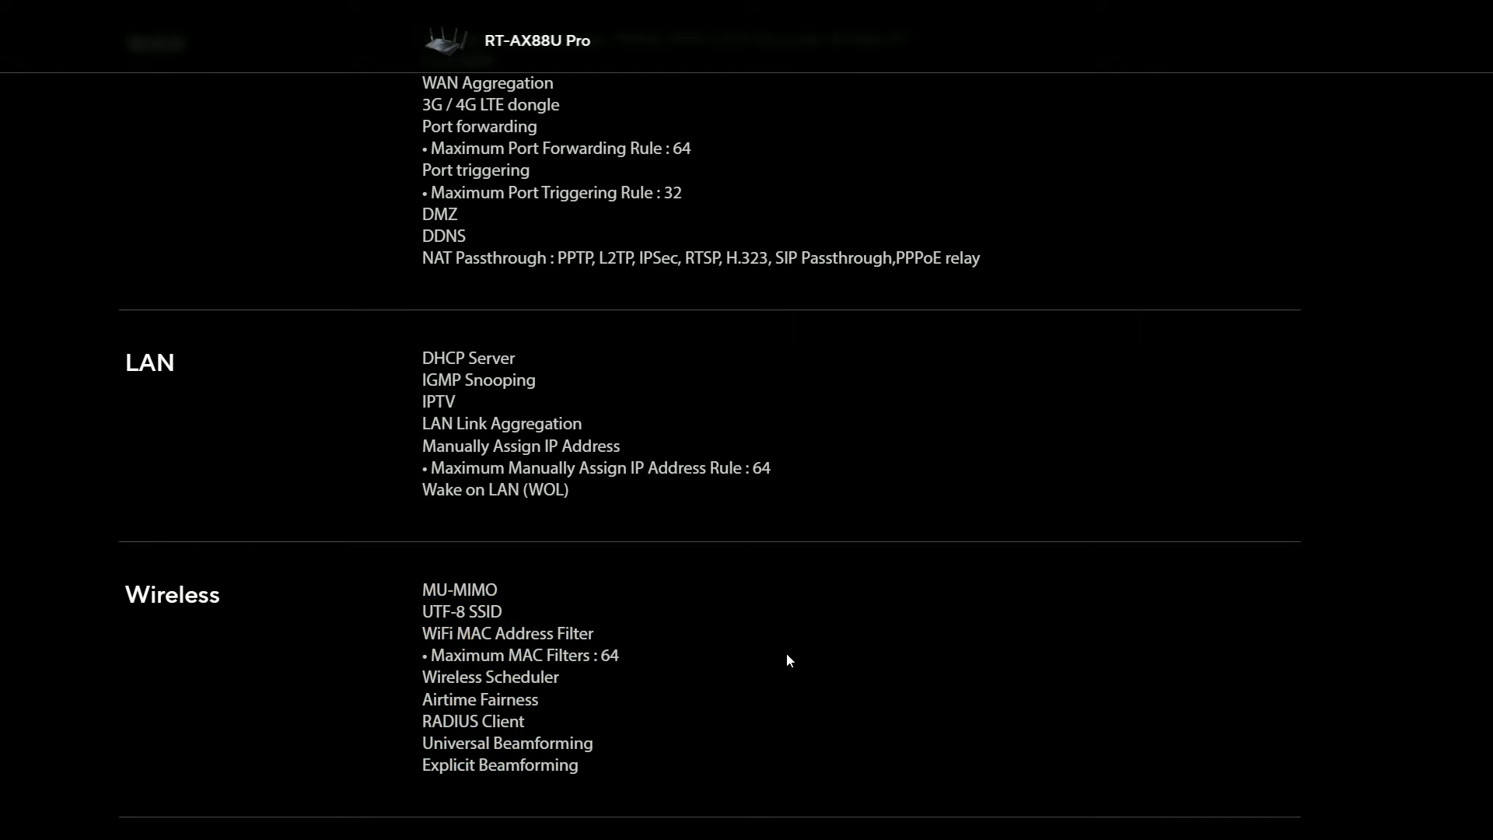
scroll("down", 3)
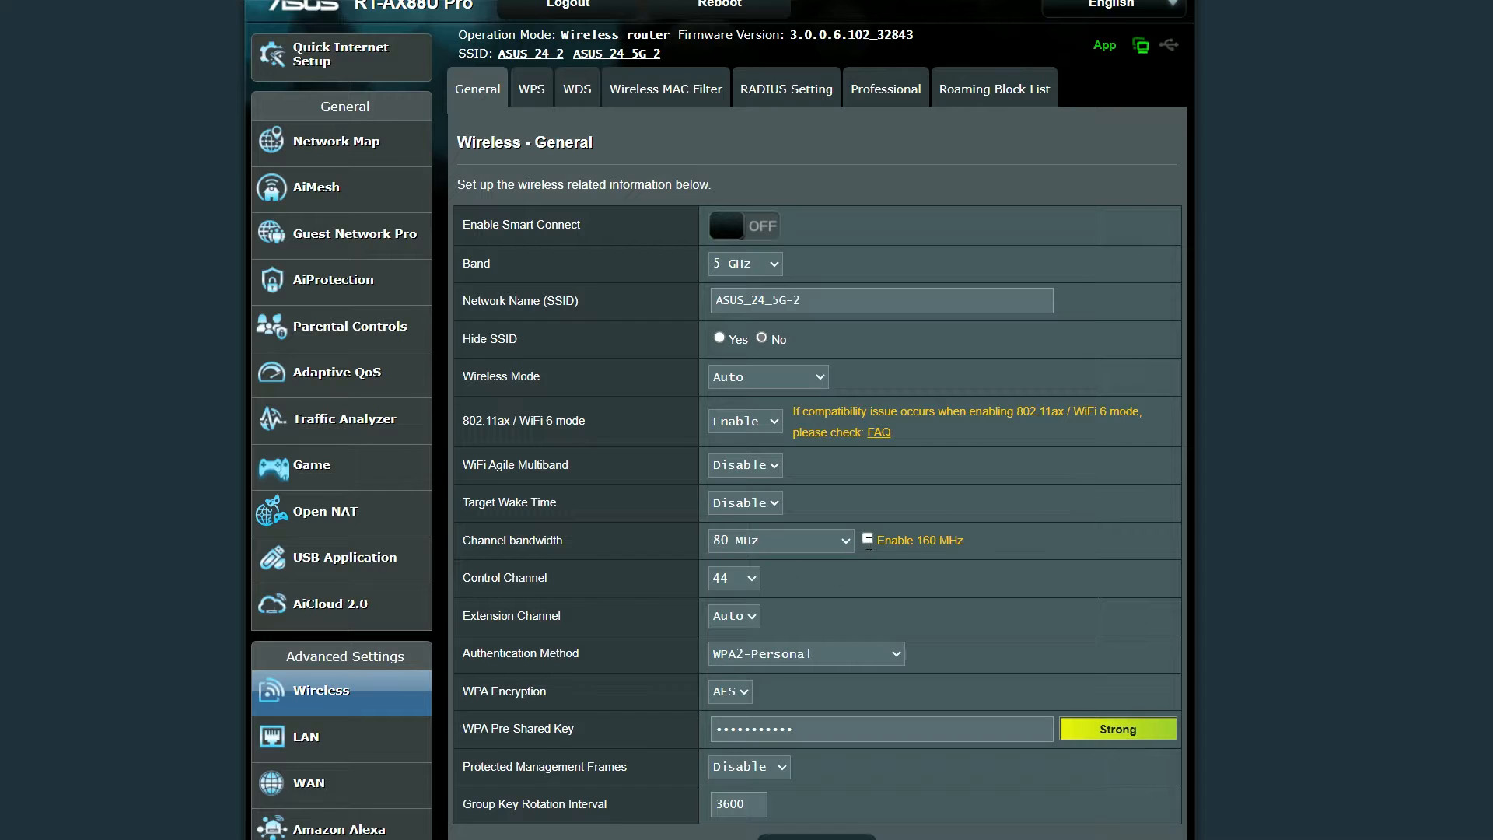
- Enable 160 MHz channel bandwidth on the 5 GHz band
left_click(777, 540)
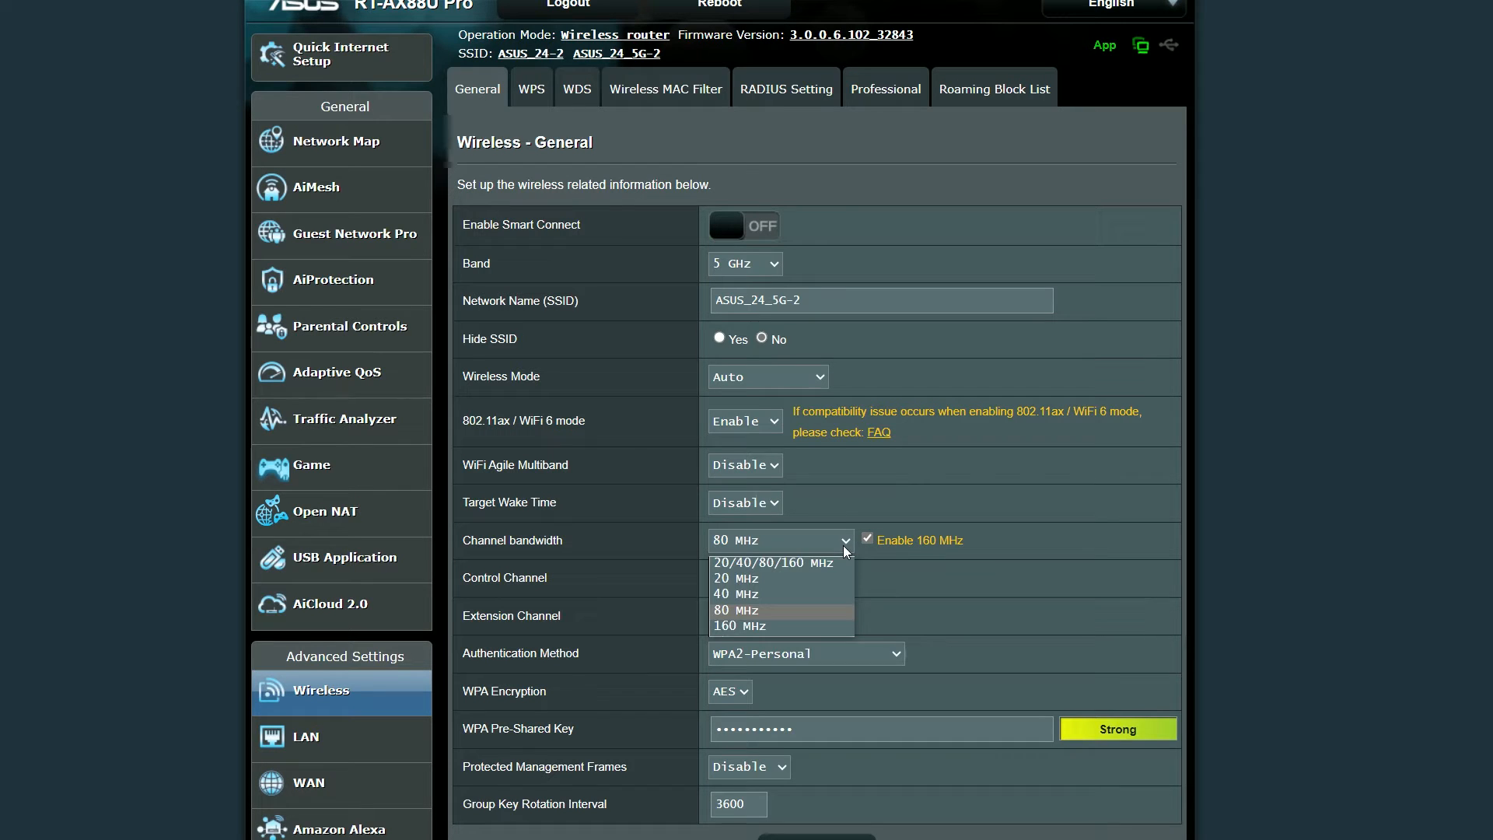
left_click(736, 625)
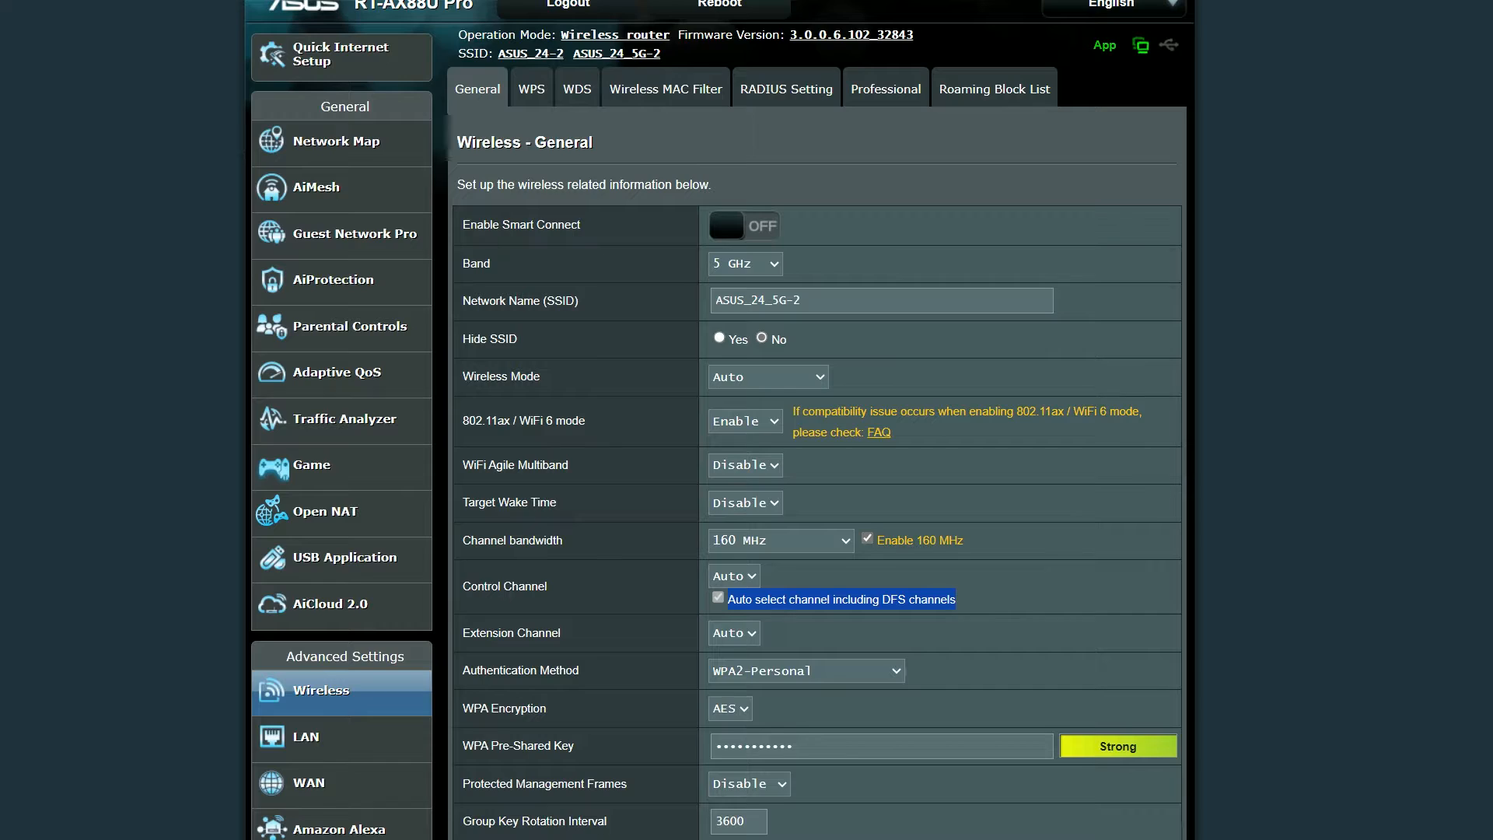
left_click(336, 141)
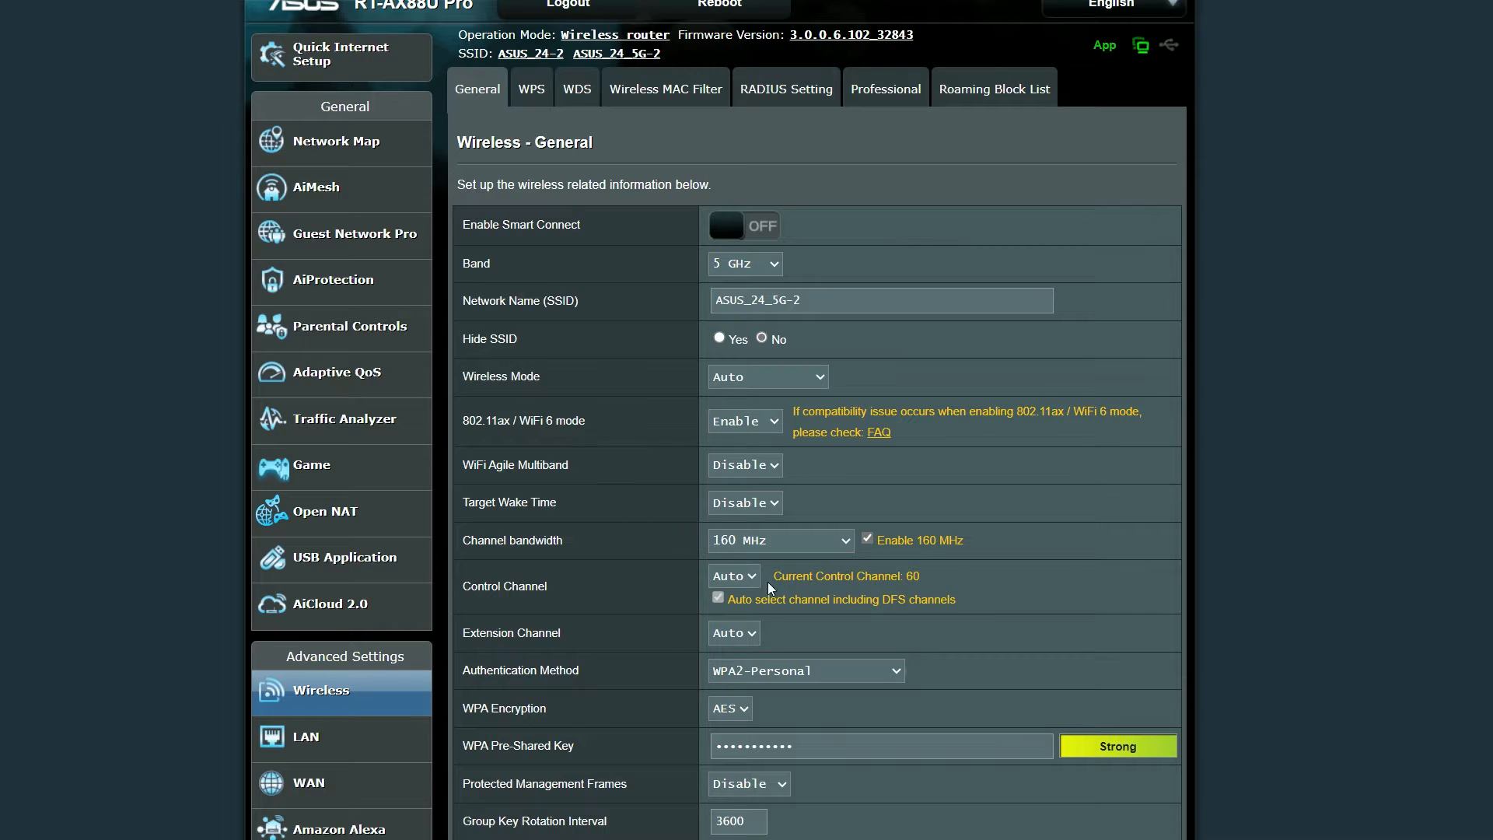
- Change the 5 GHz control channel from Auto to 100
left_click(733, 575)
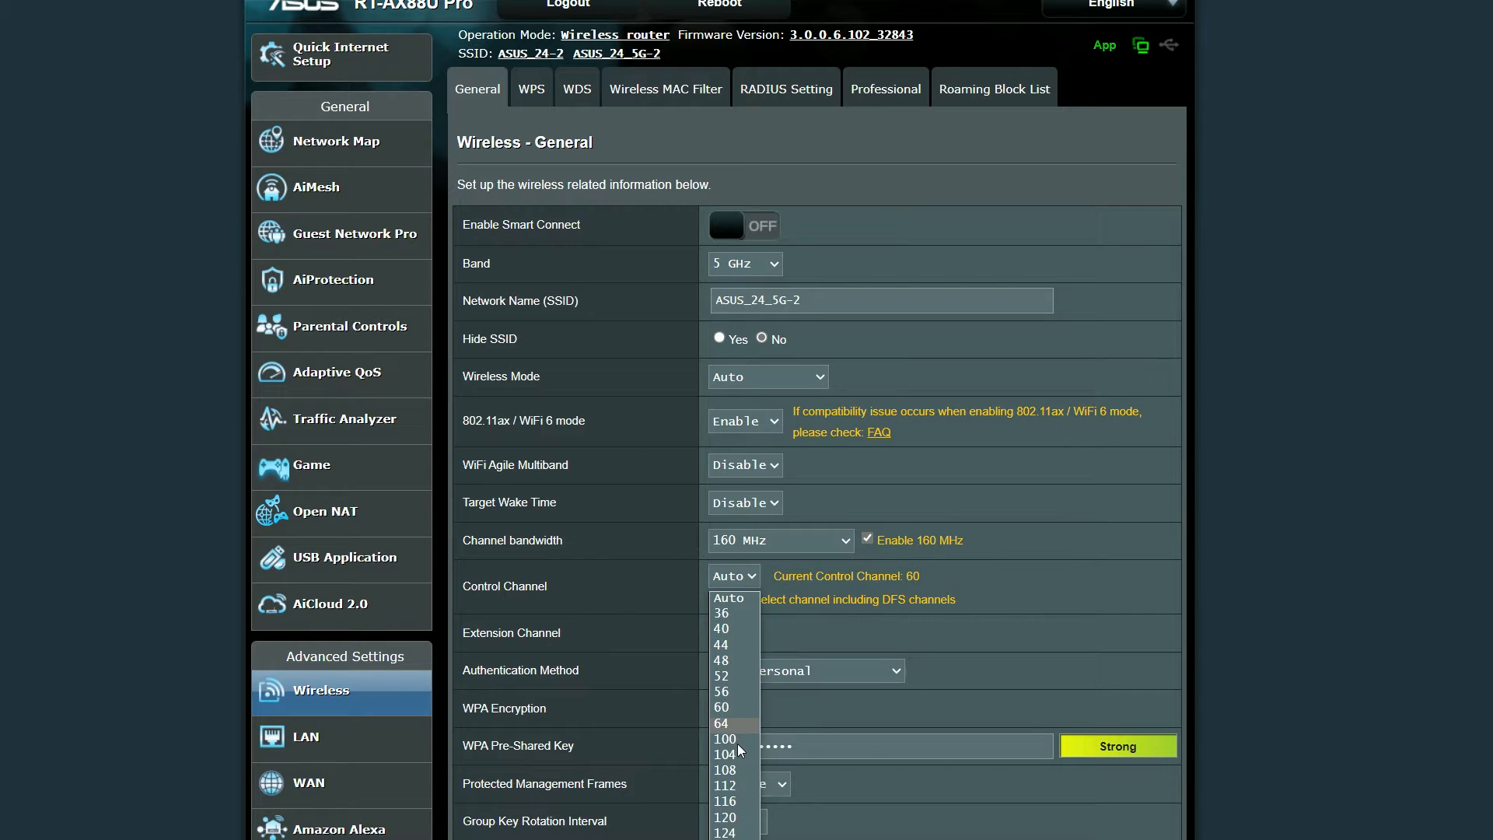
mouse_move(743, 786)
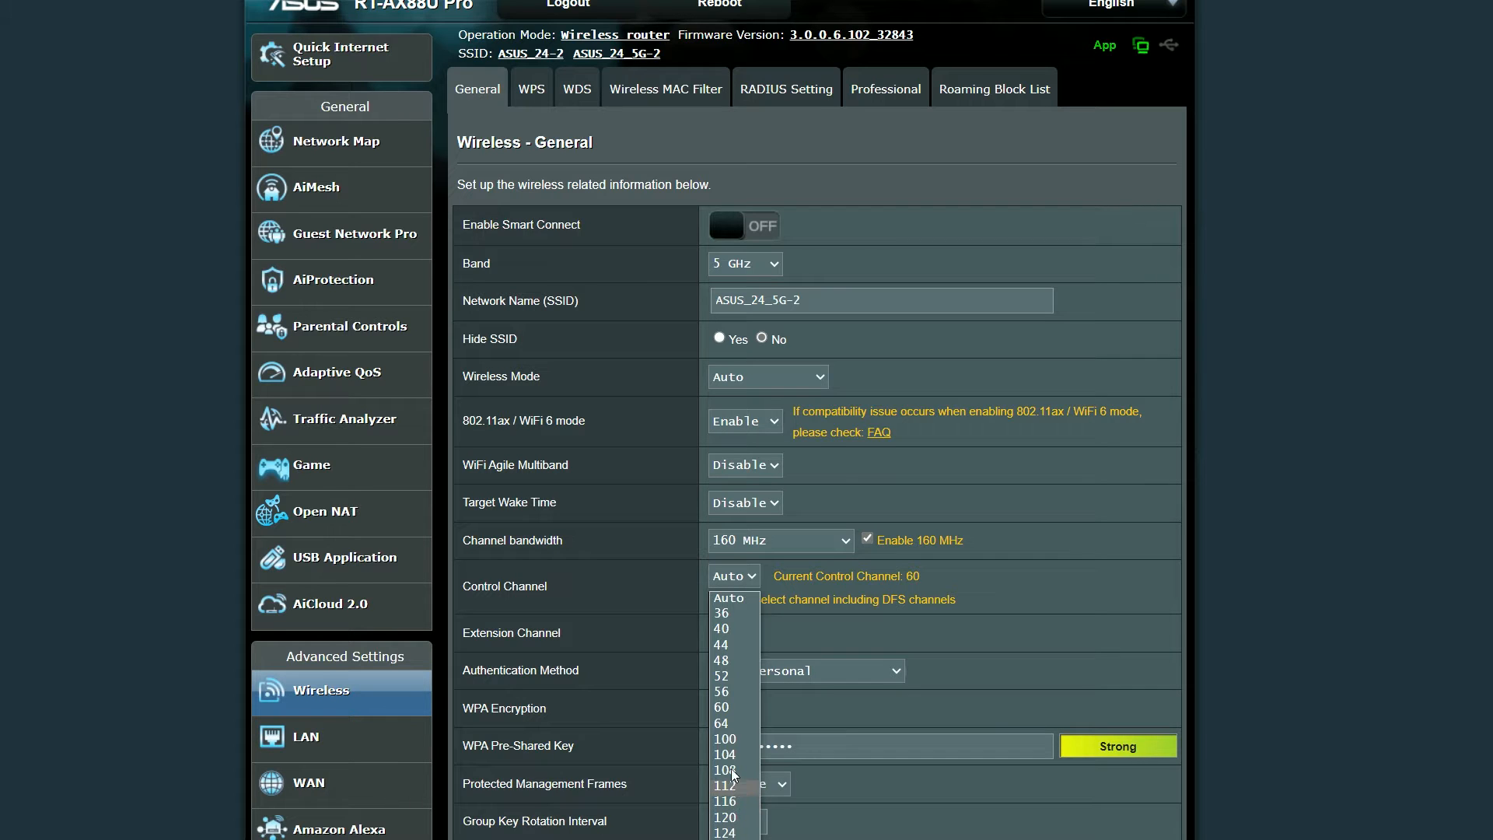
mouse_move(732, 743)
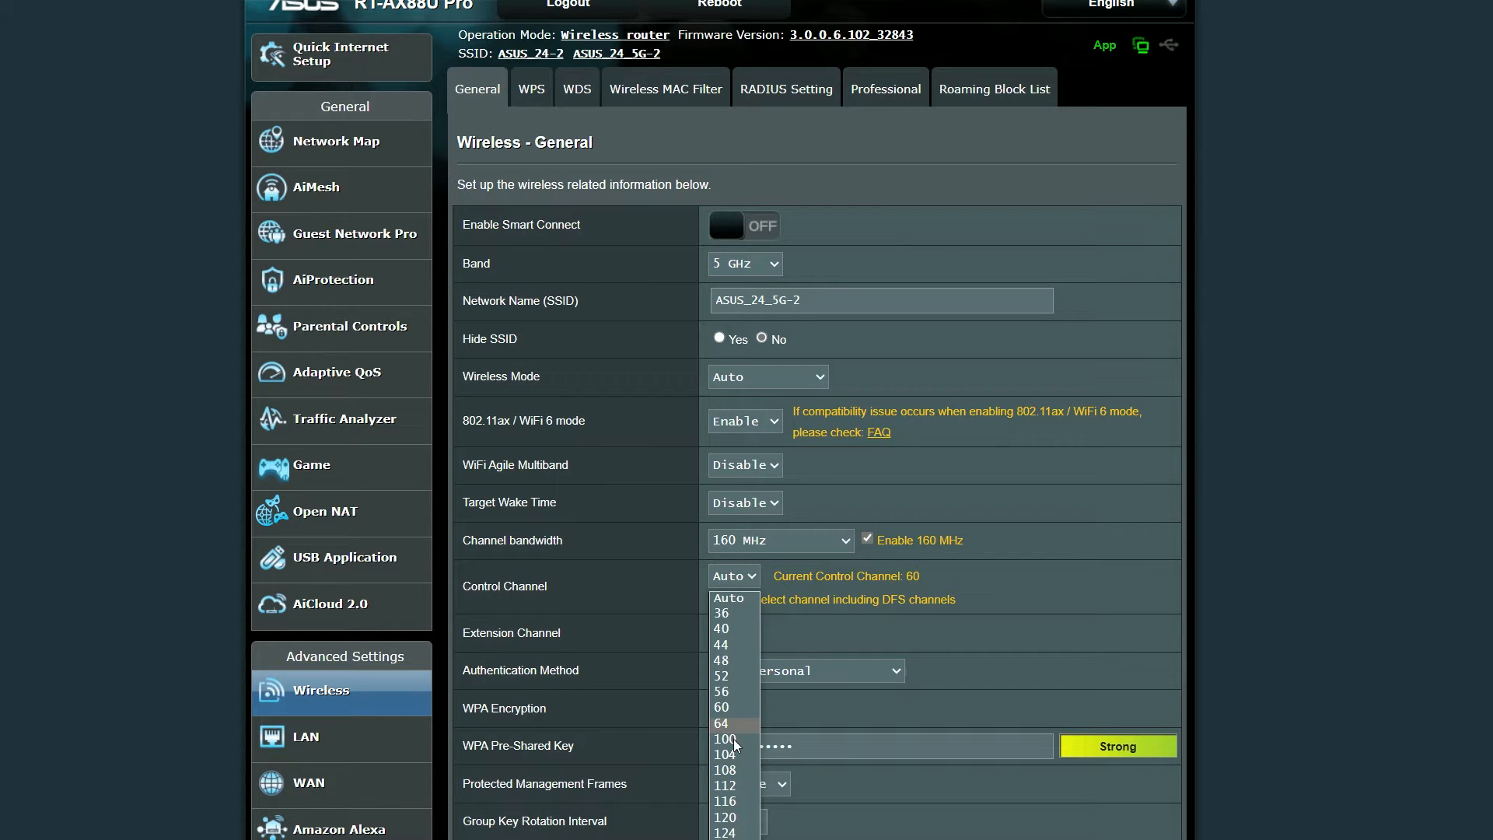
left_click(724, 738)
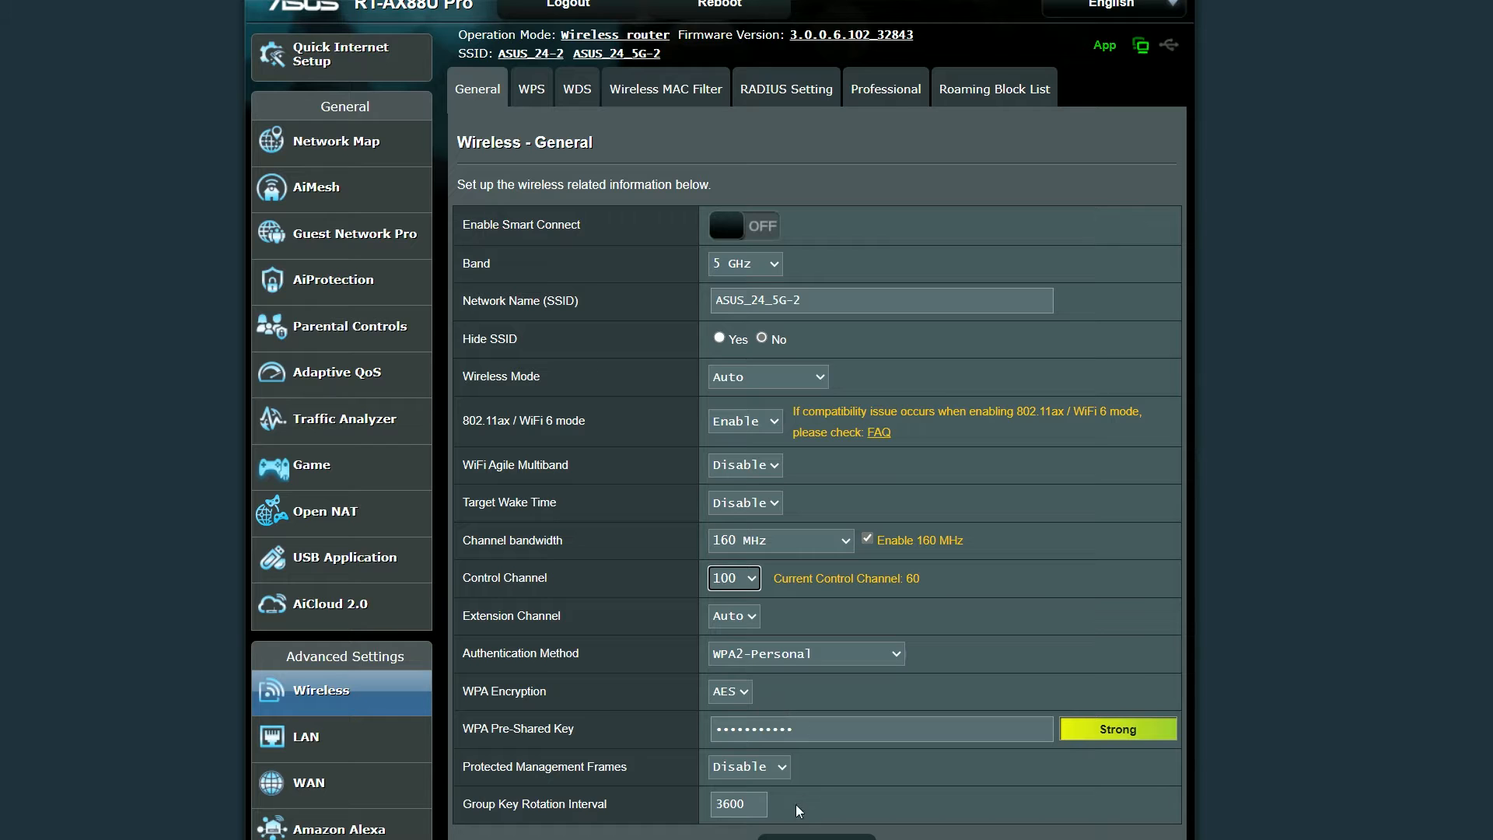
left_click(817, 836)
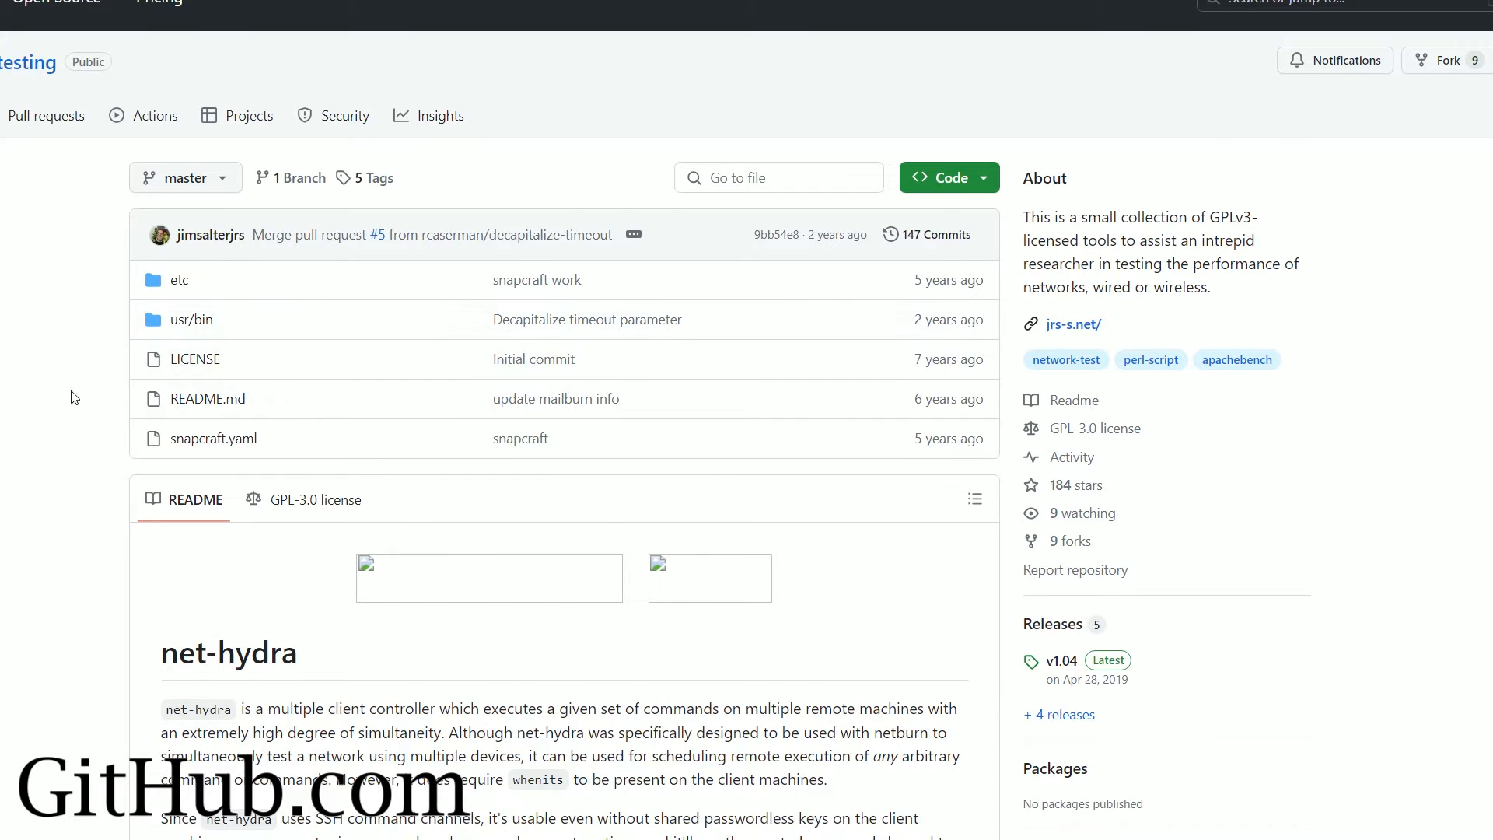
scroll("down", 3)
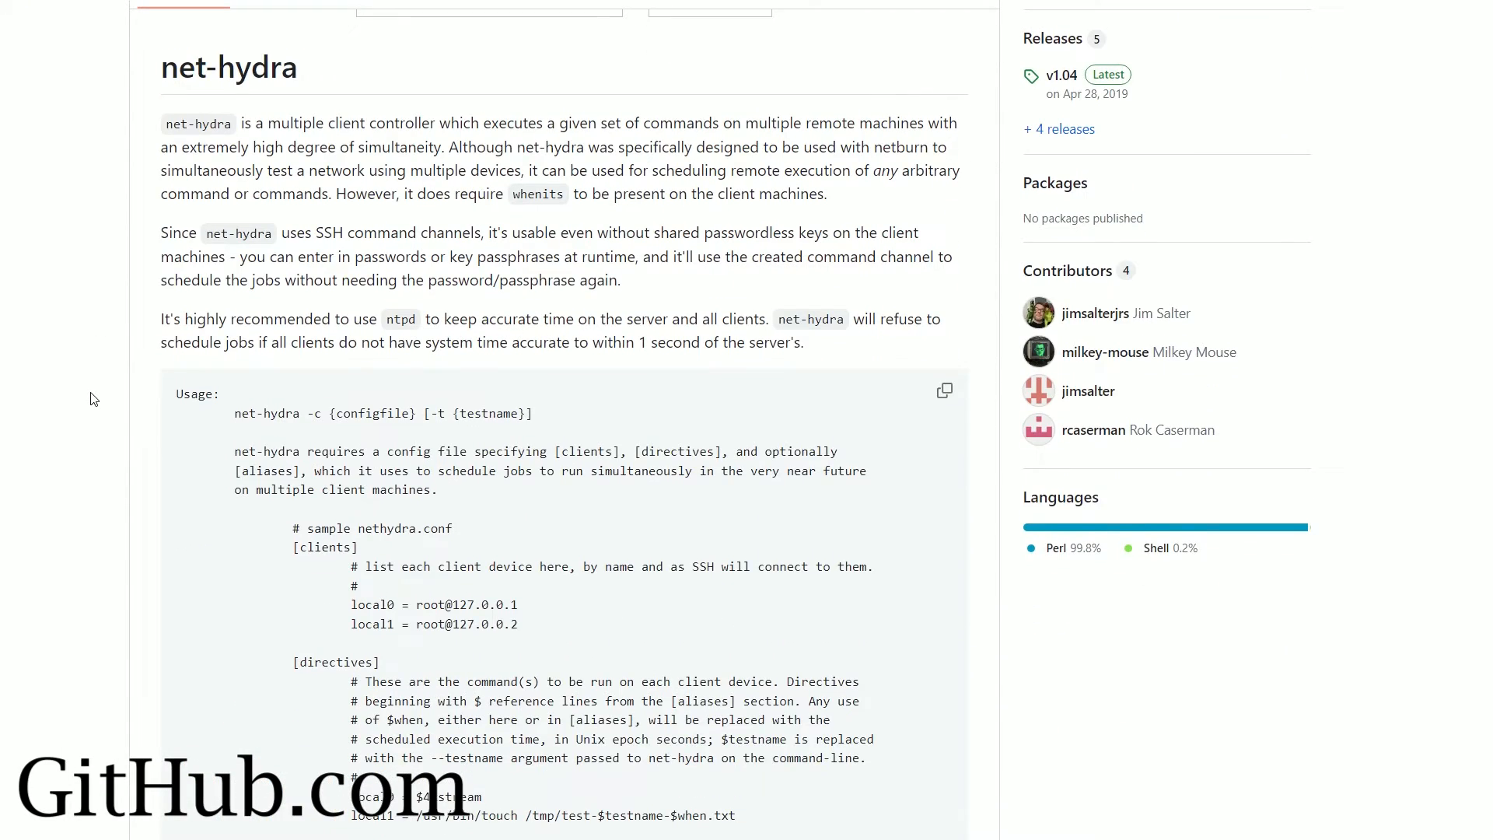
scroll("down", 3)
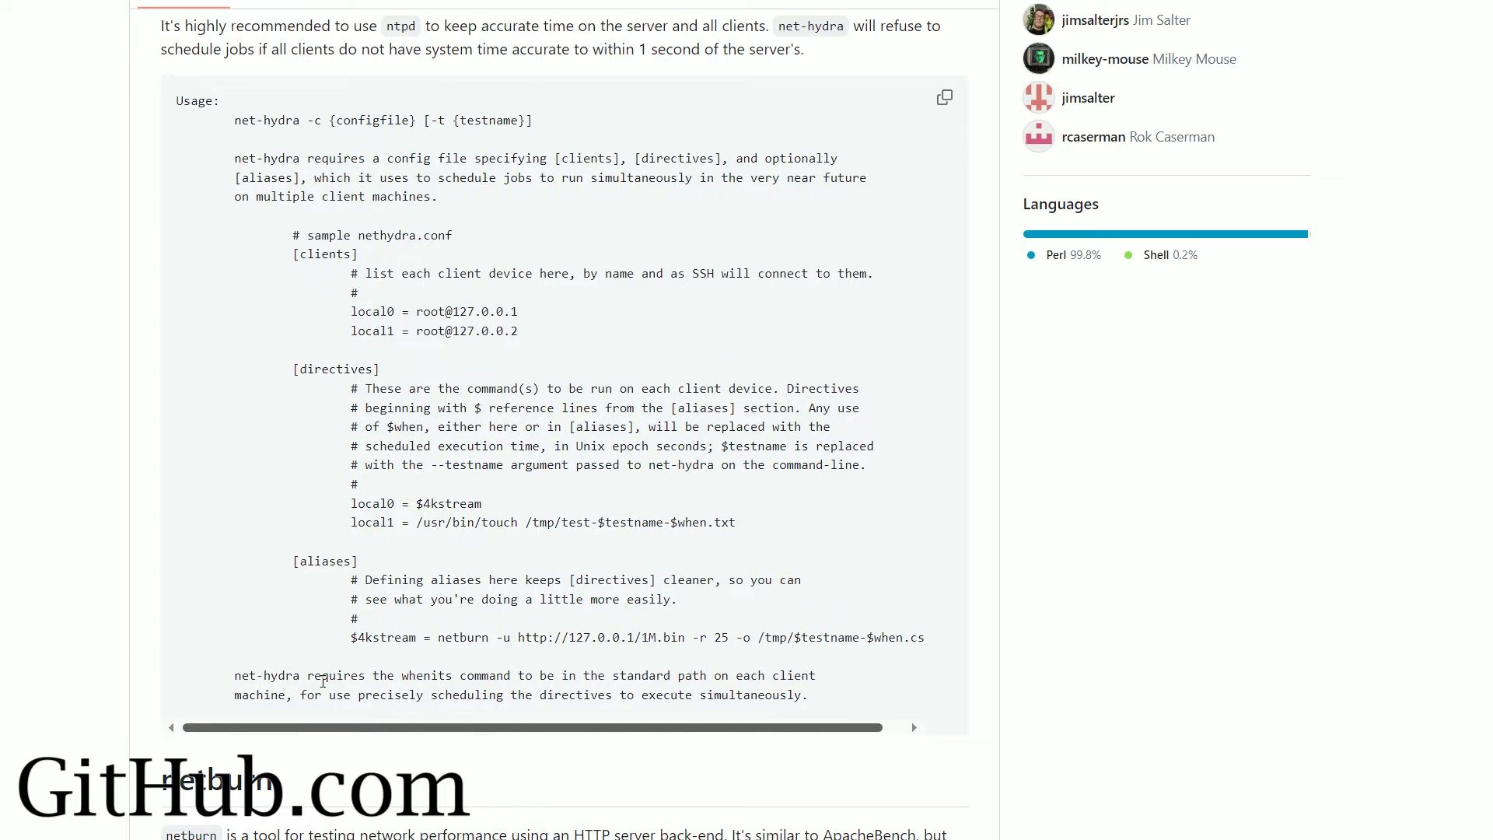
scroll("down", 3)
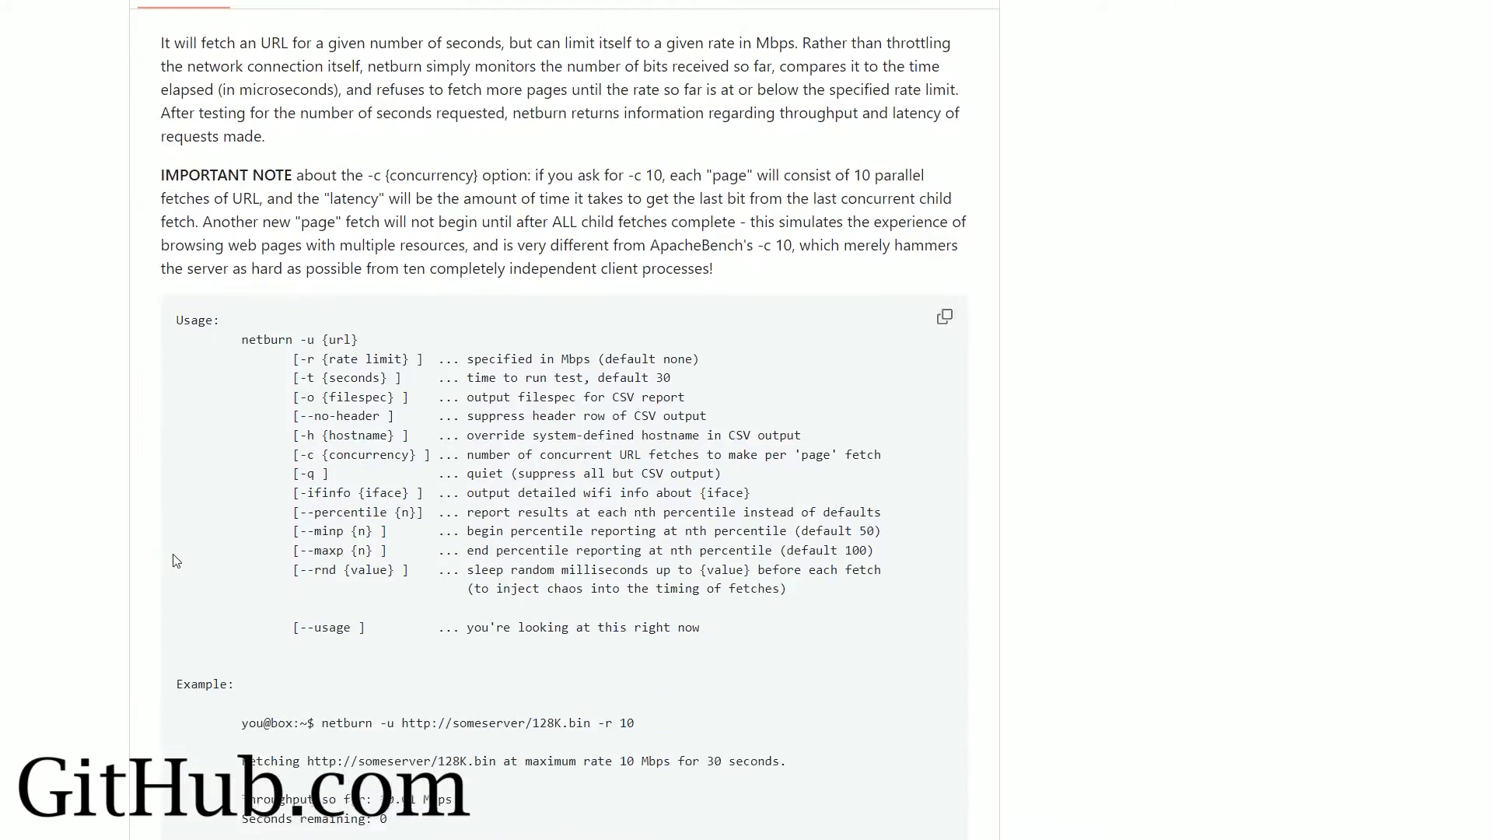
scroll("down", 3)
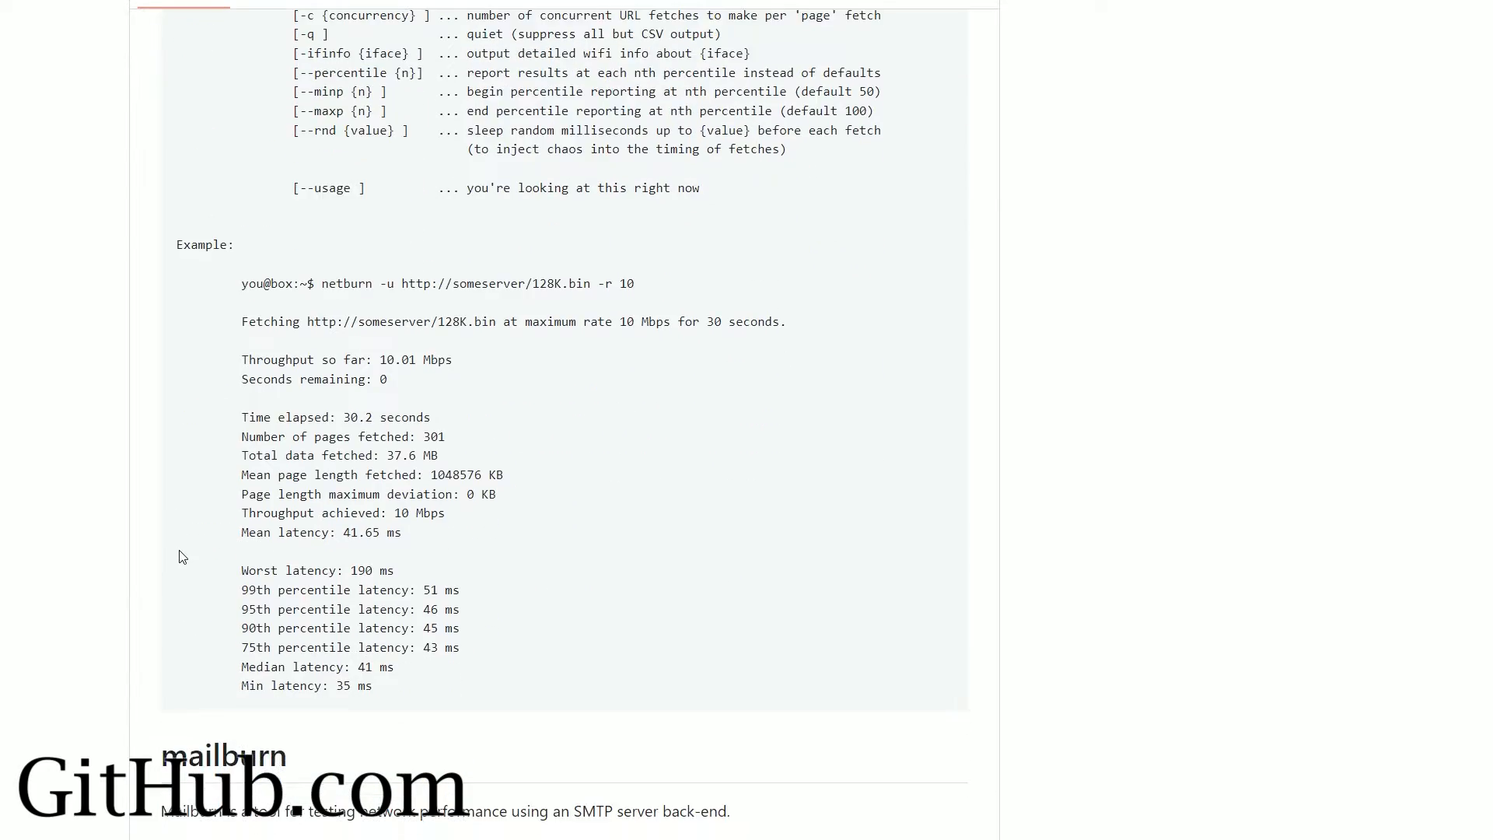
scroll("down", 3)
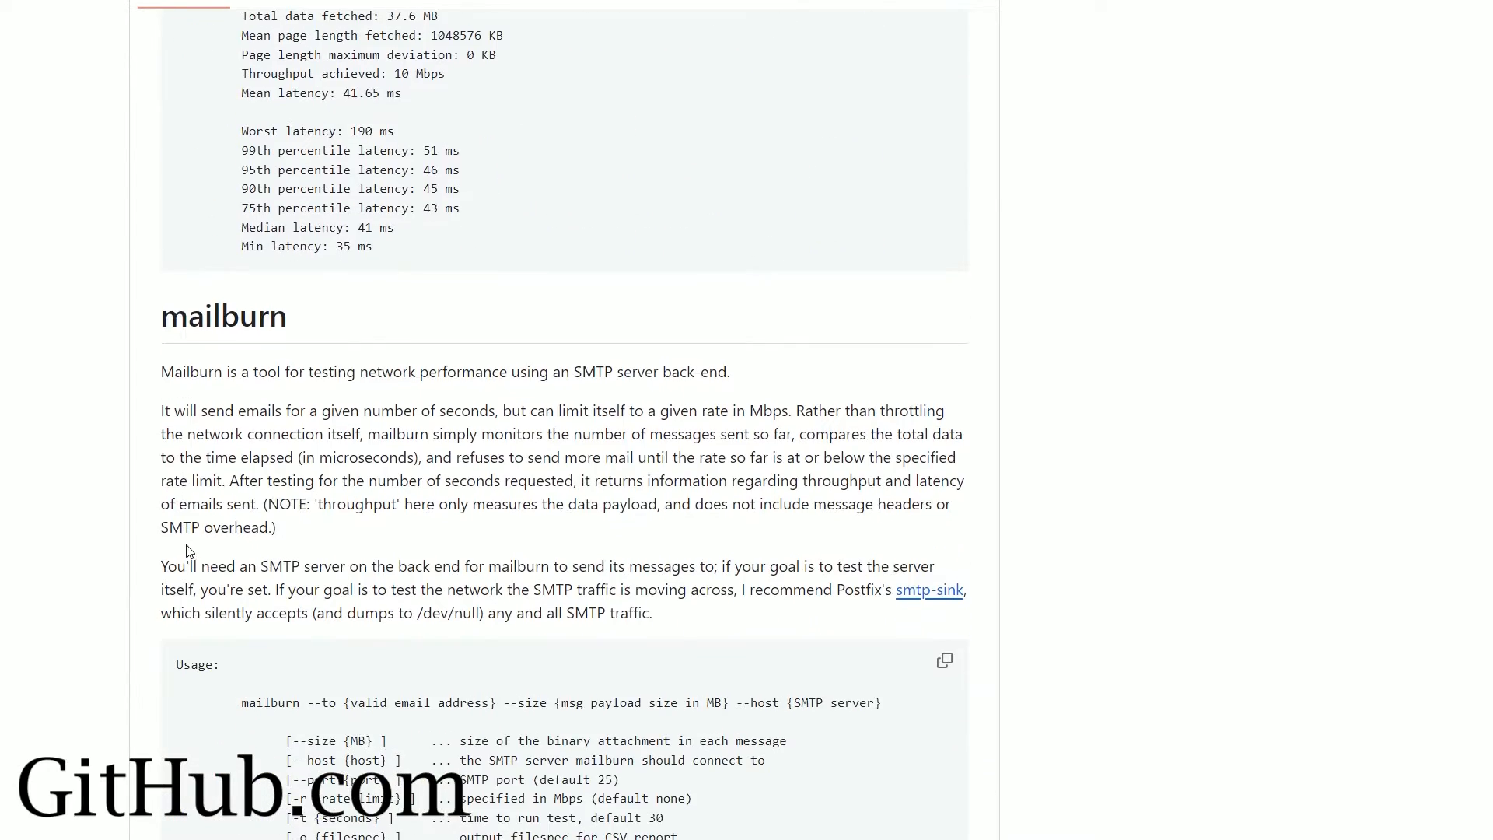
scroll("up", 3)
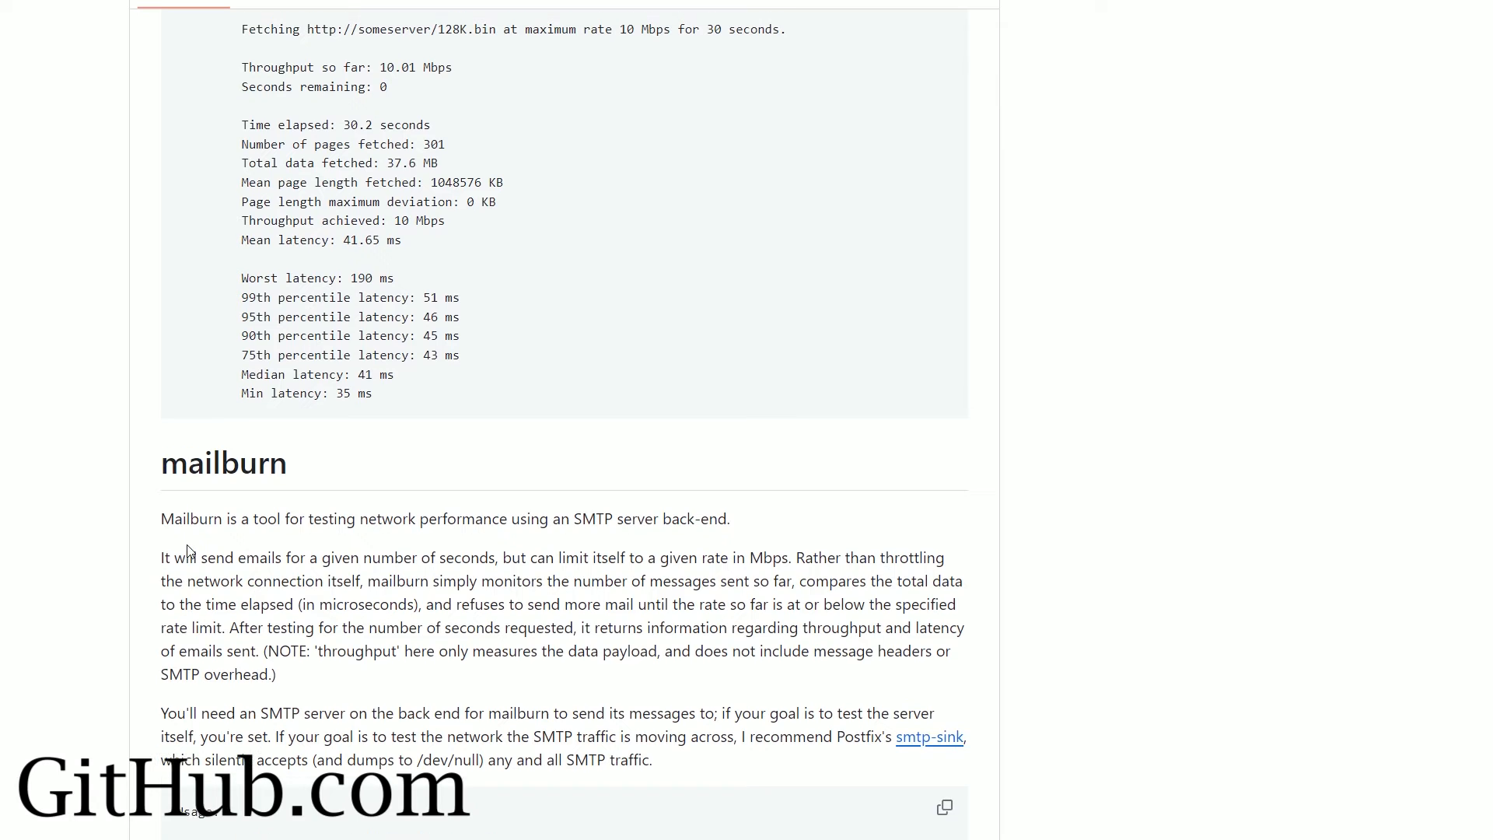
scroll("down", 3)
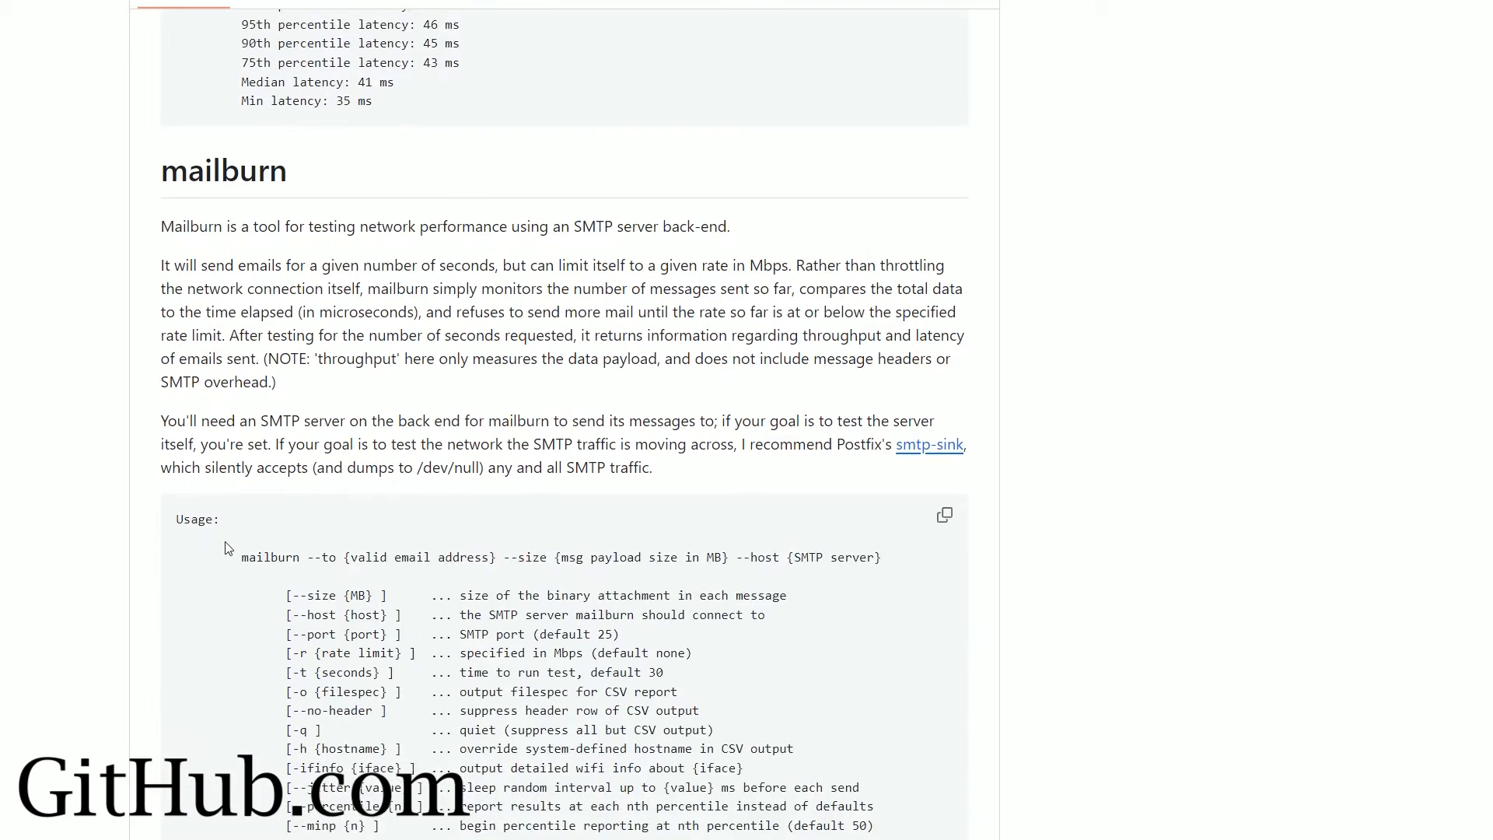
scroll("down", 3)
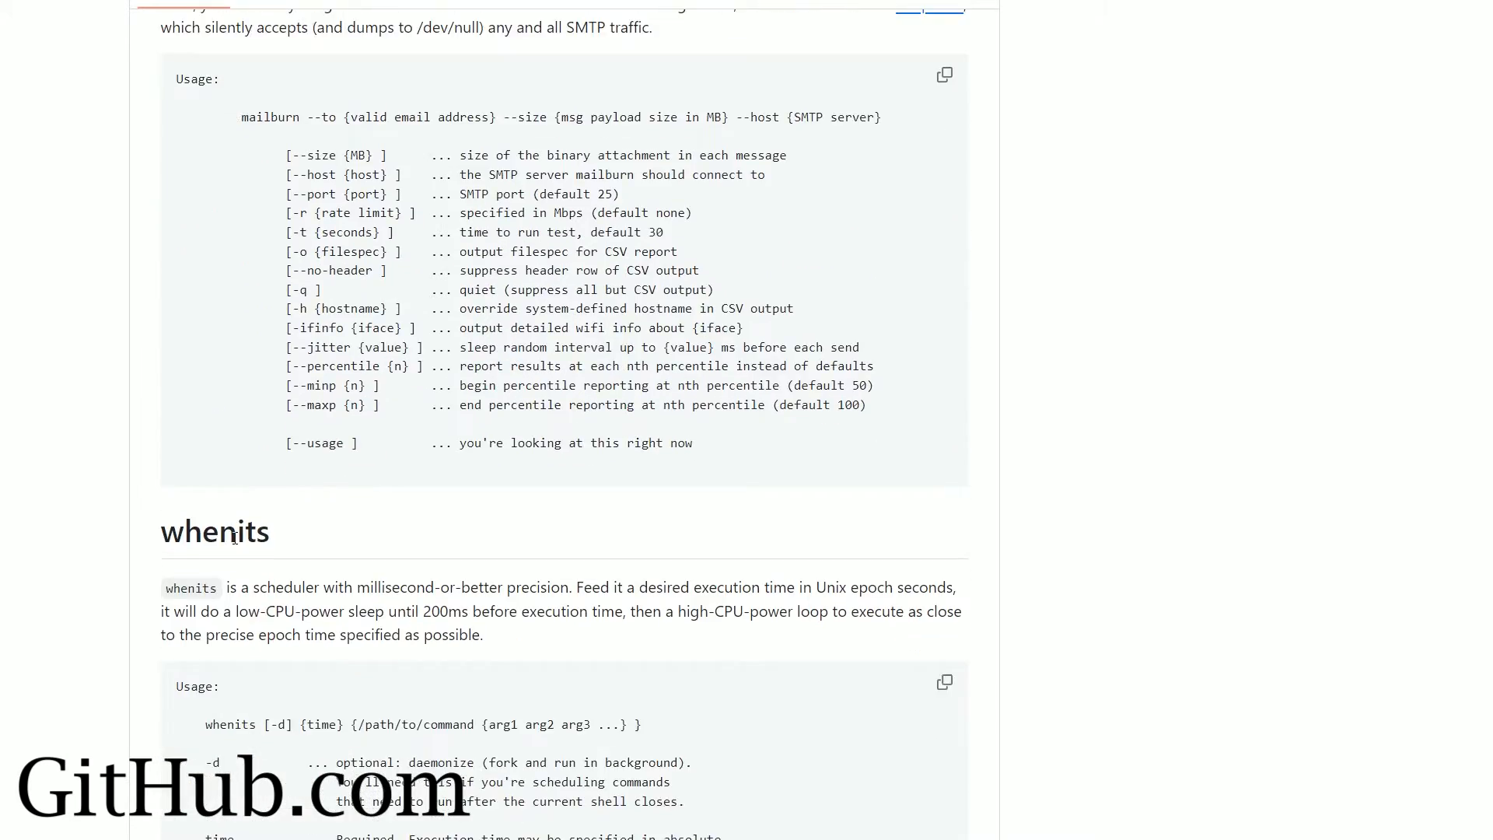
scroll("down", 3)
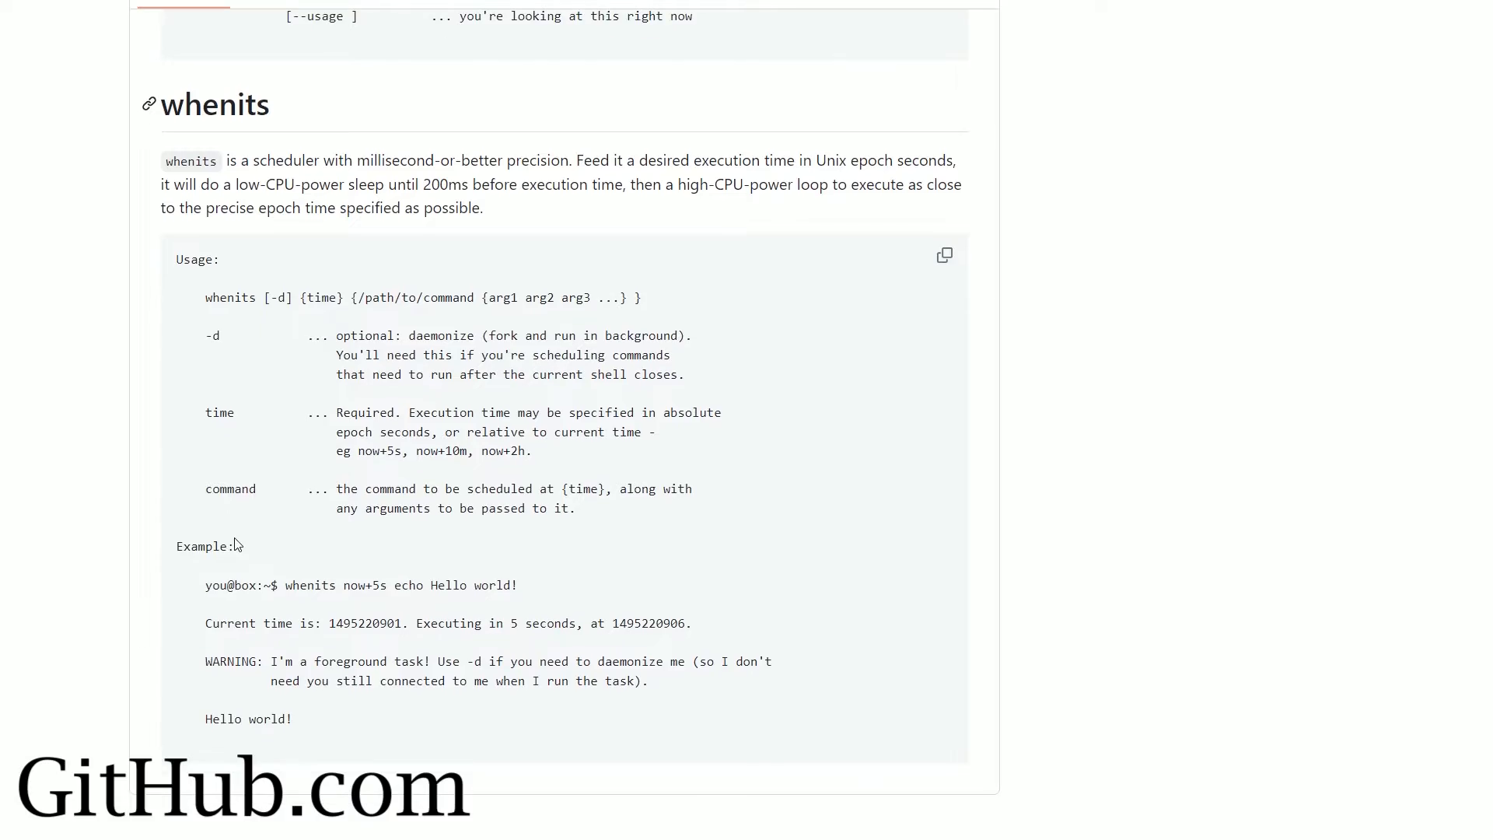
scroll("down", 3)
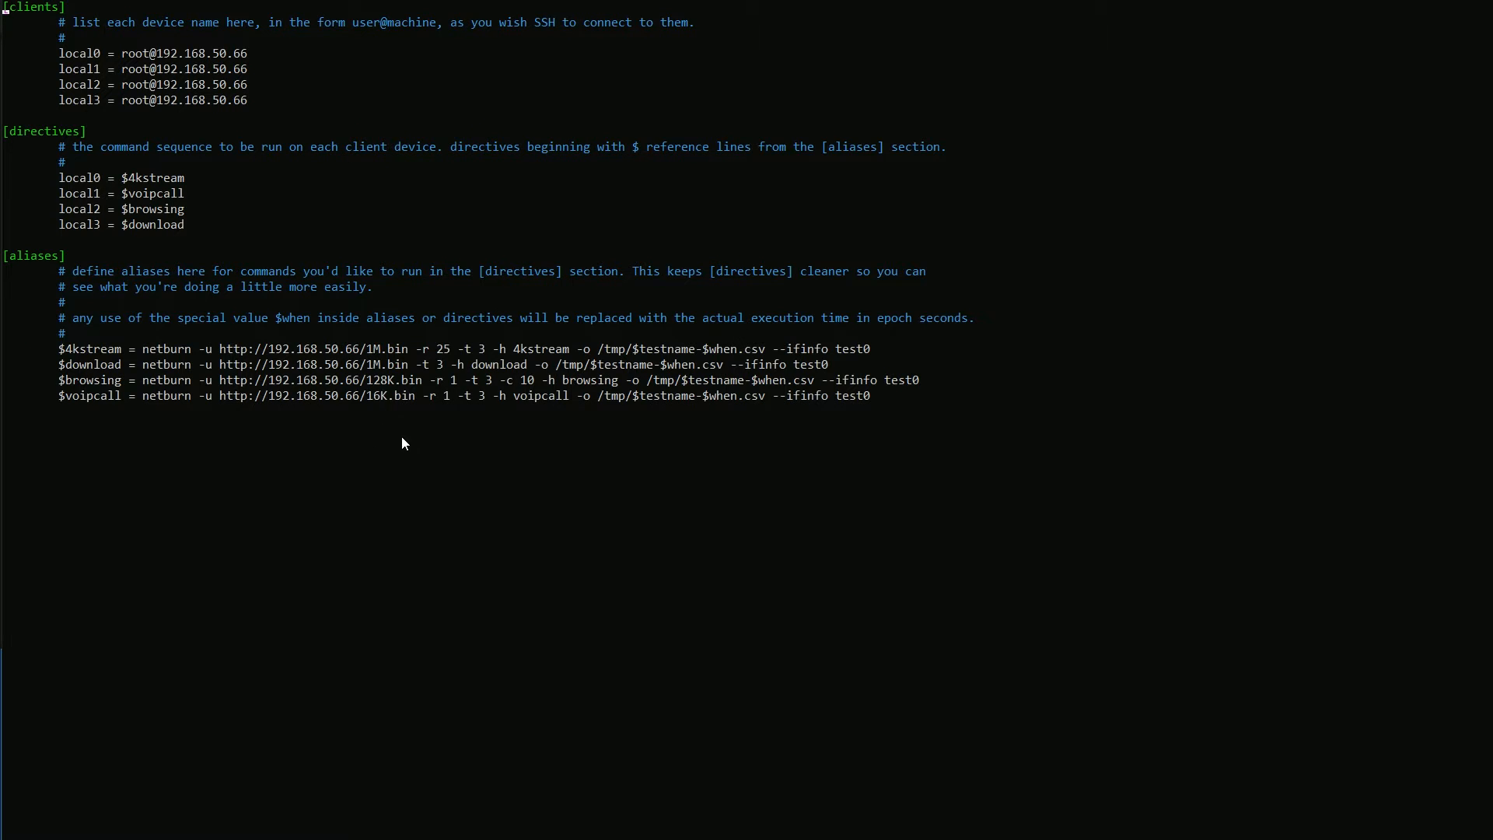
mouse_move(395, 440)
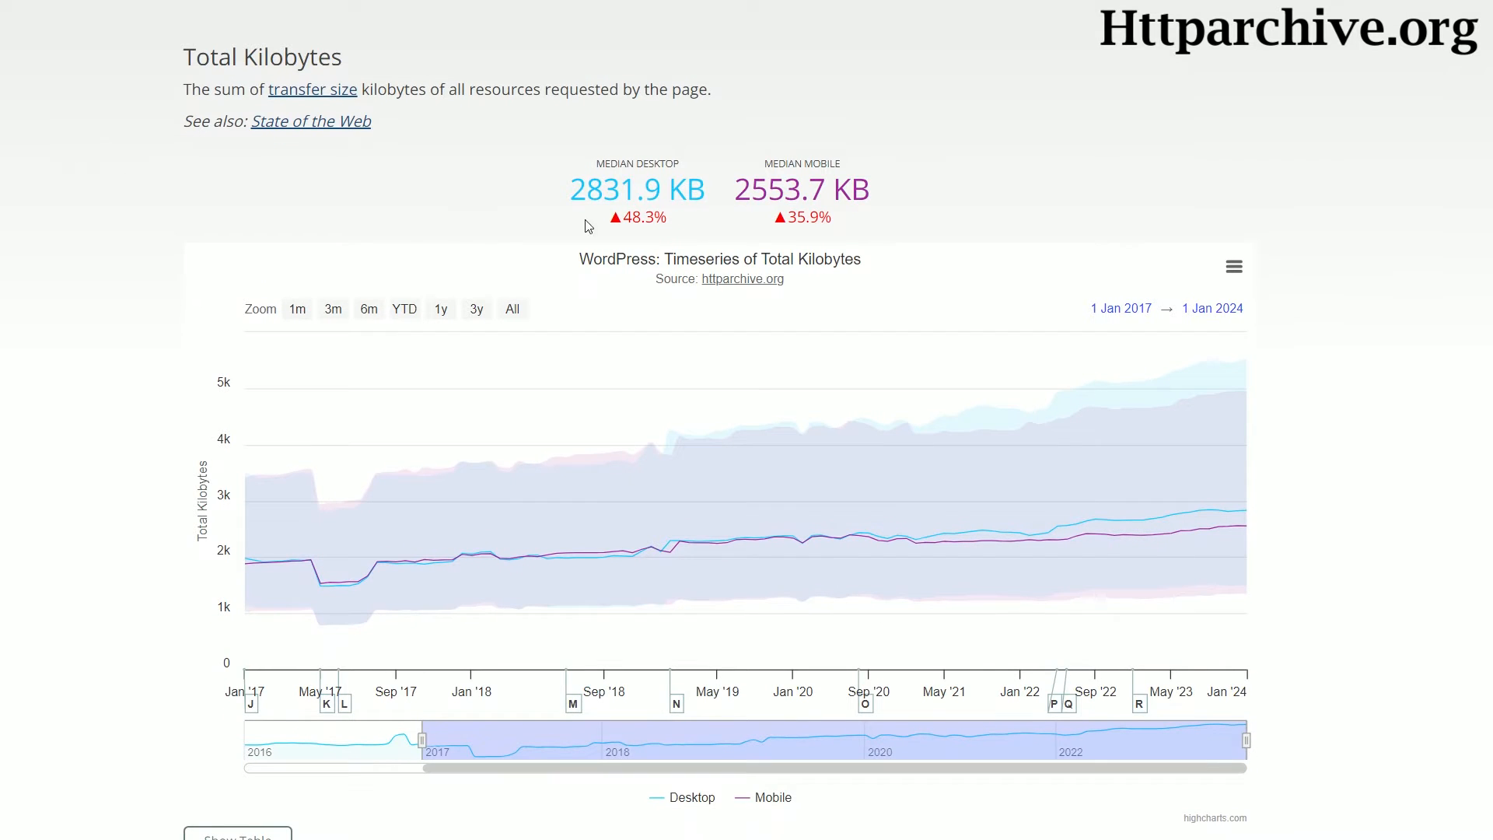
mouse_move(752, 540)
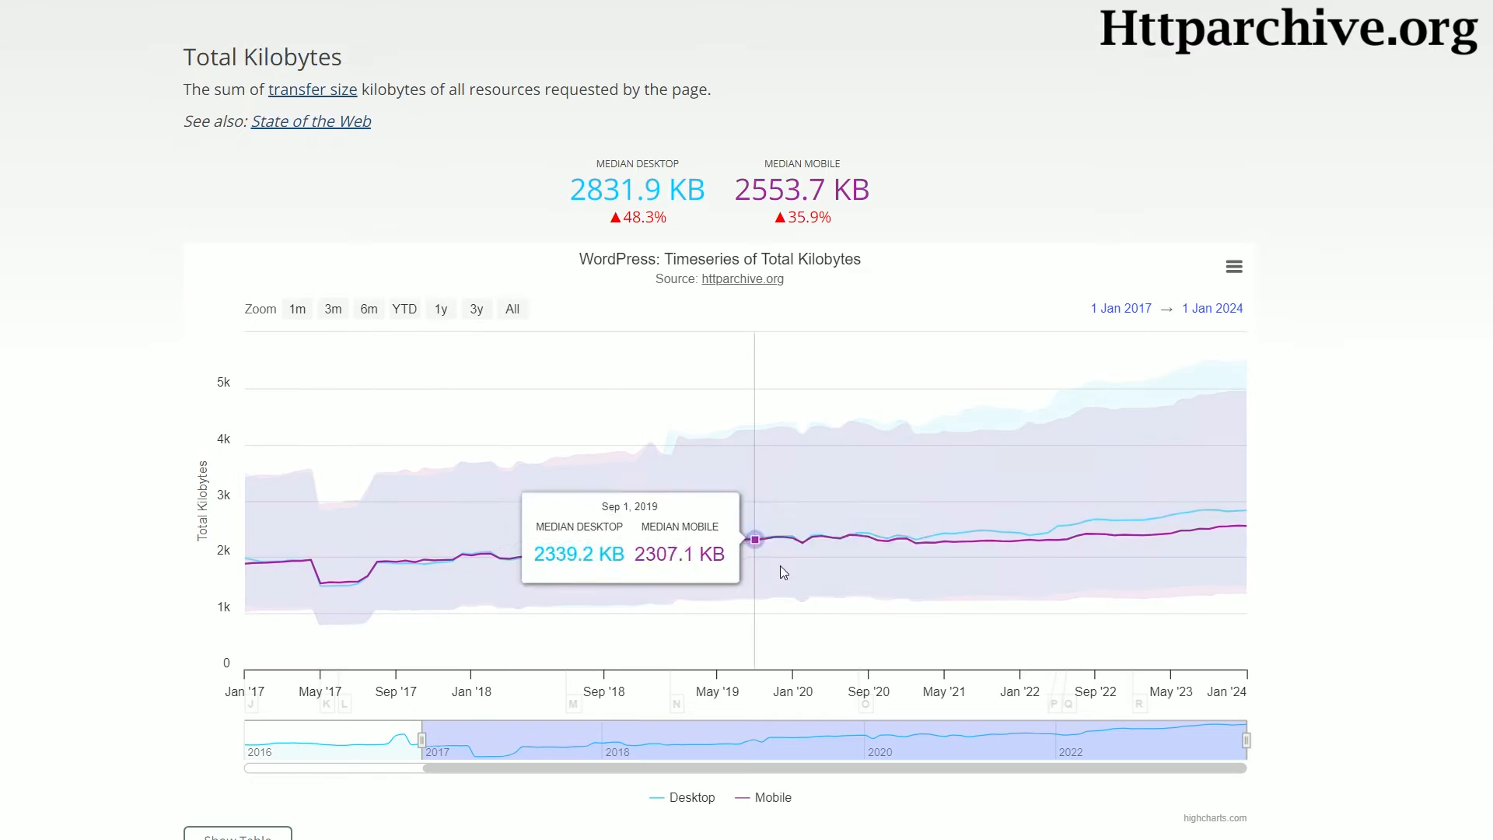
mouse_move(1185, 515)
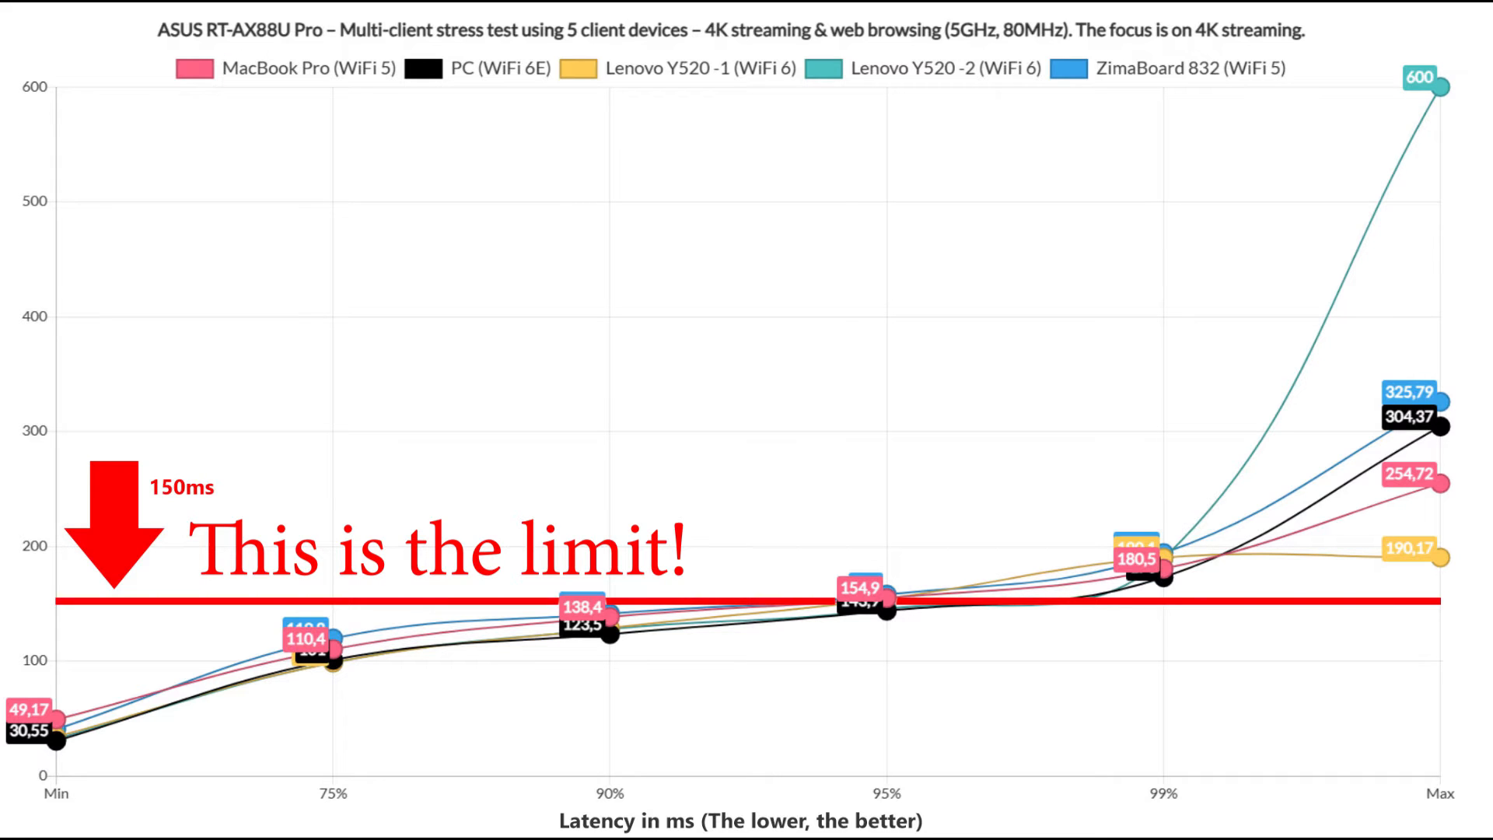
left_click(611, 790)
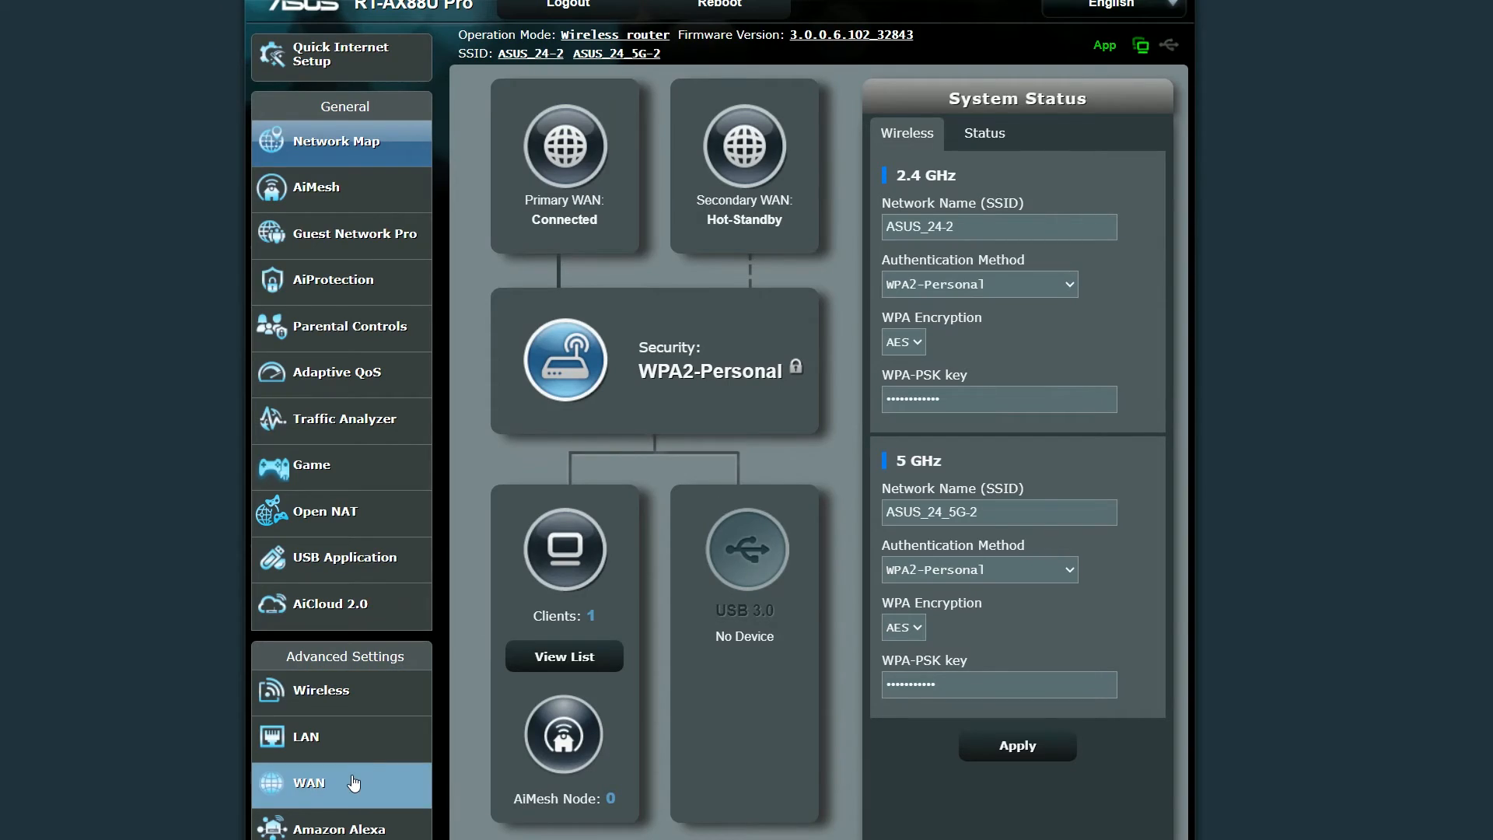
- On WAN > Dual WAN, enable Dual WAN with WAN primary and Ethernet LAN secondary
left_click(308, 783)
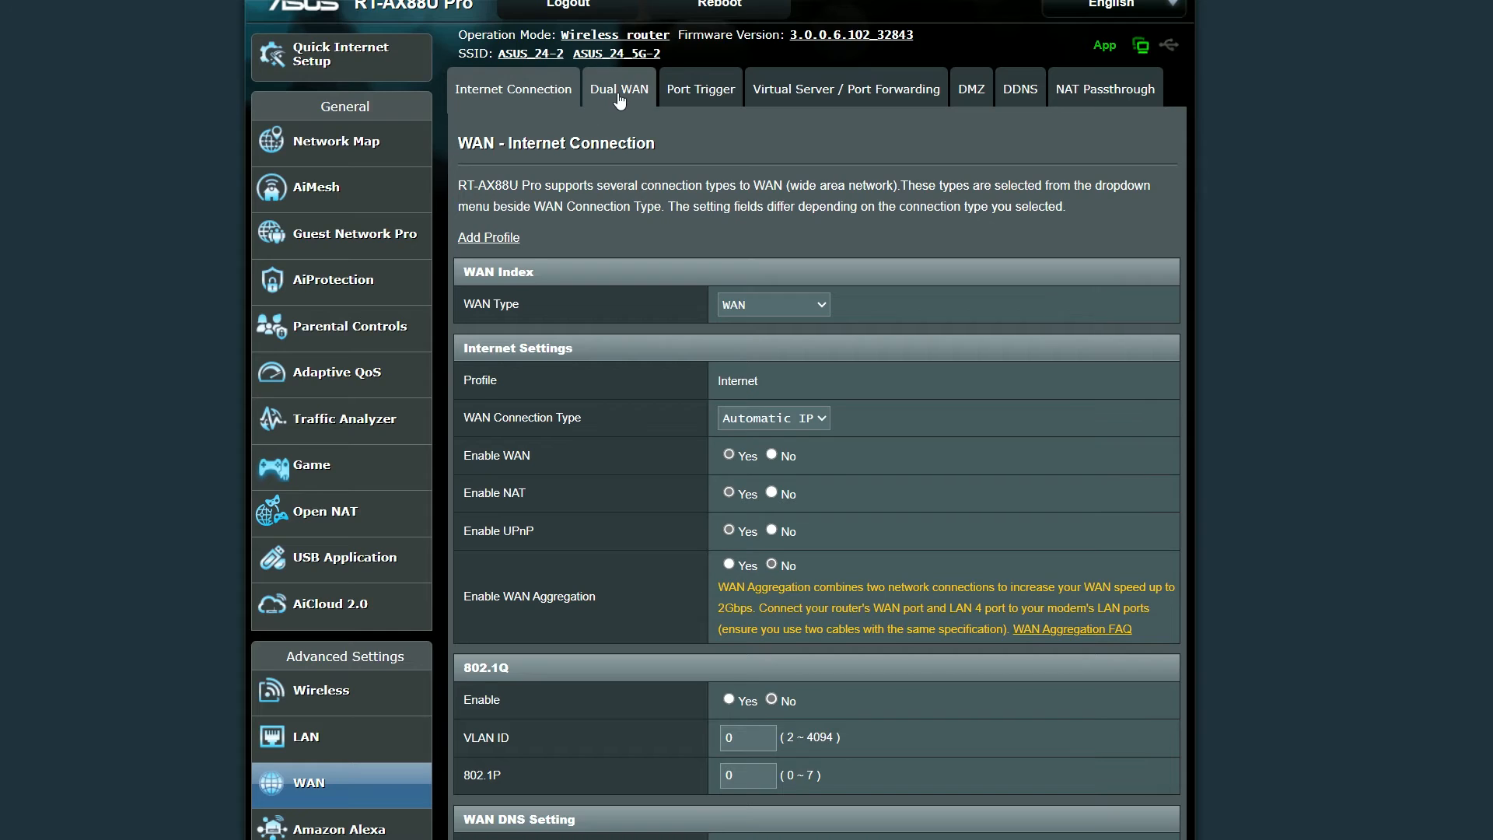
left_click(619, 89)
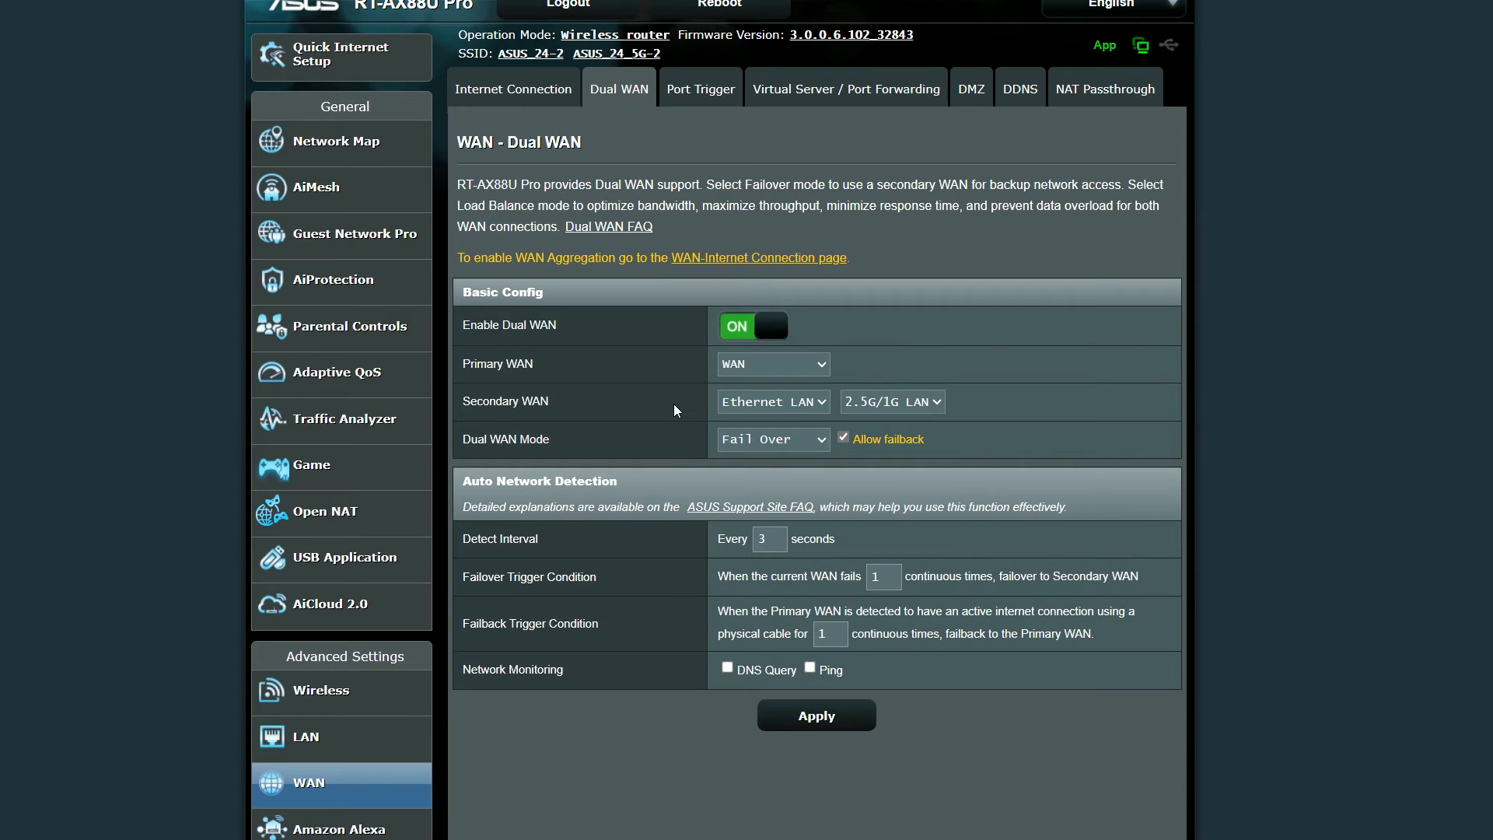
left_click(752, 326)
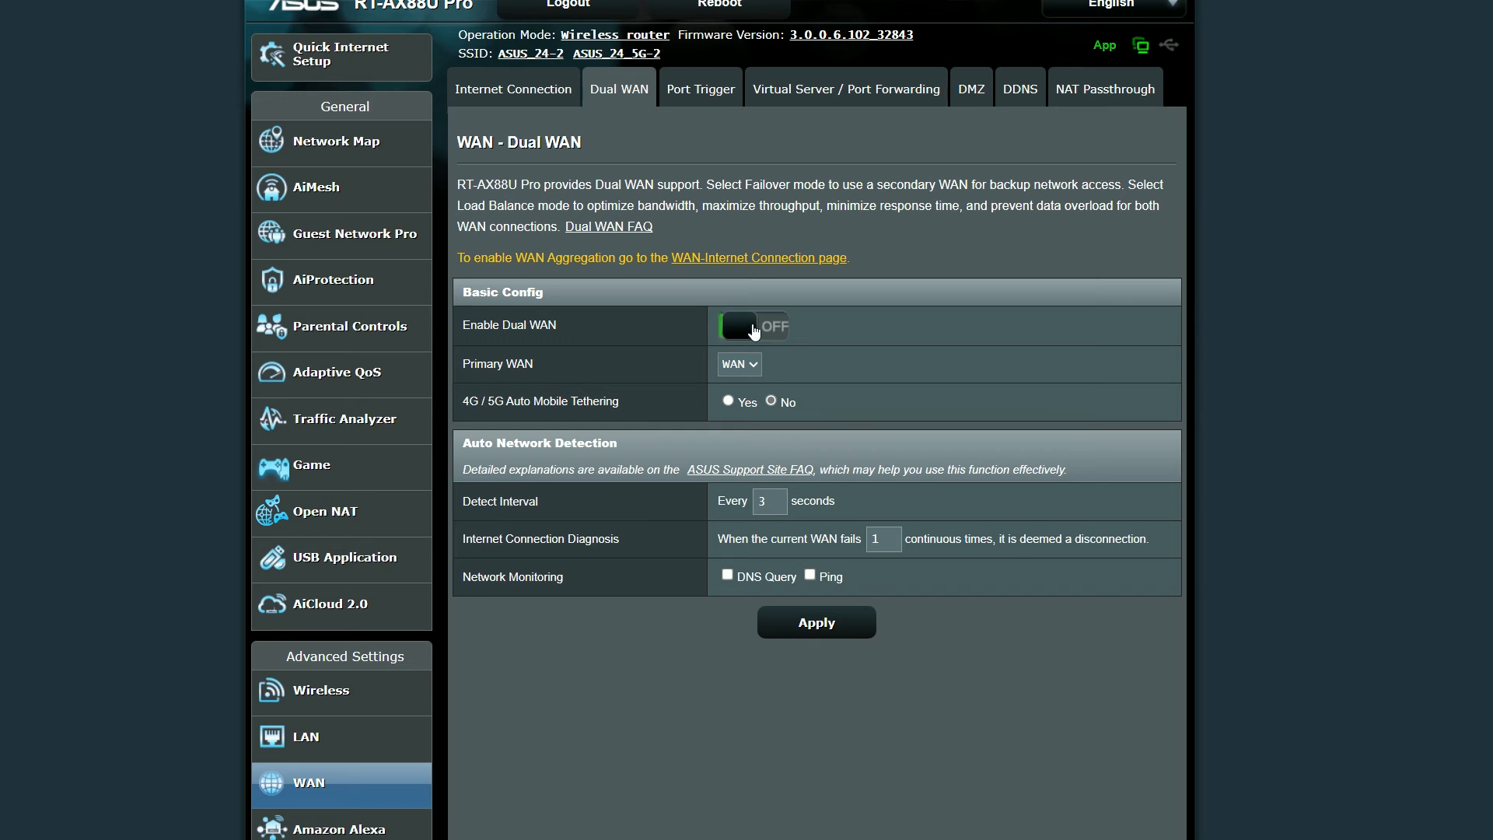
left_click(753, 325)
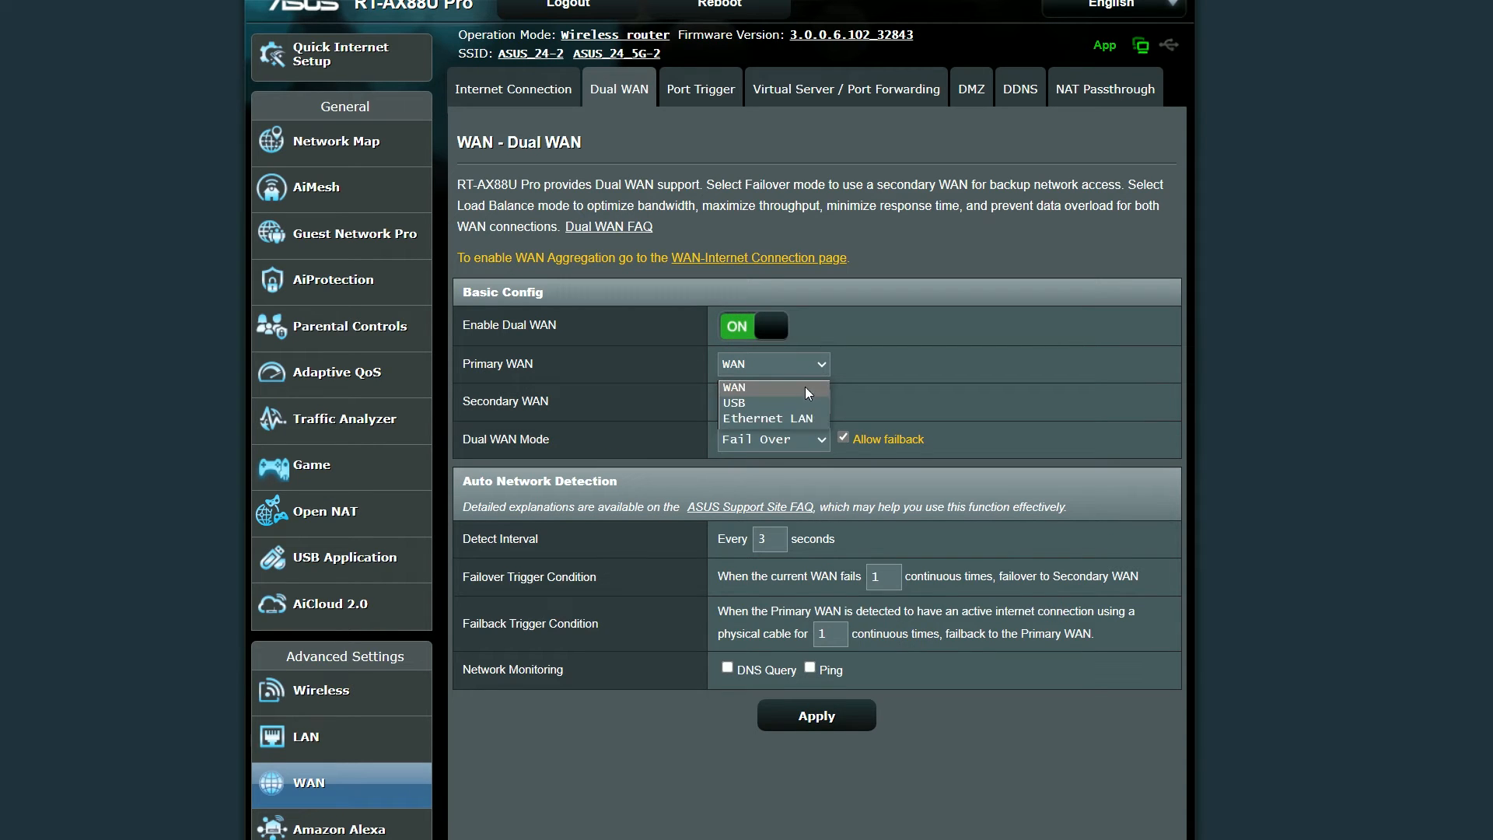
left_click(733, 401)
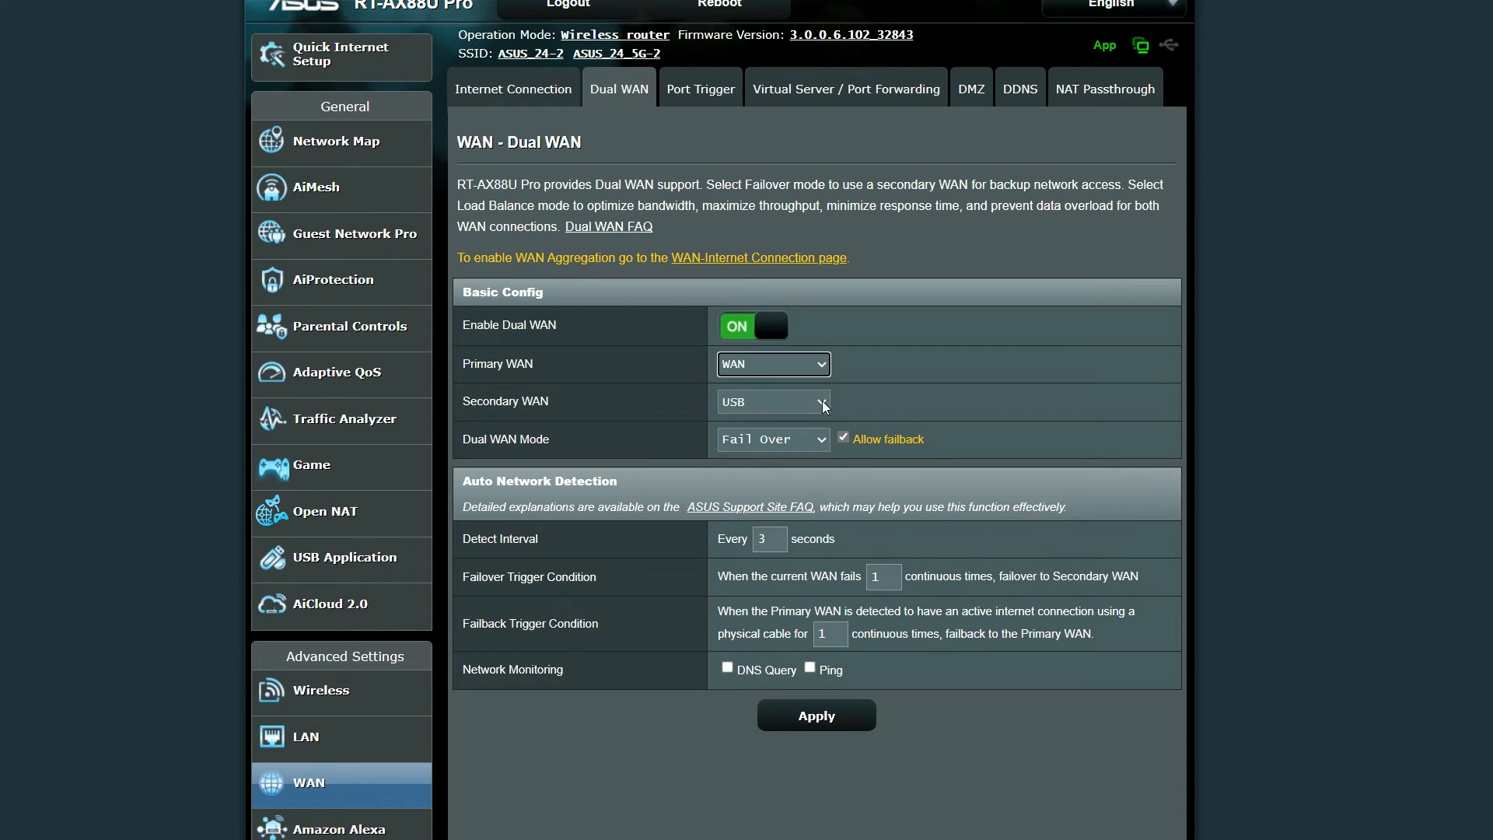
left_click(773, 402)
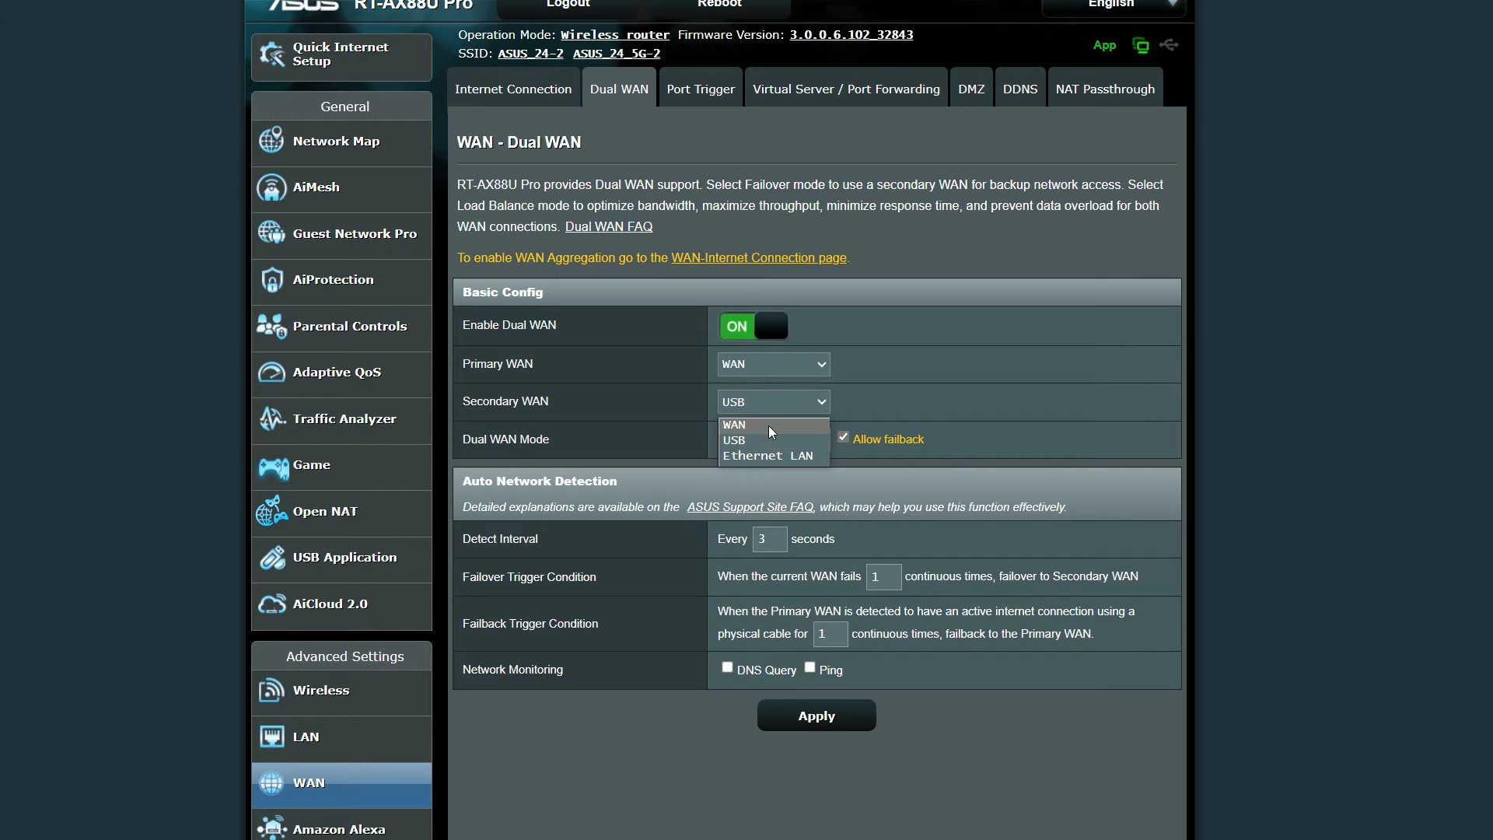
left_click(753, 455)
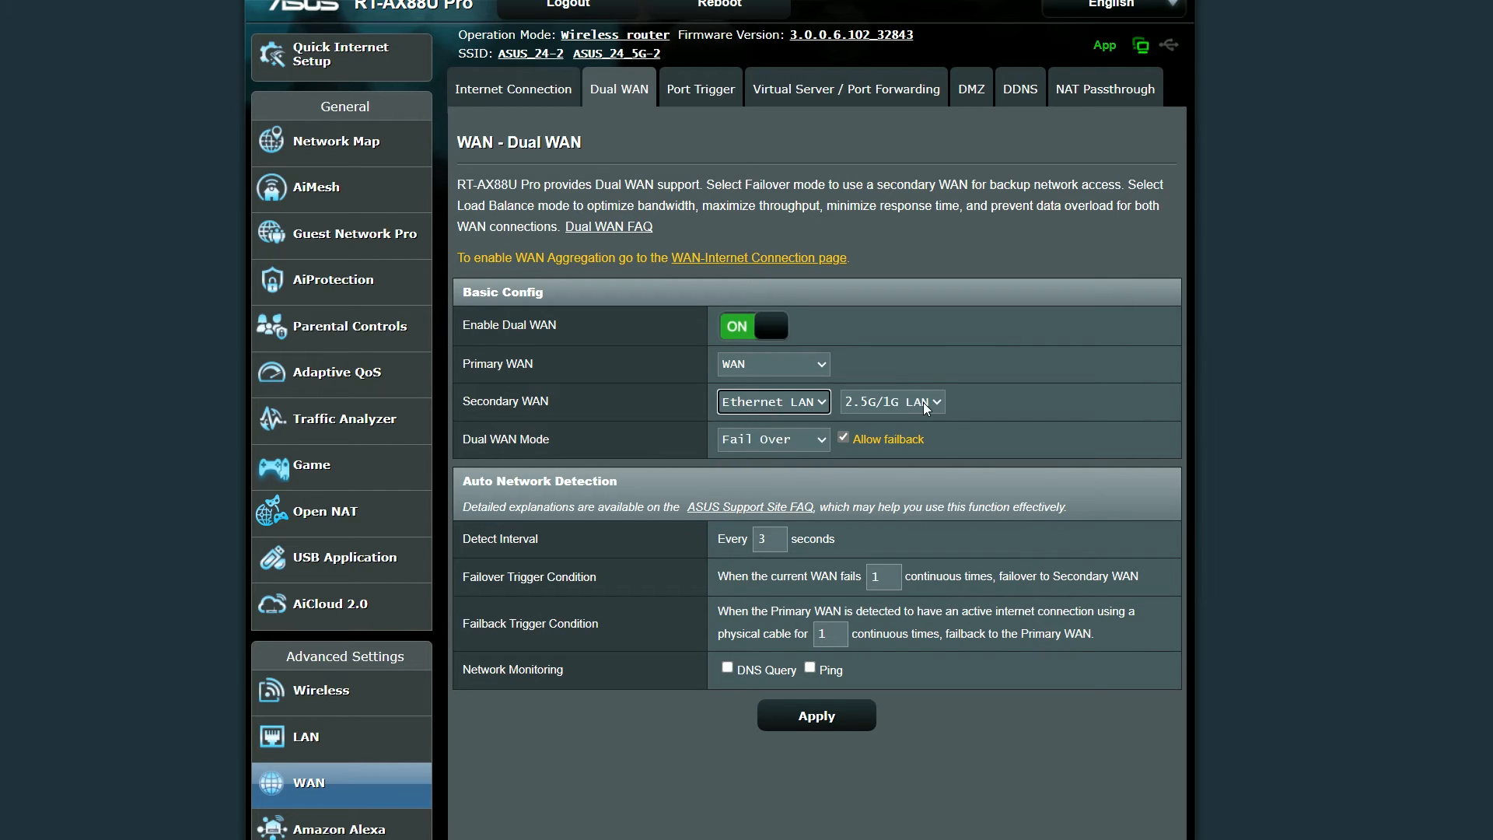
- Use the 2.5G/1G LAN port as backup in Fail Over mode with failback allowed, and apply
left_click(890, 401)
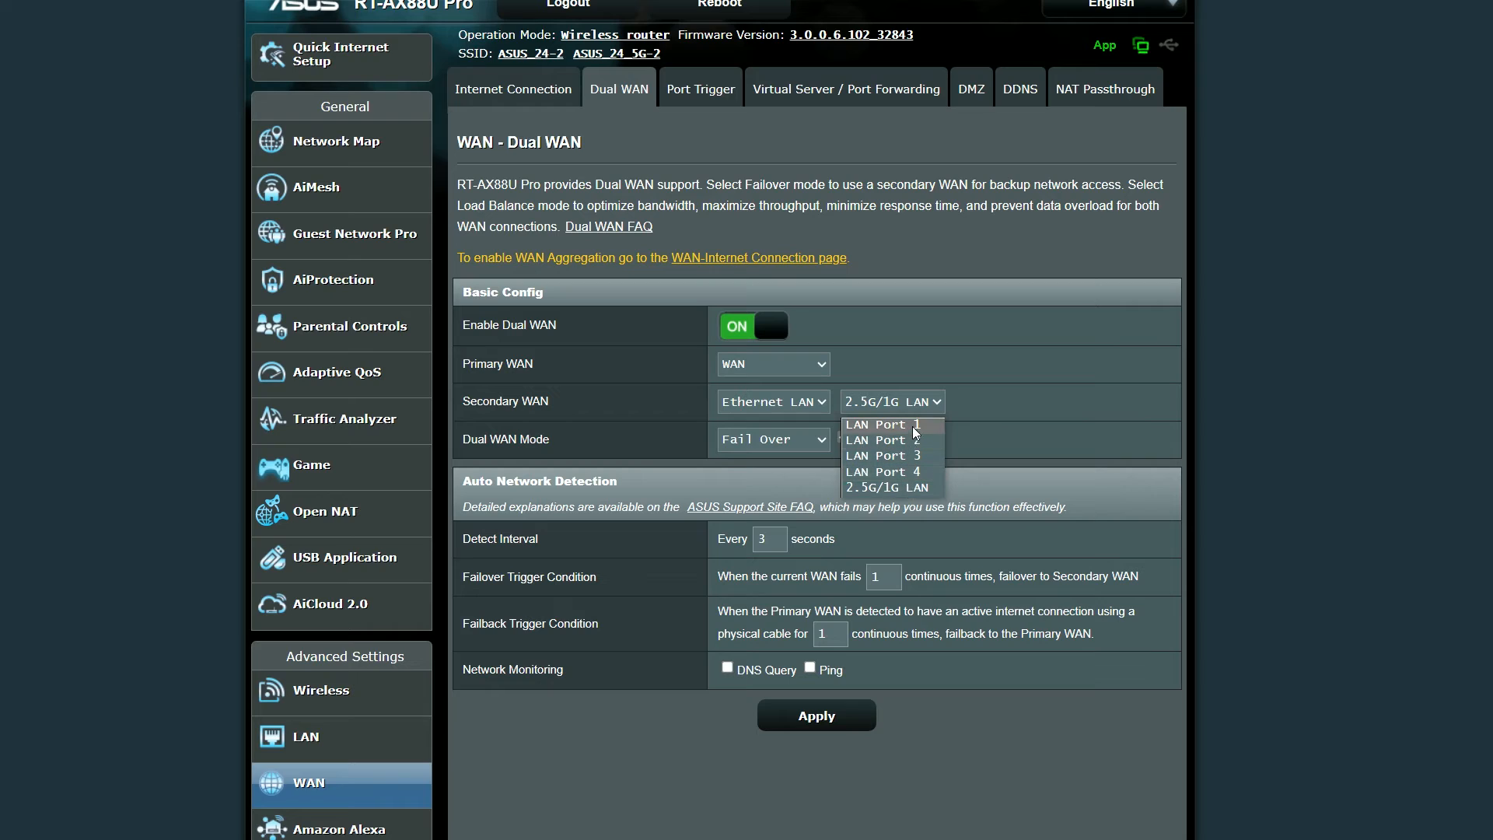
left_click(885, 487)
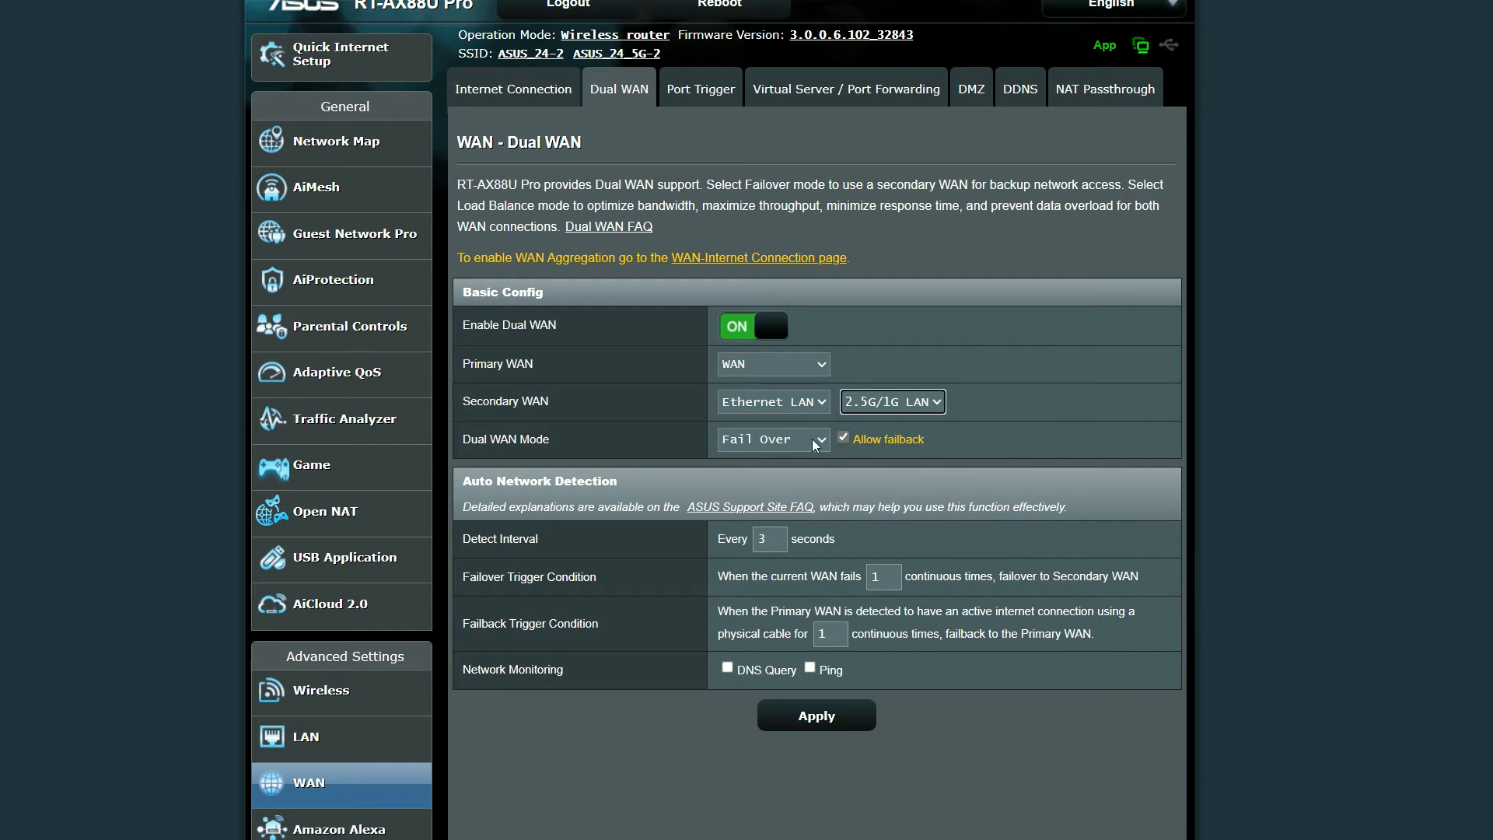
left_click(773, 438)
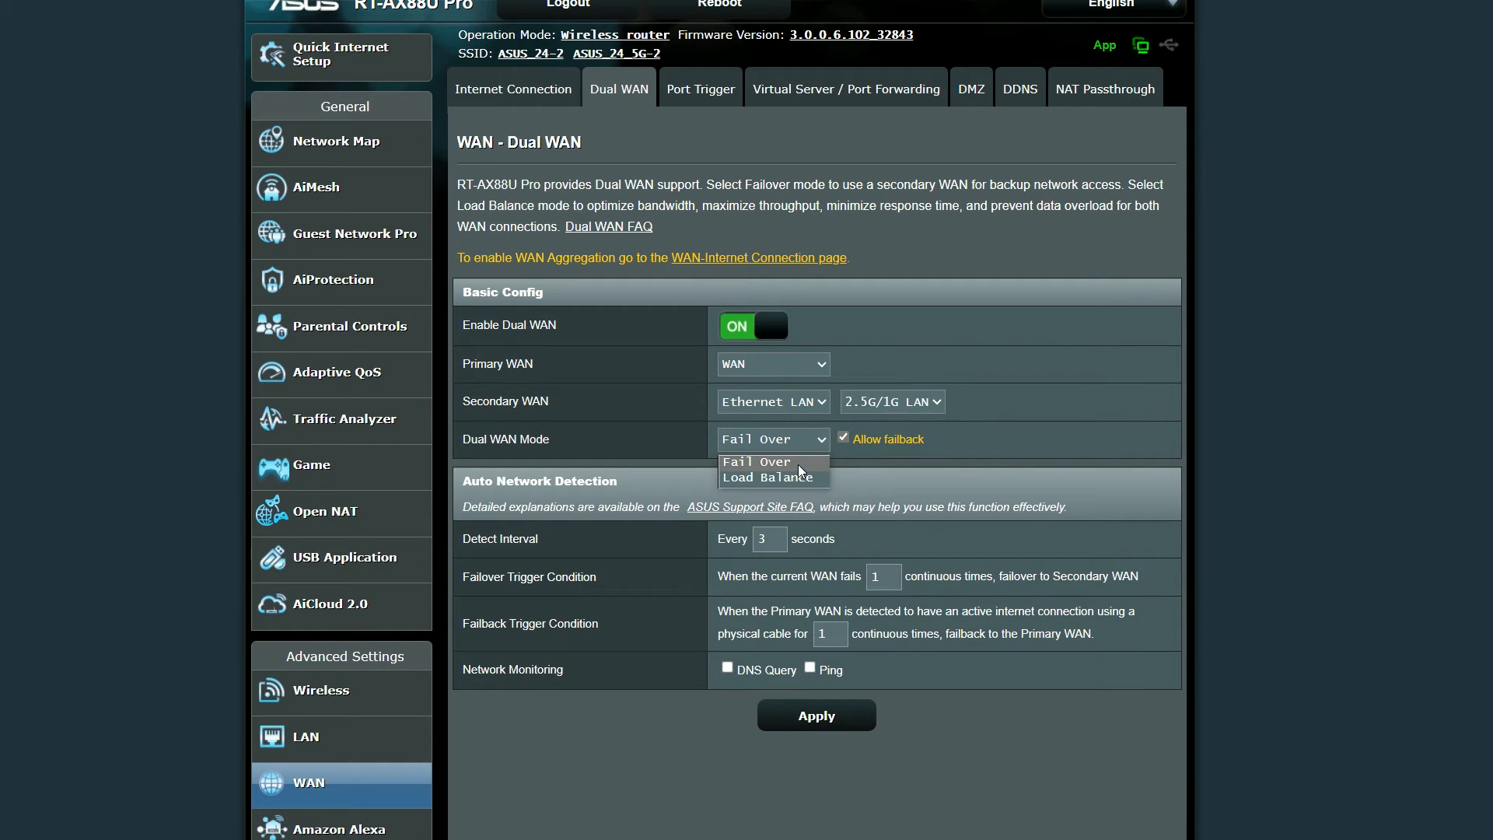
left_click(843, 438)
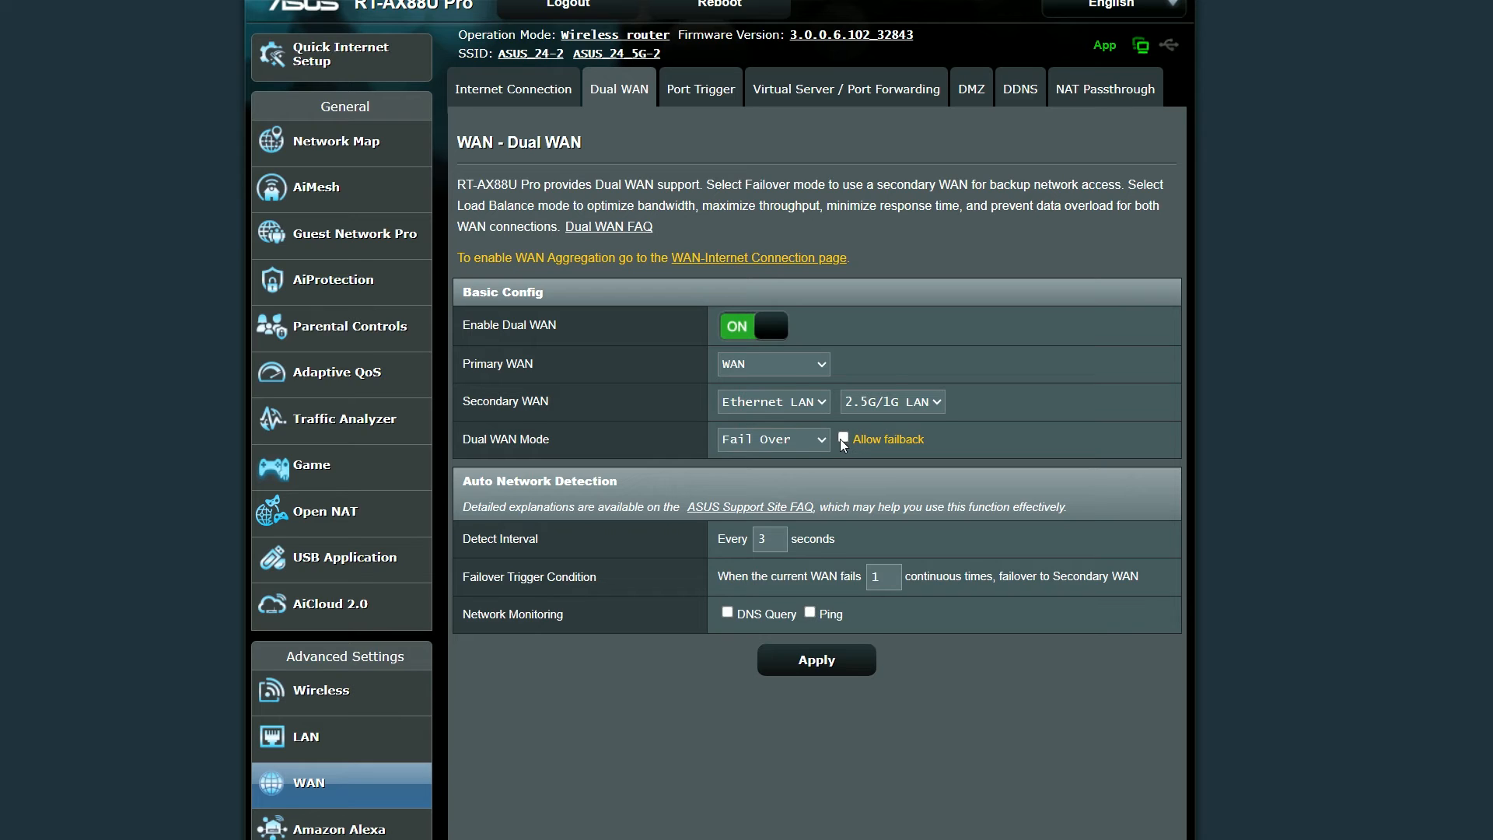
left_click(842, 439)
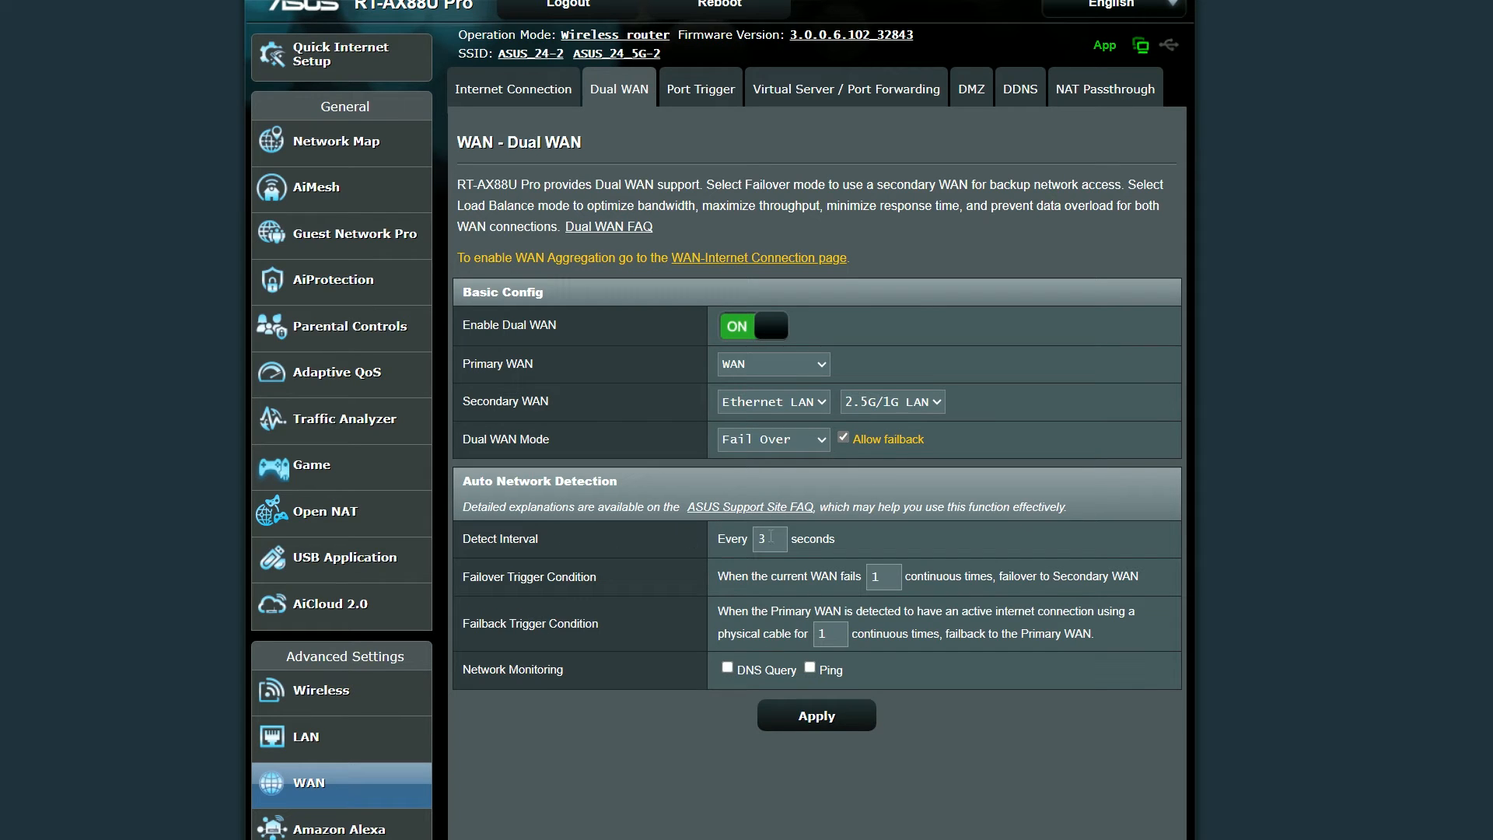
left_click(882, 575)
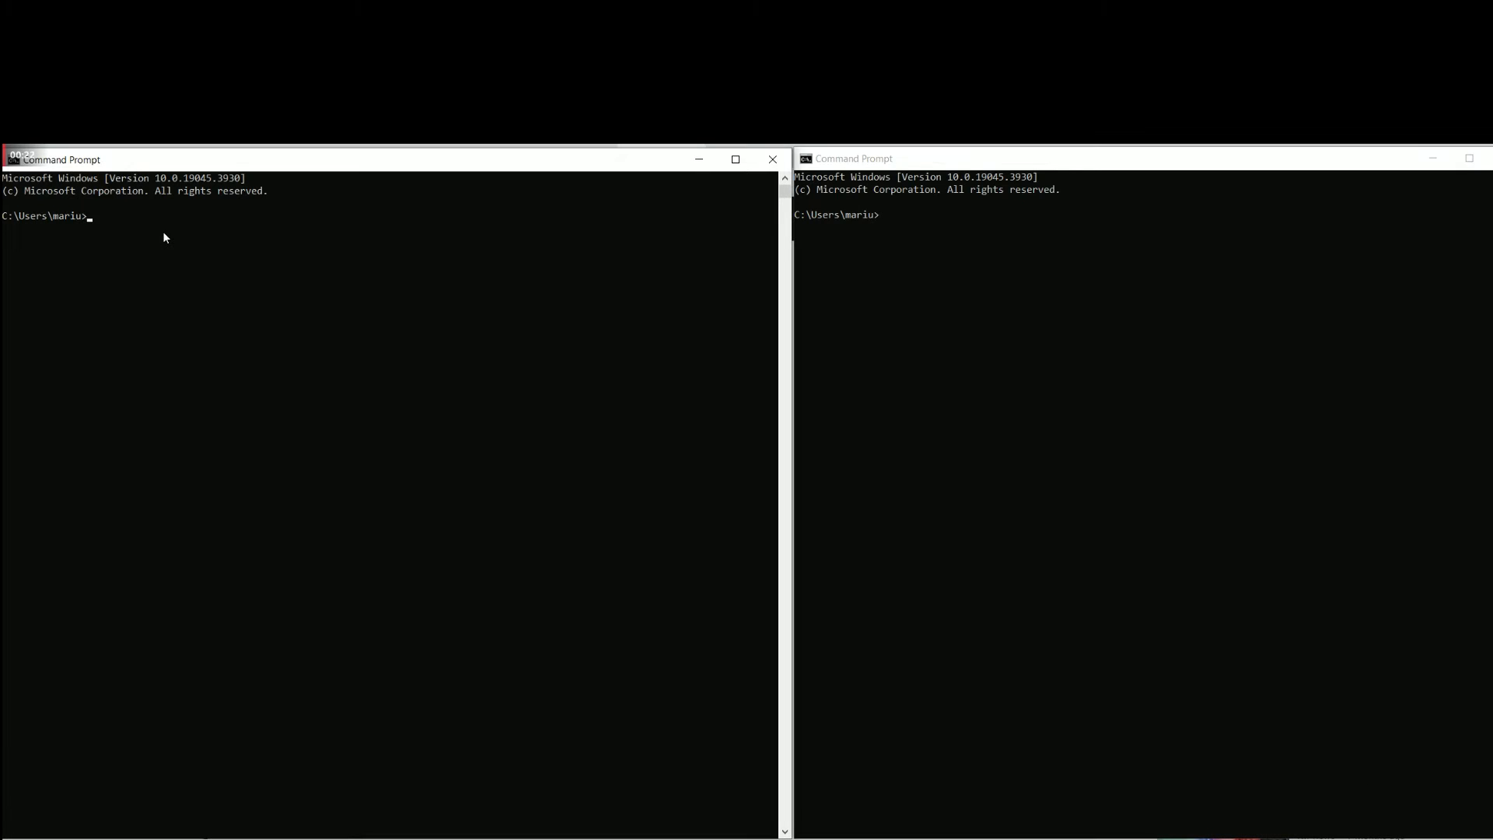
- Start a ping to the 8.8.8.x internet address to watch connectivity during failover
type("ping")
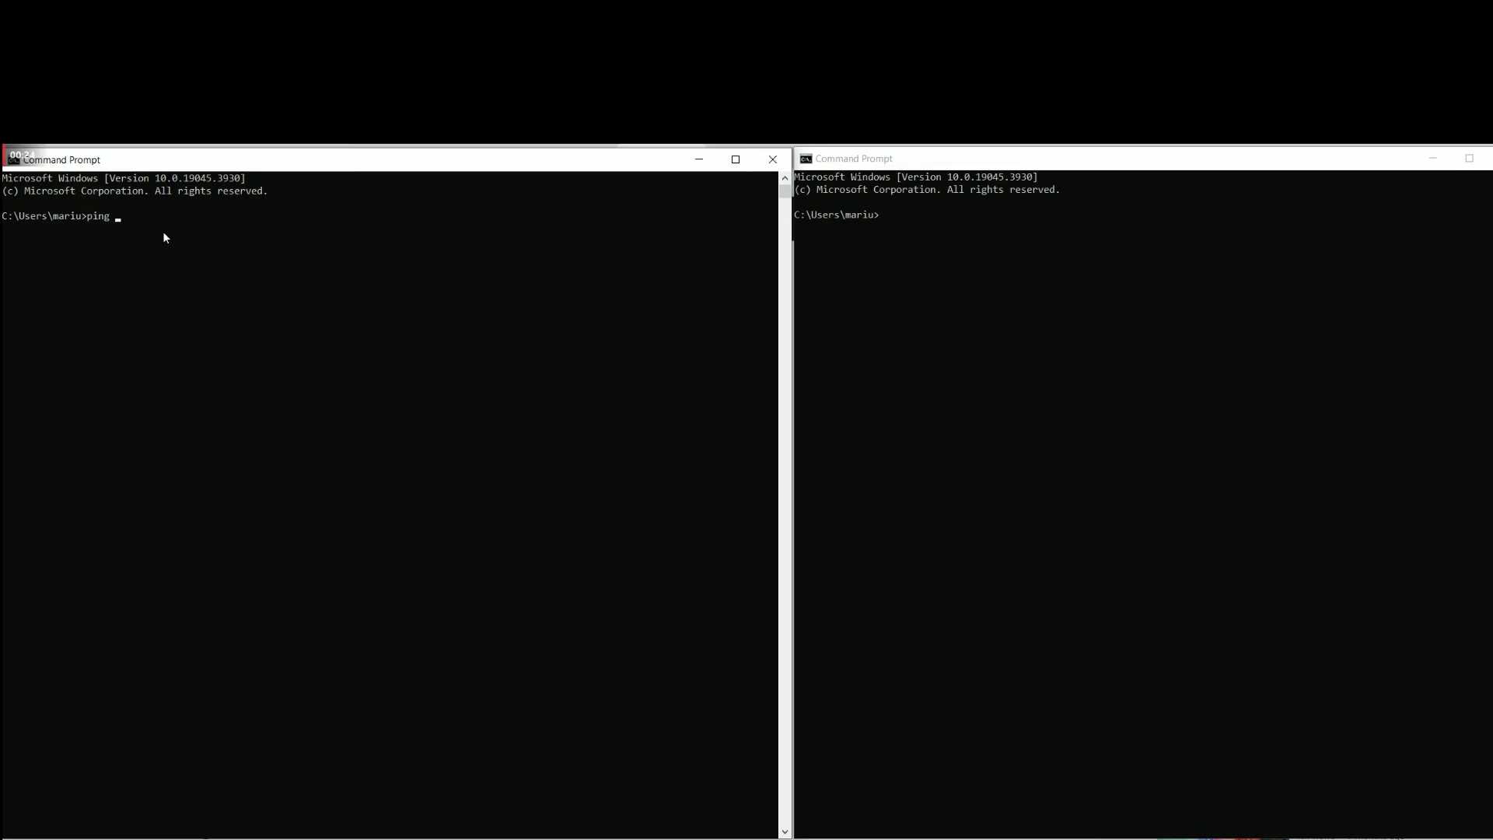
type("8.8.8")
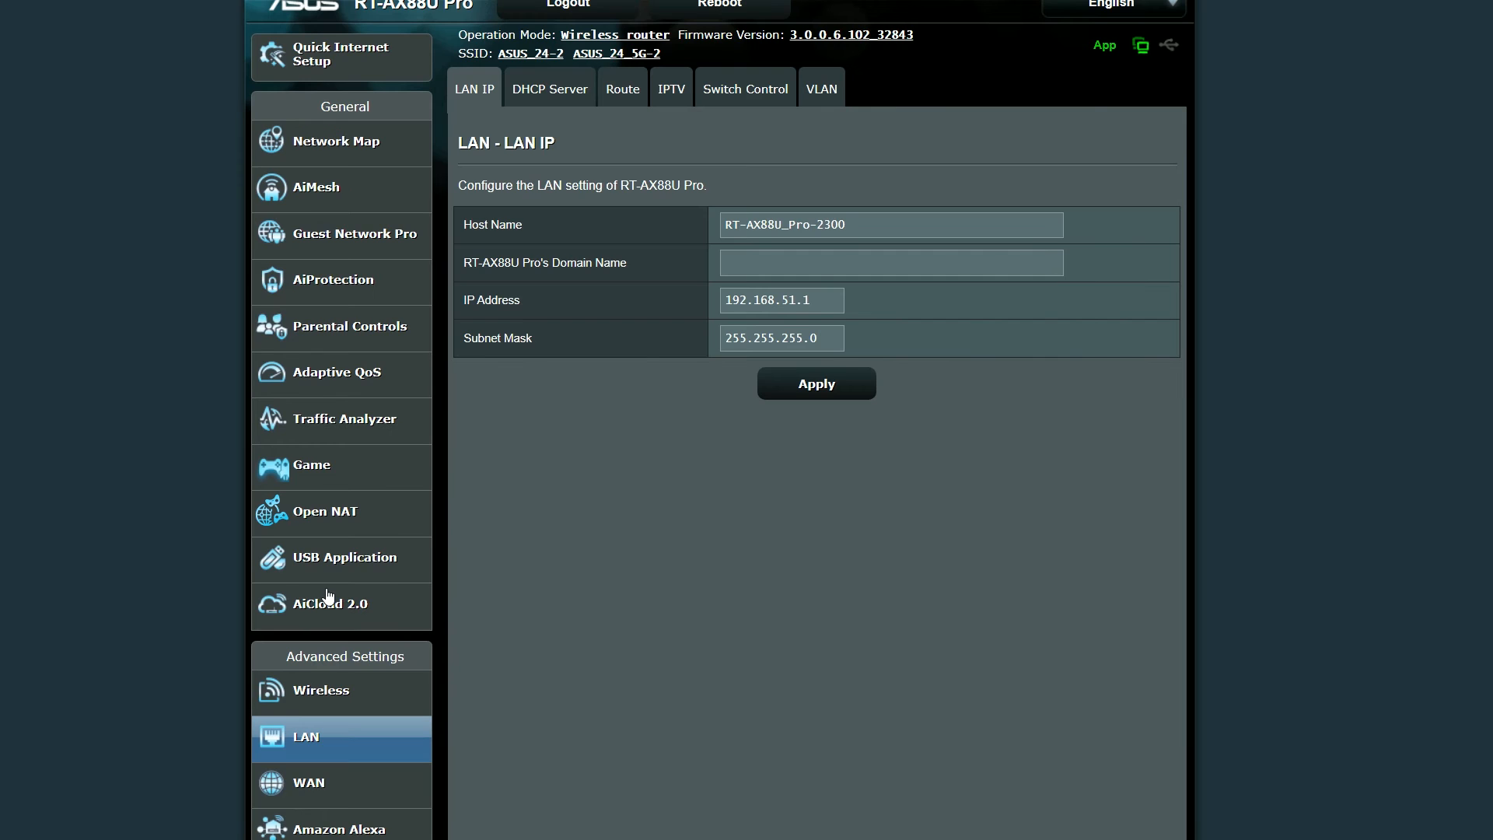
mouse_move(154, 205)
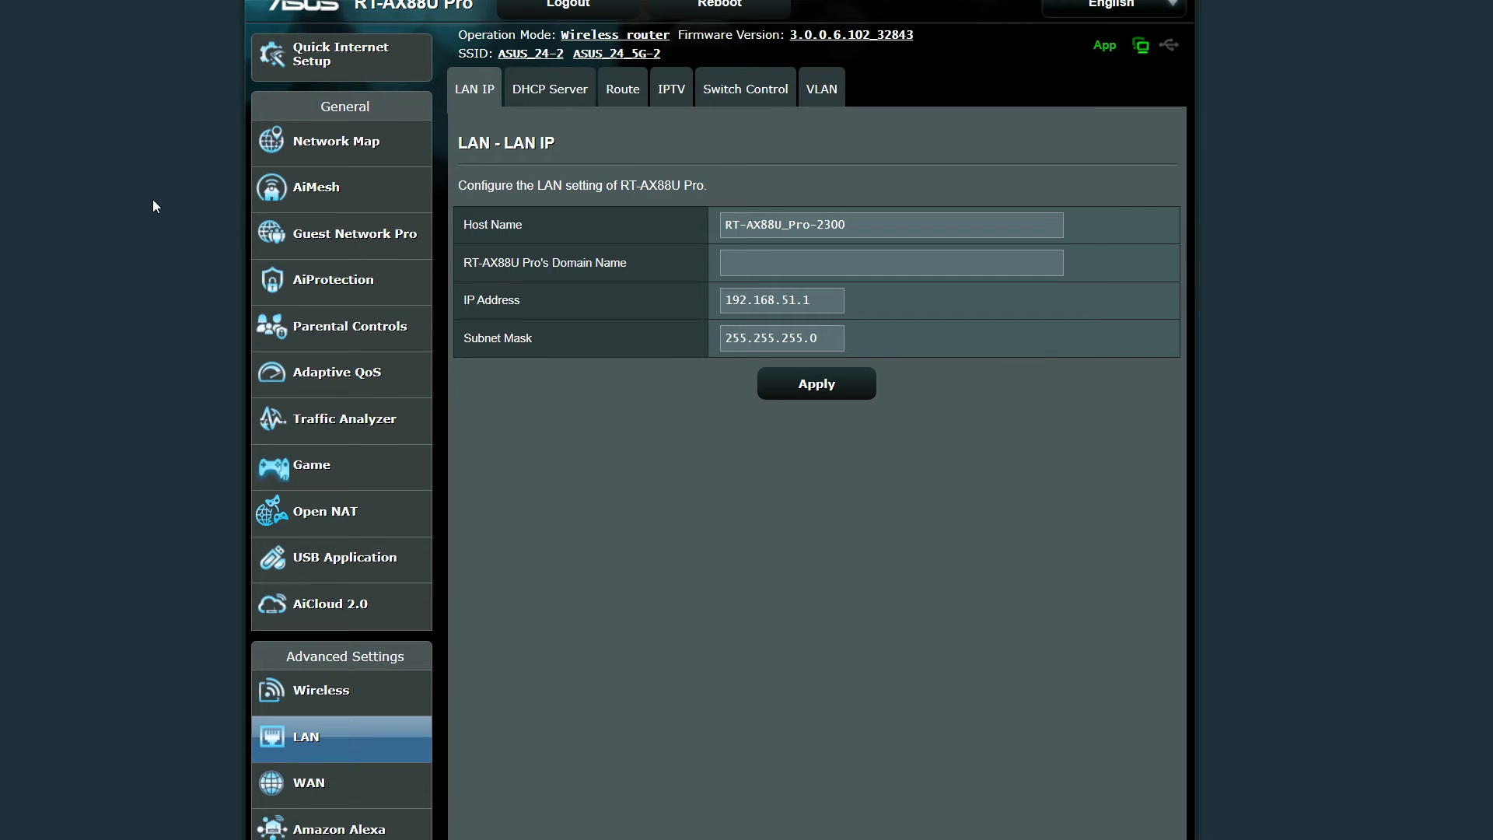
mouse_move(815, 95)
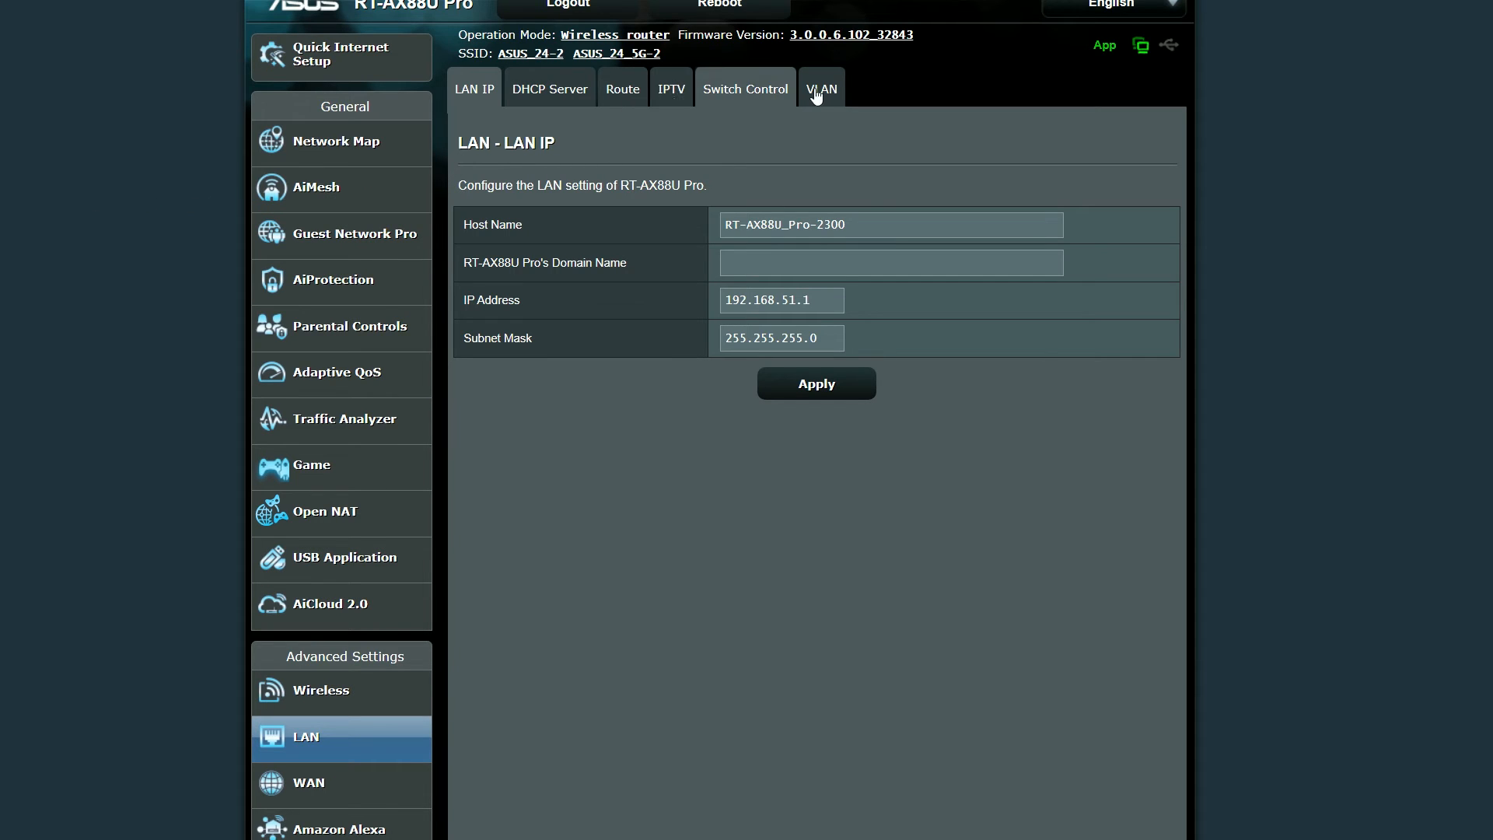
- View the LAN VLAN page, try adding a VLAN profile, dismiss the alert and return to per-port settings
left_click(820, 89)
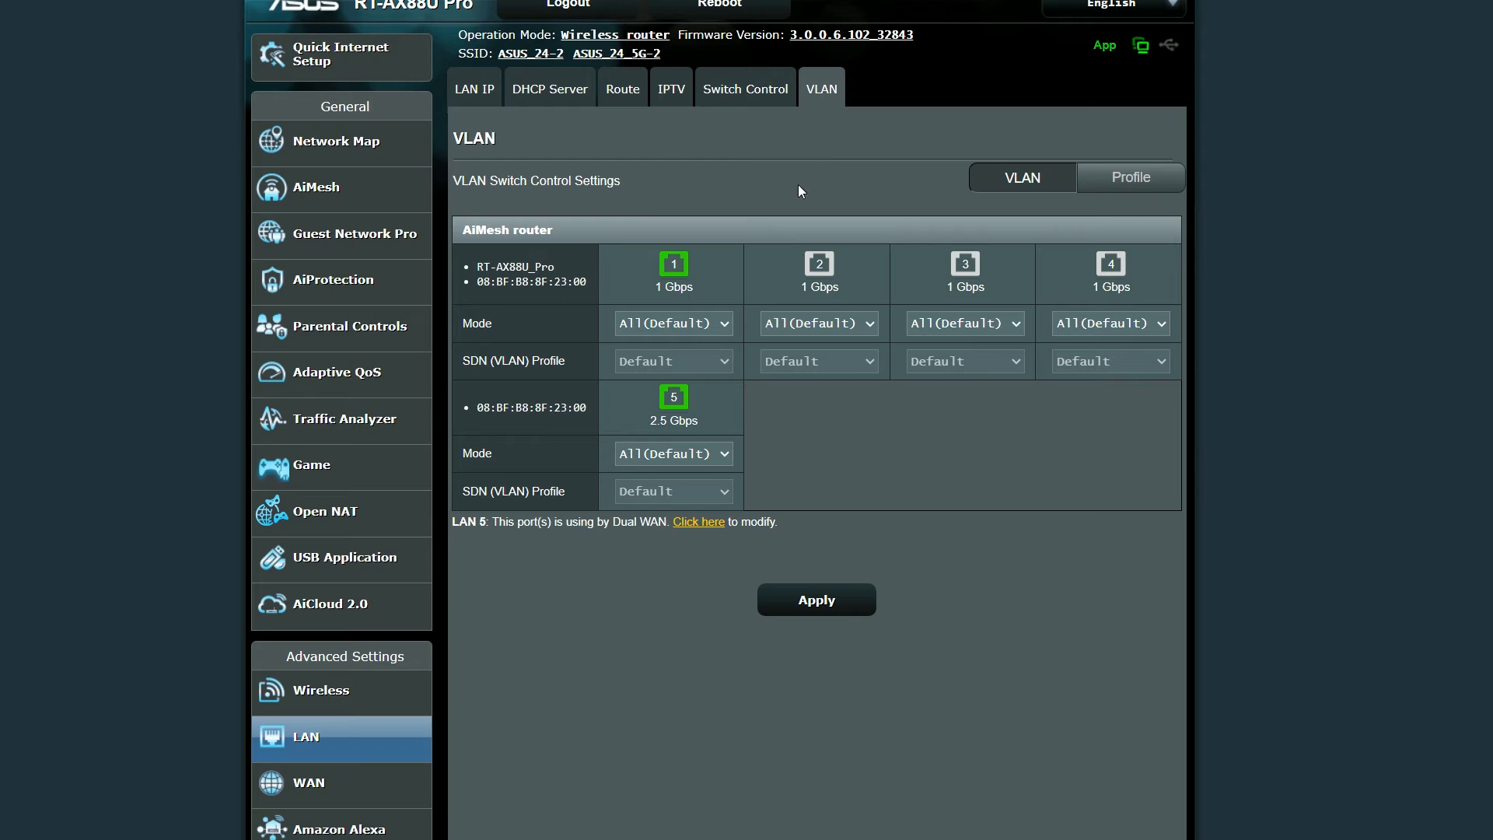
mouse_move(992, 339)
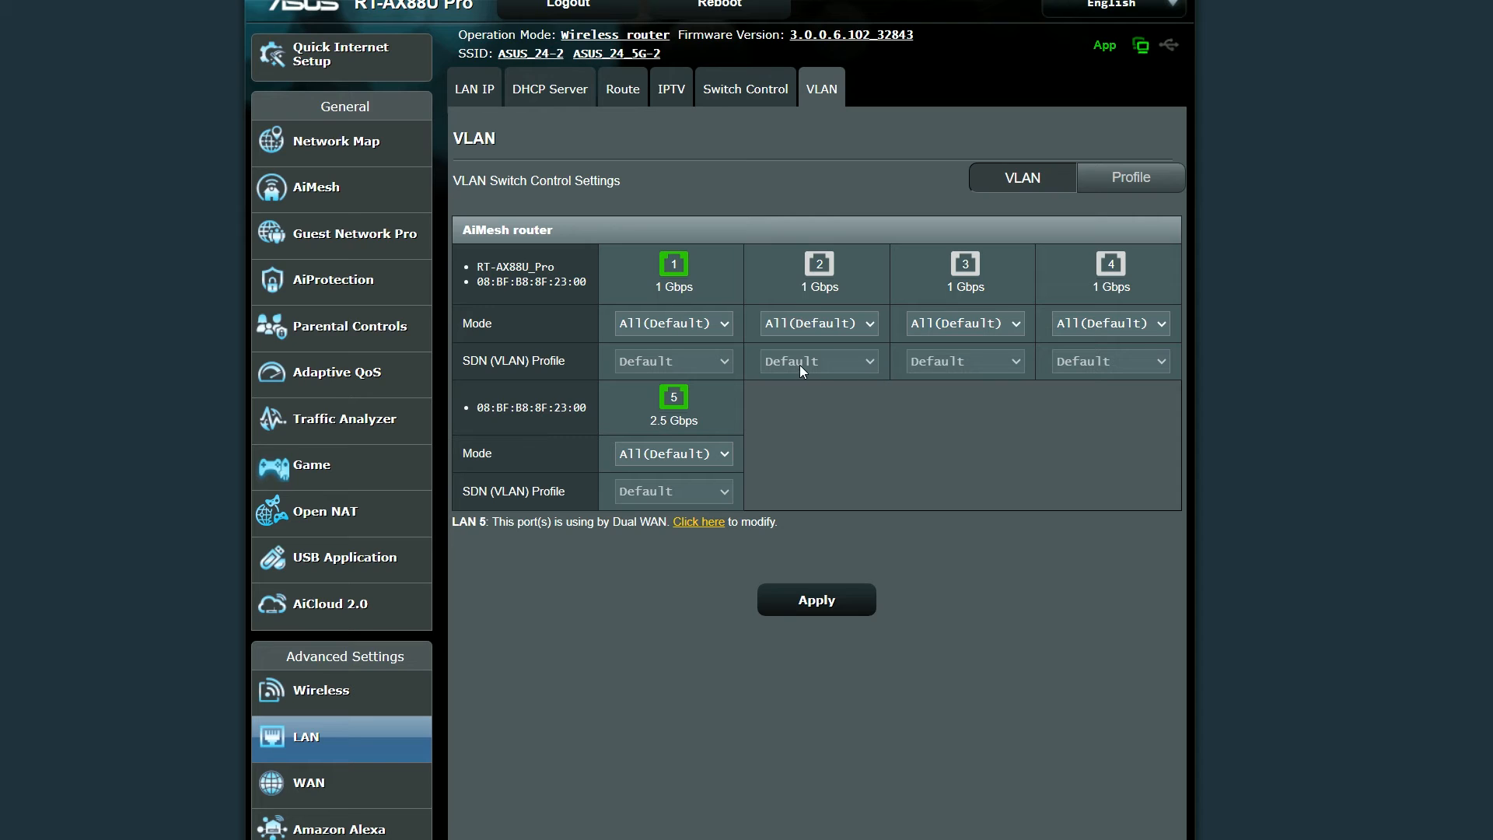
left_click(1126, 182)
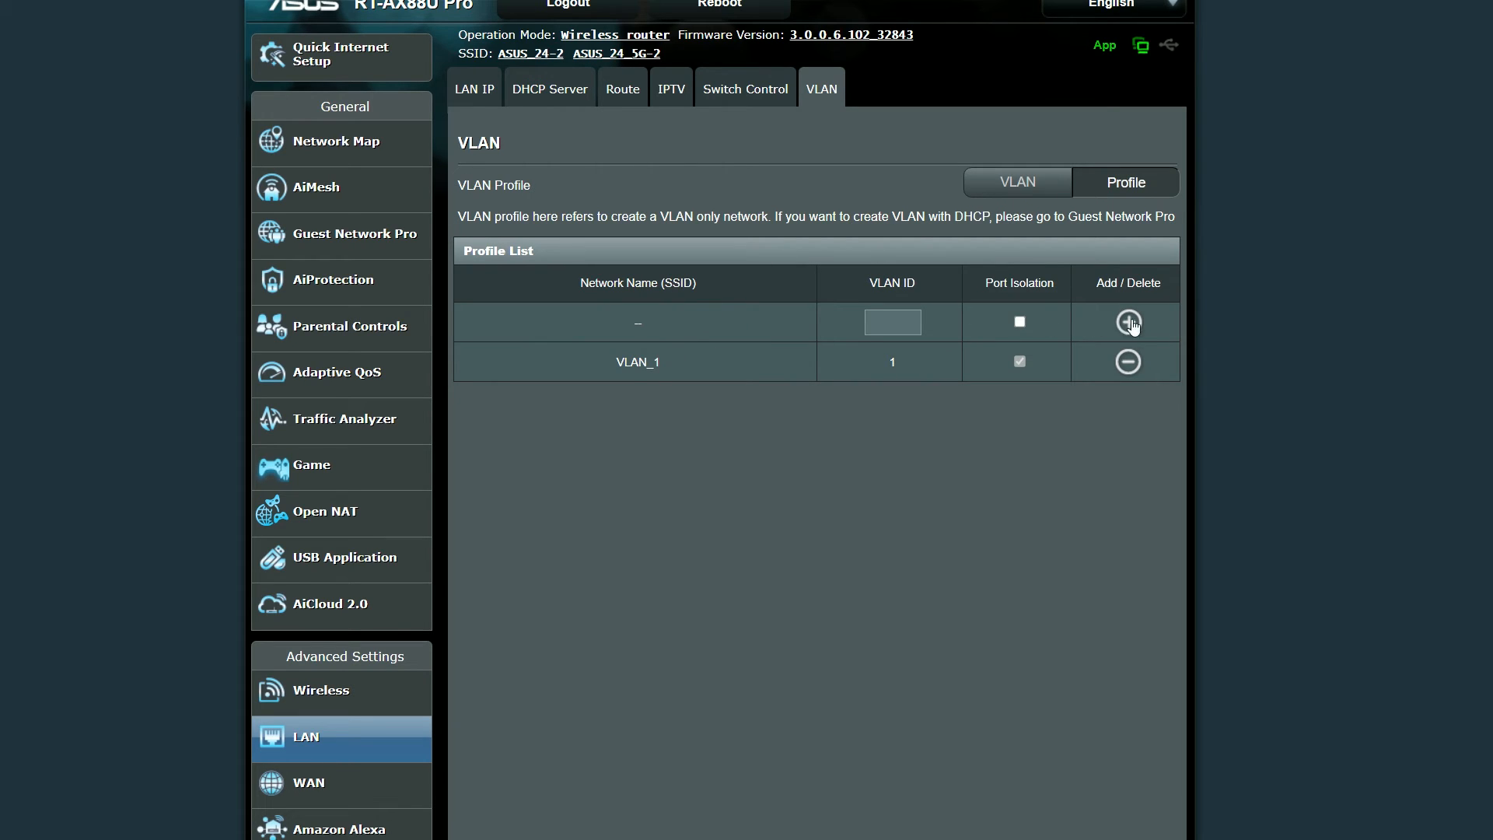
left_click(1129, 322)
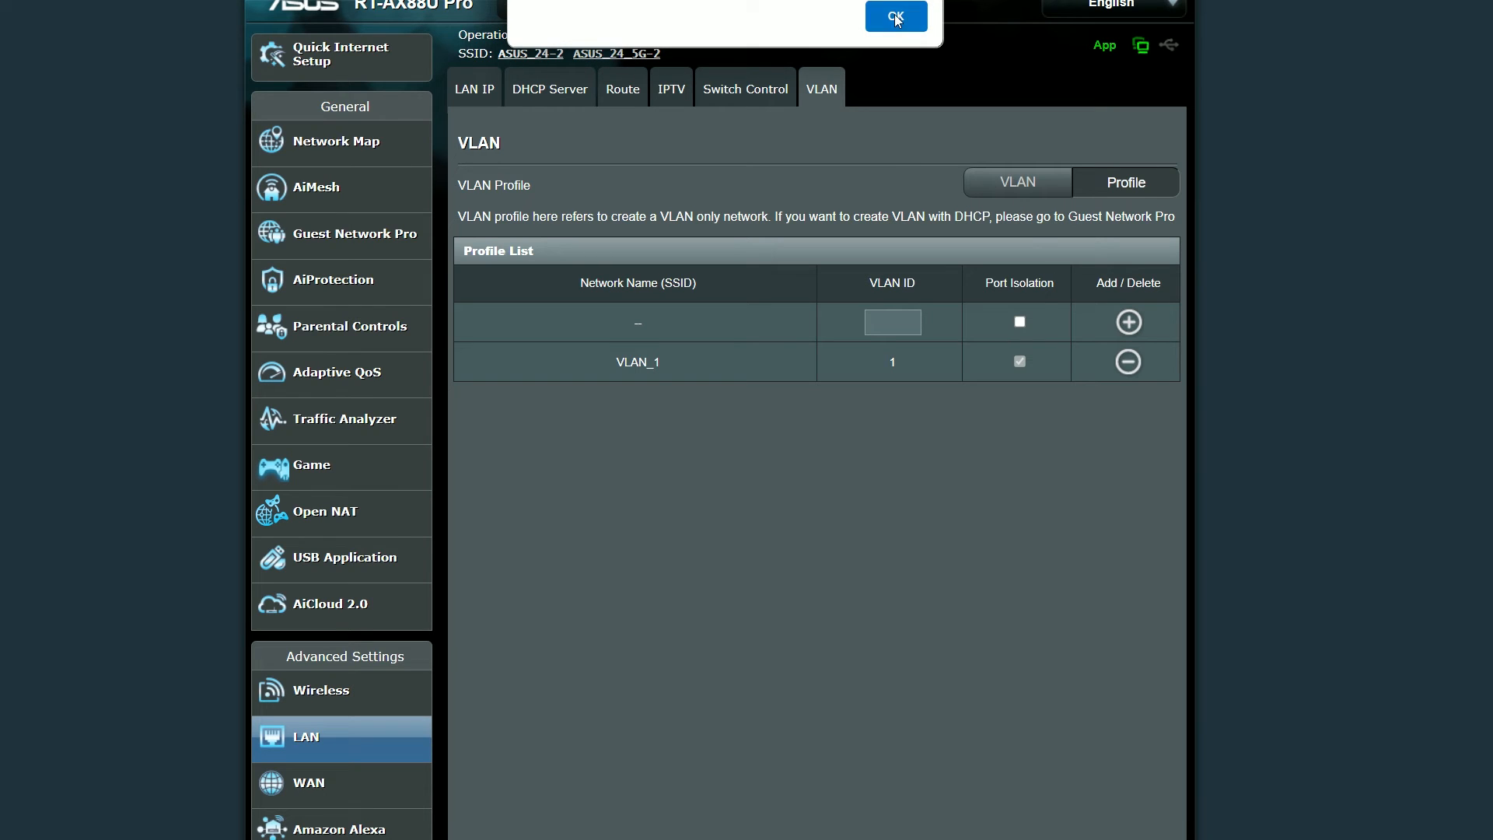
left_click(893, 16)
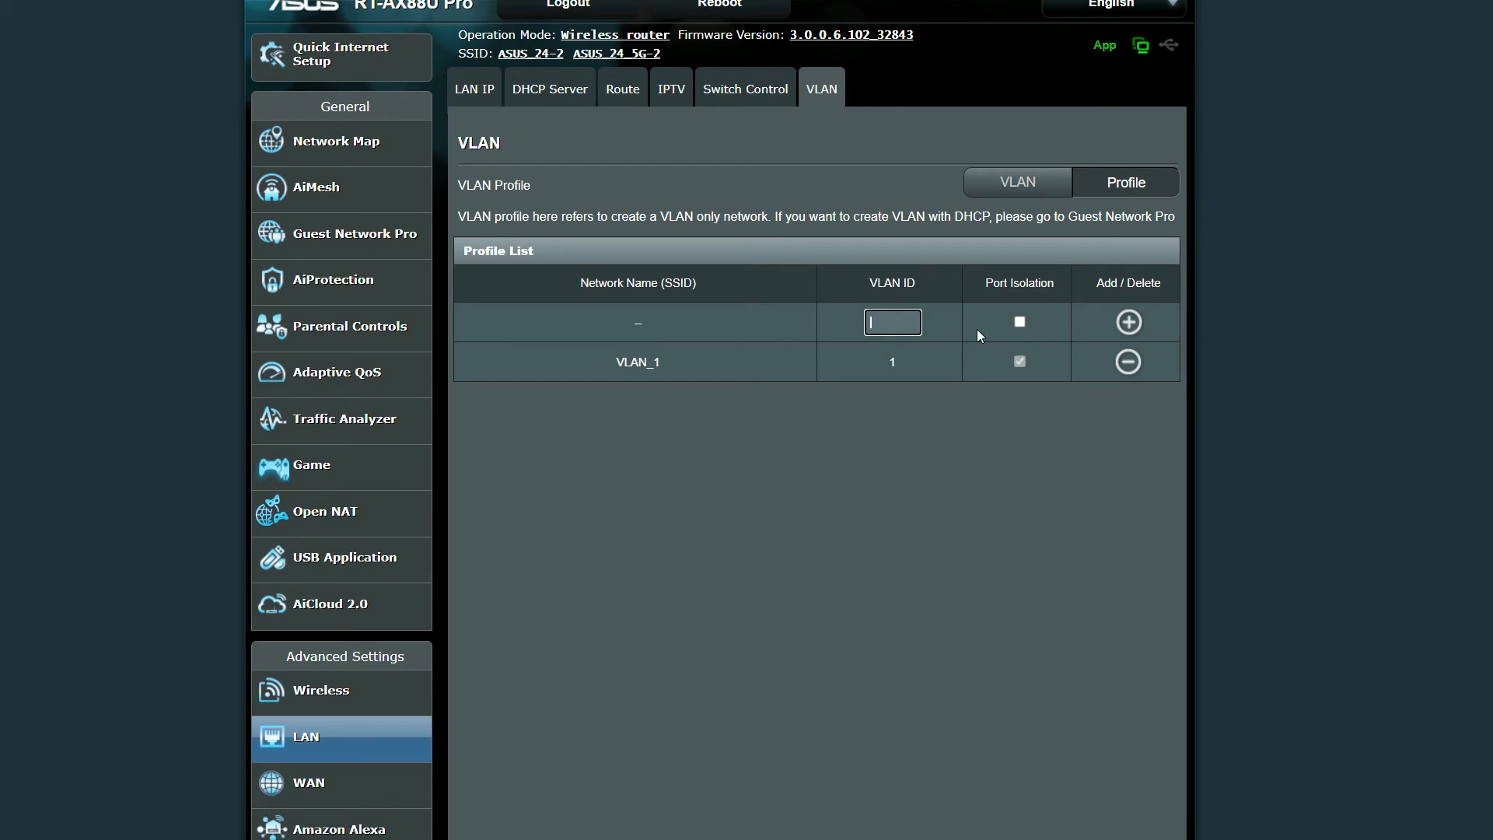
left_click(1016, 181)
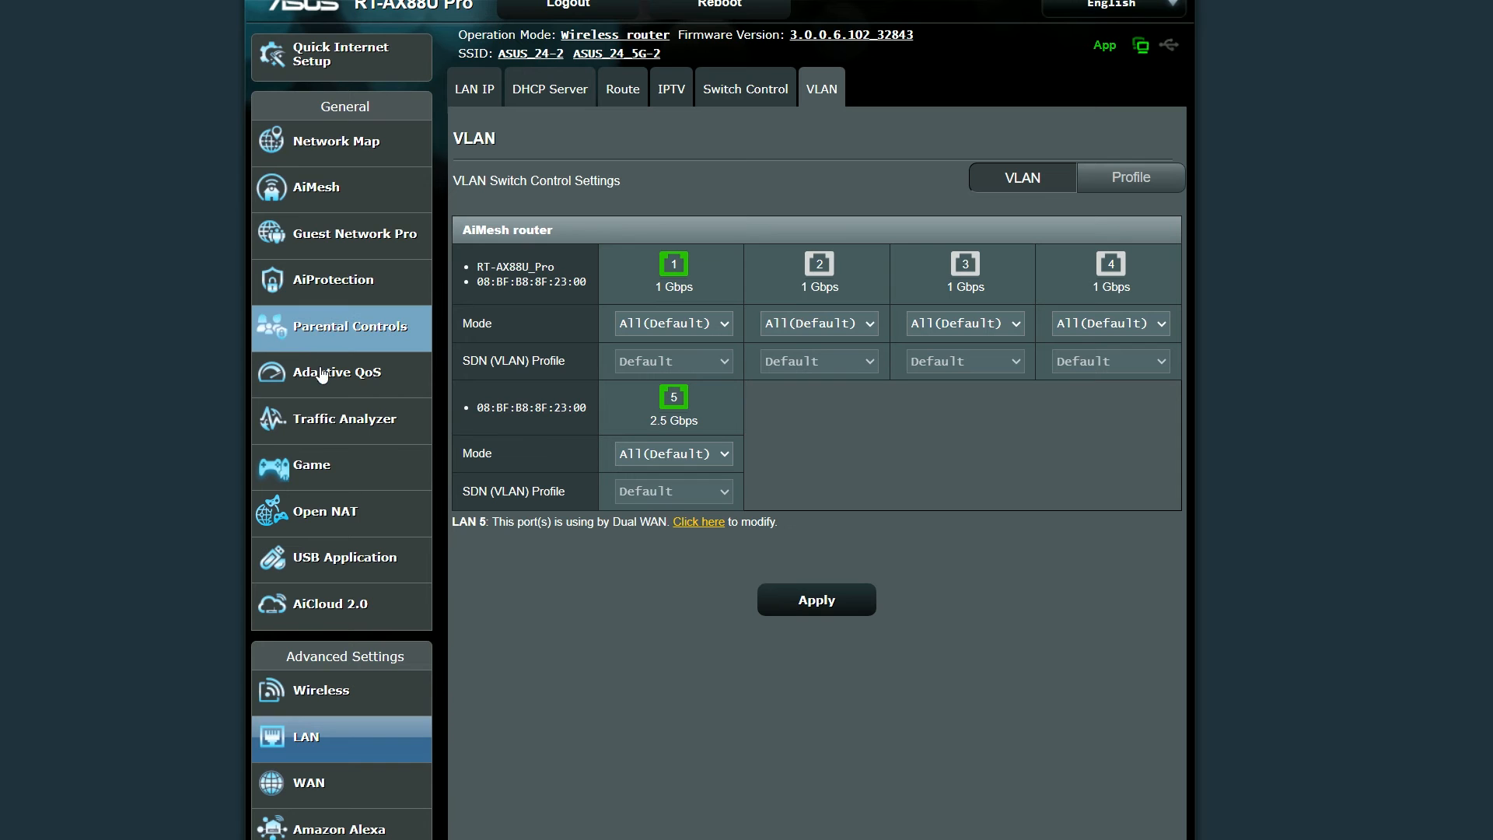
- In Guest Network Pro, start a new IoT network named 'IoTWiFi'
left_click(359, 233)
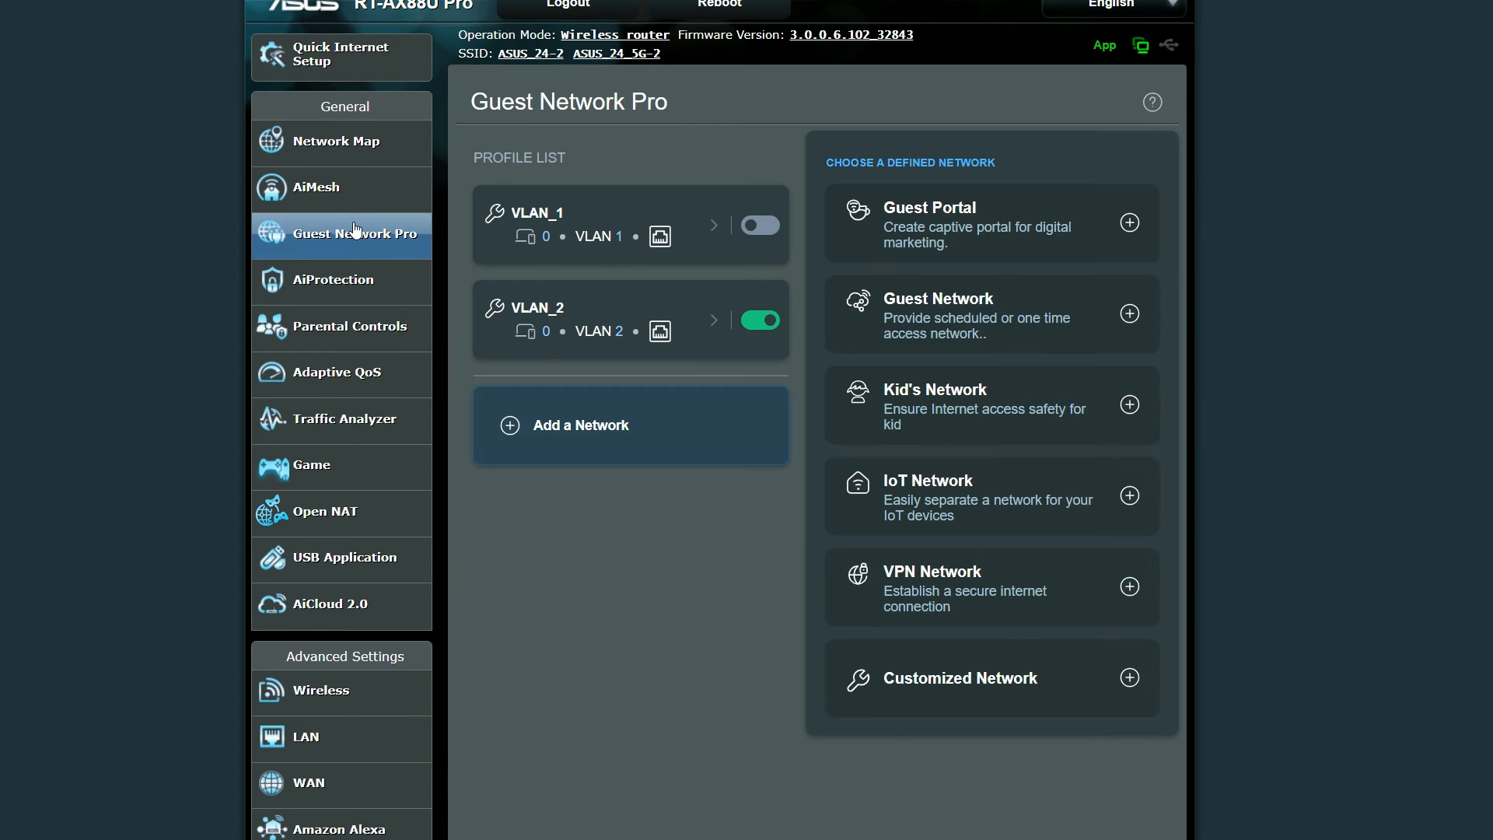
mouse_move(539, 320)
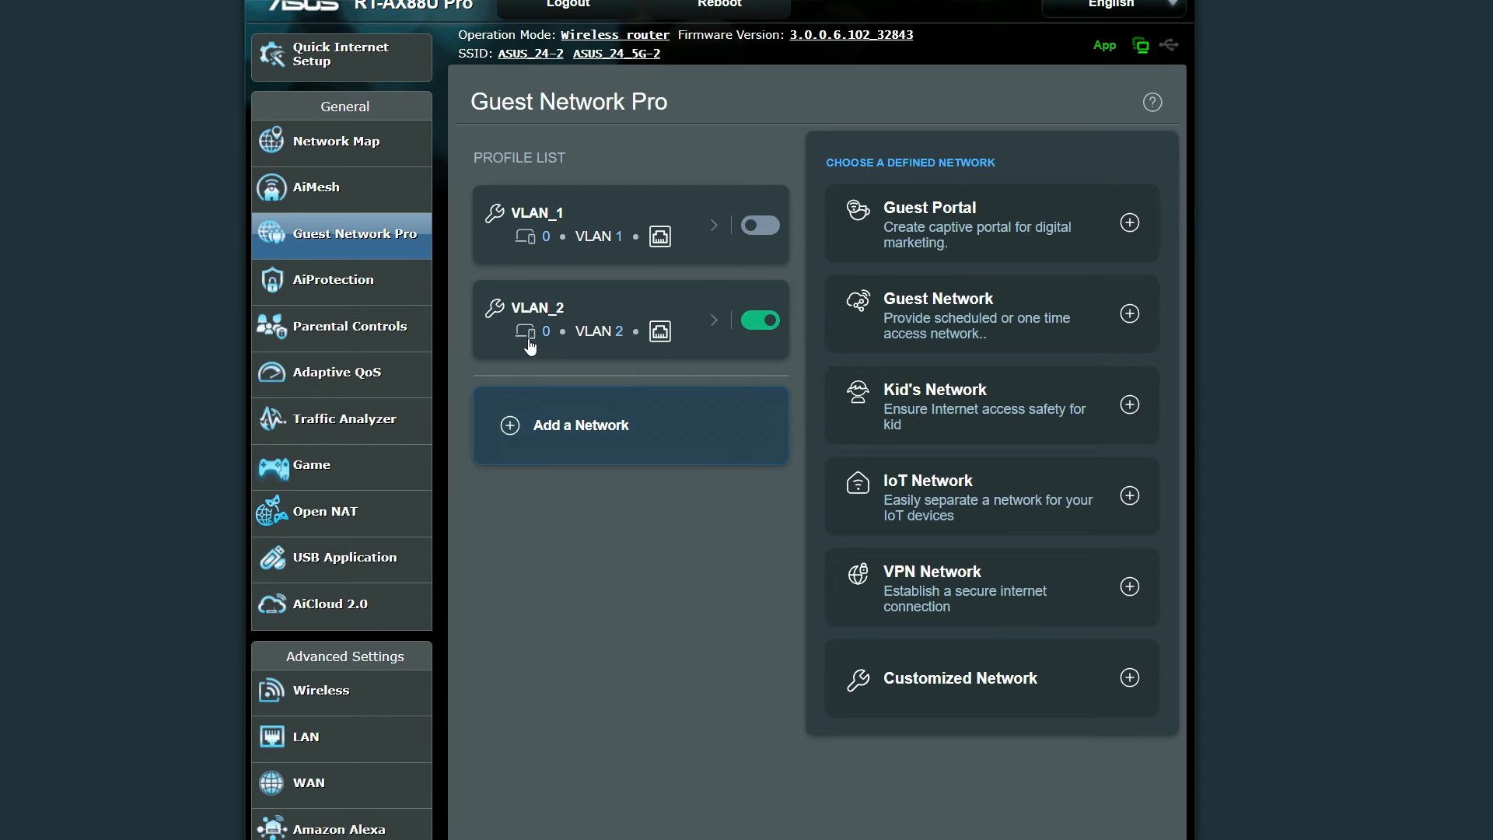
mouse_move(820, 389)
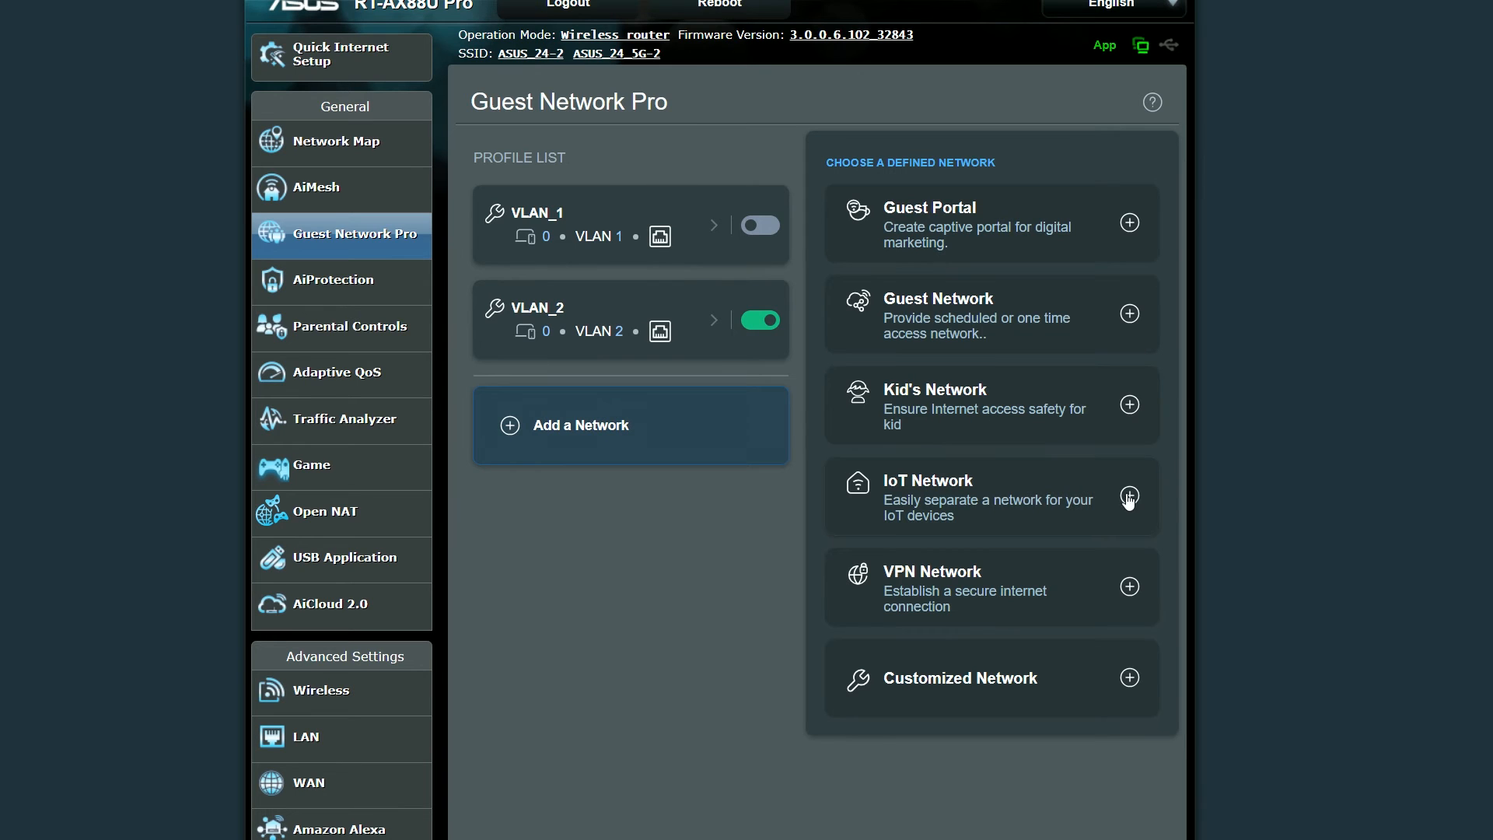
left_click(1129, 498)
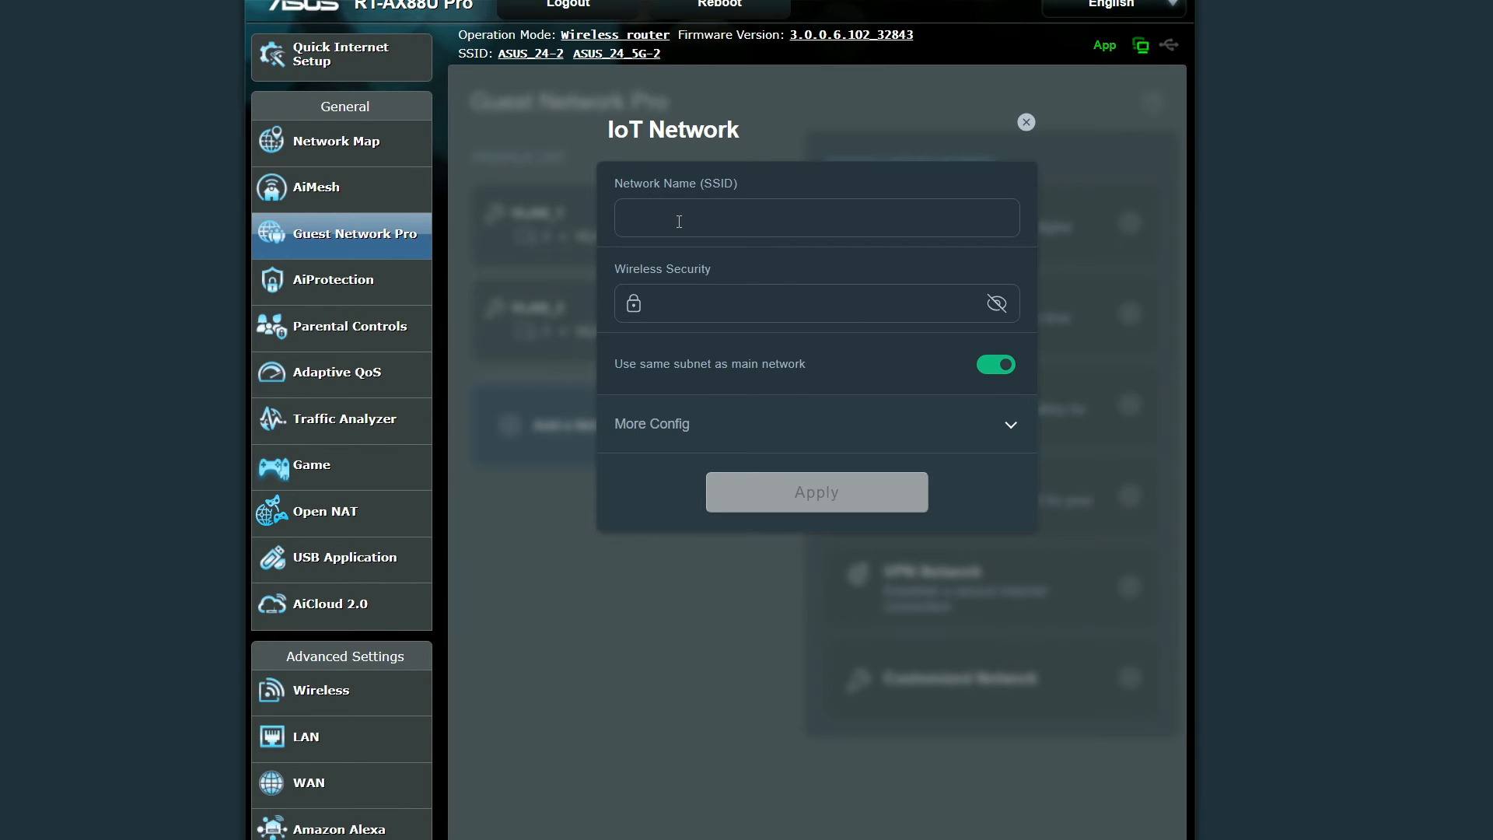
left_click(816, 218)
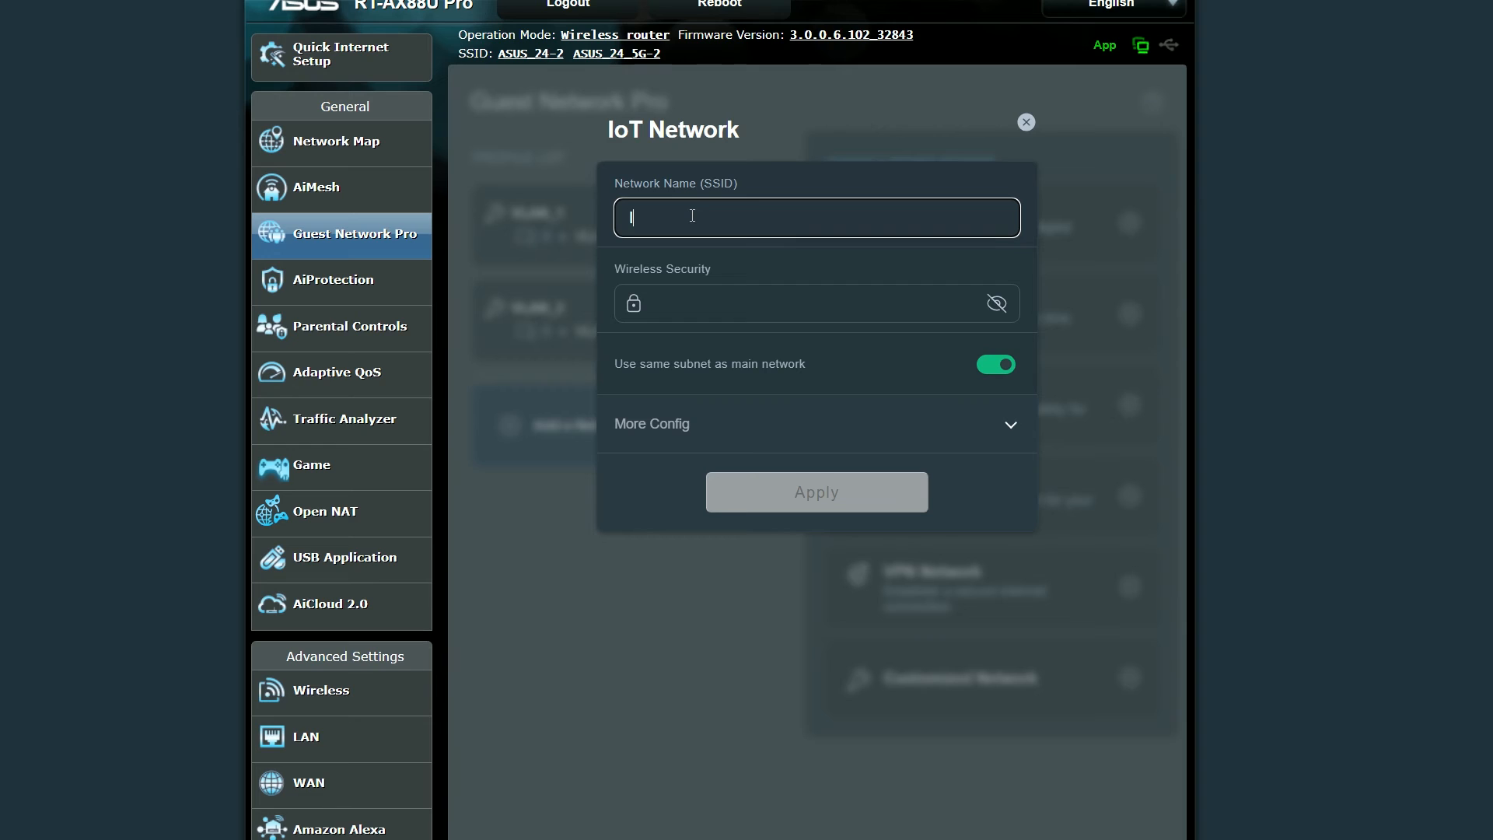
type("IoTWiFi")
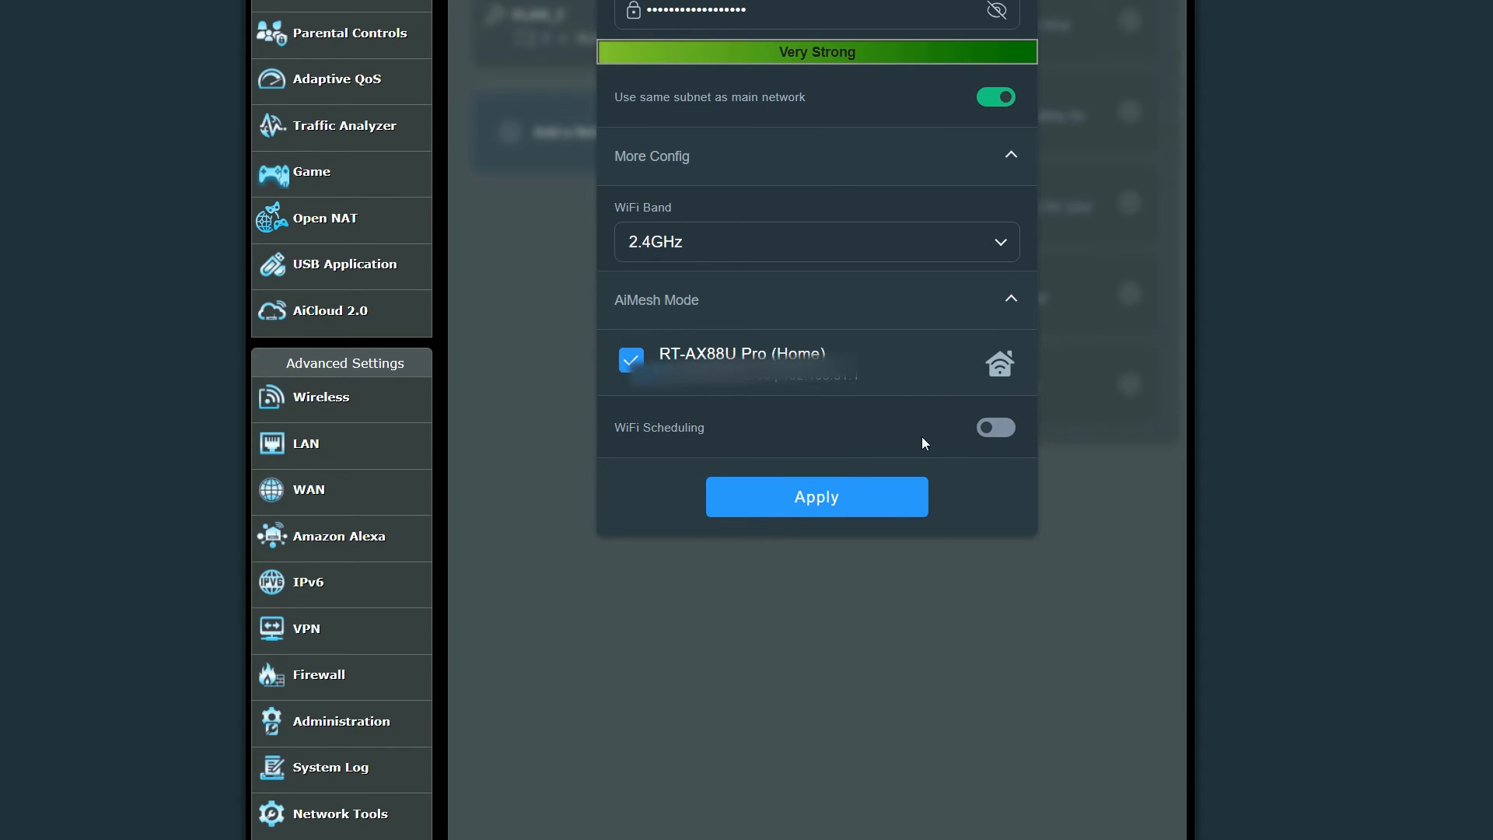
- Enable WiFi scheduling for the IoT network and adjust its active days
left_click(995, 426)
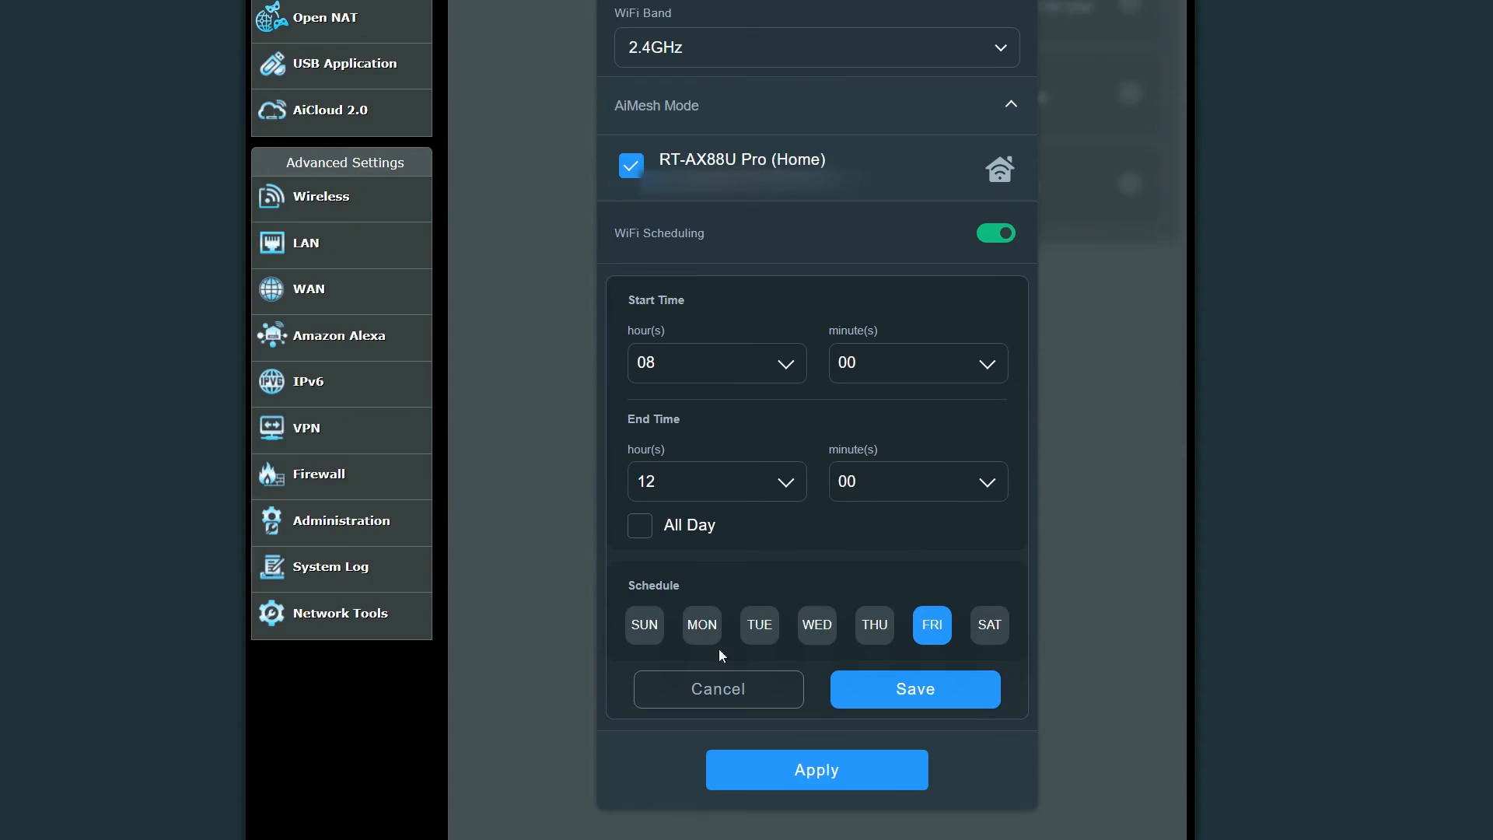
left_click(714, 362)
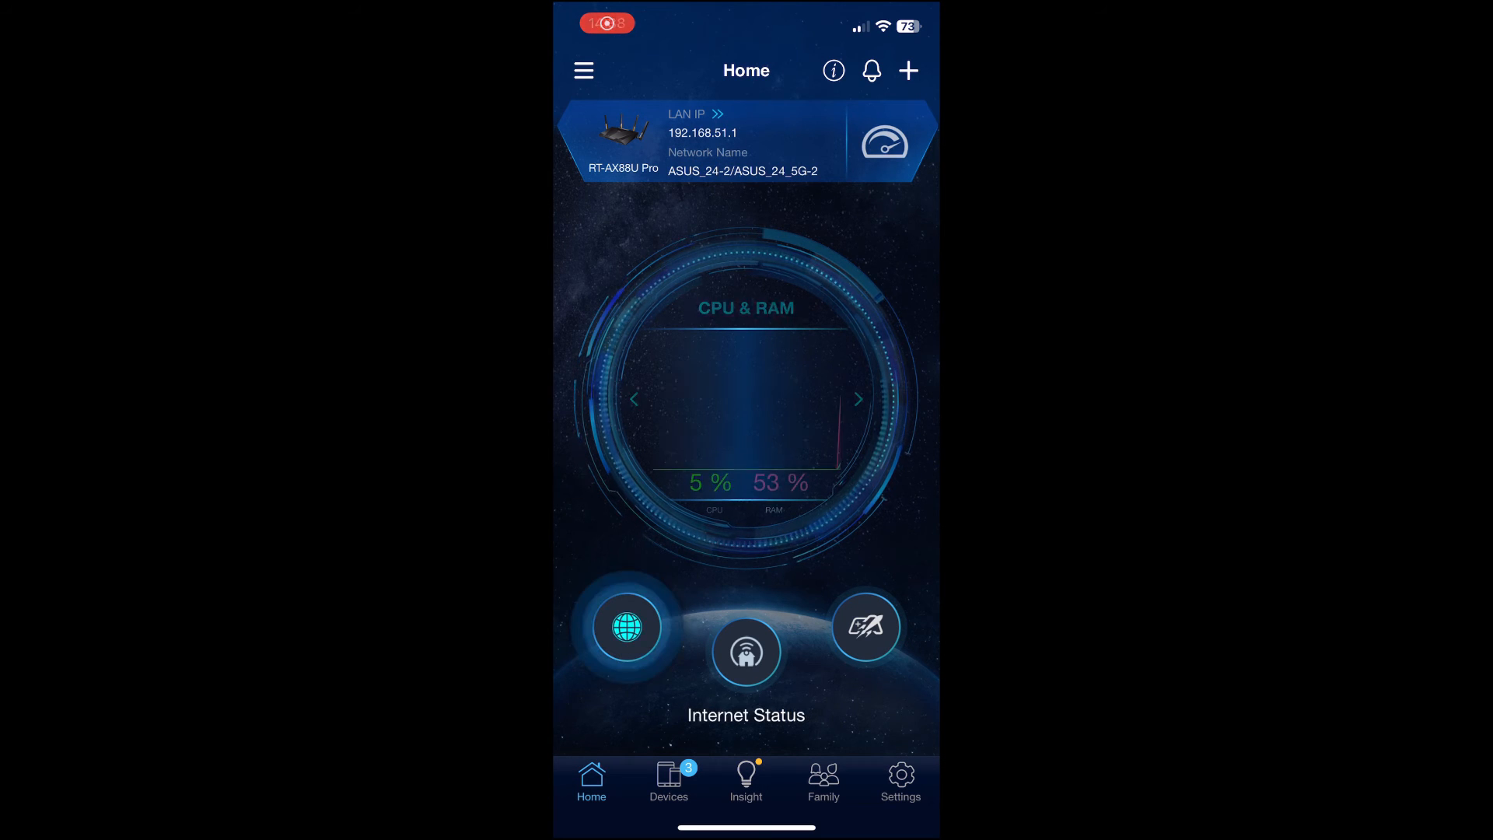
- View the AiMesh overview and Mobile Game Mode, then the Insight notices with available firmware
left_click(858, 400)
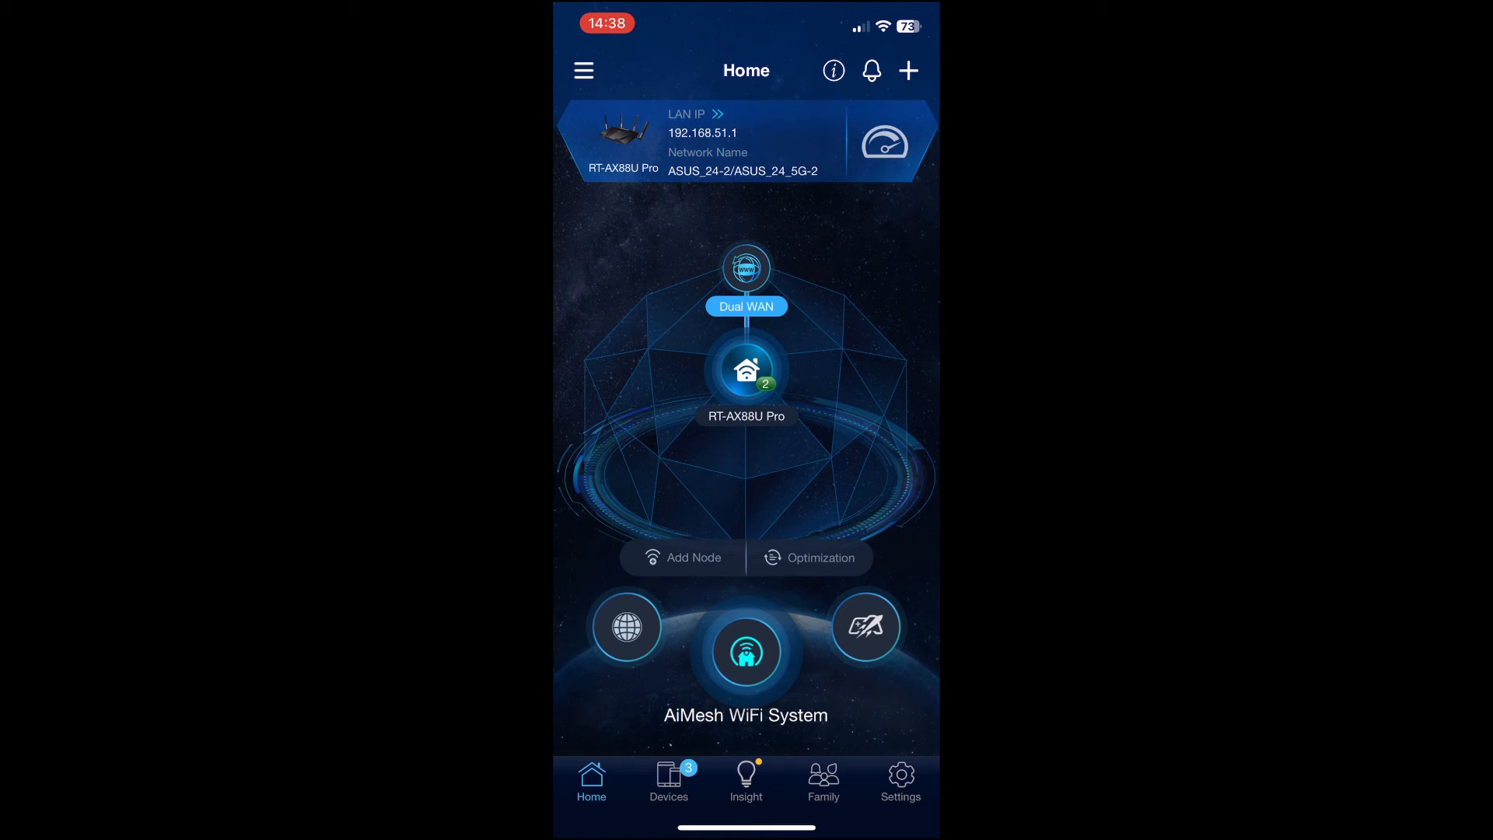
left_click(864, 627)
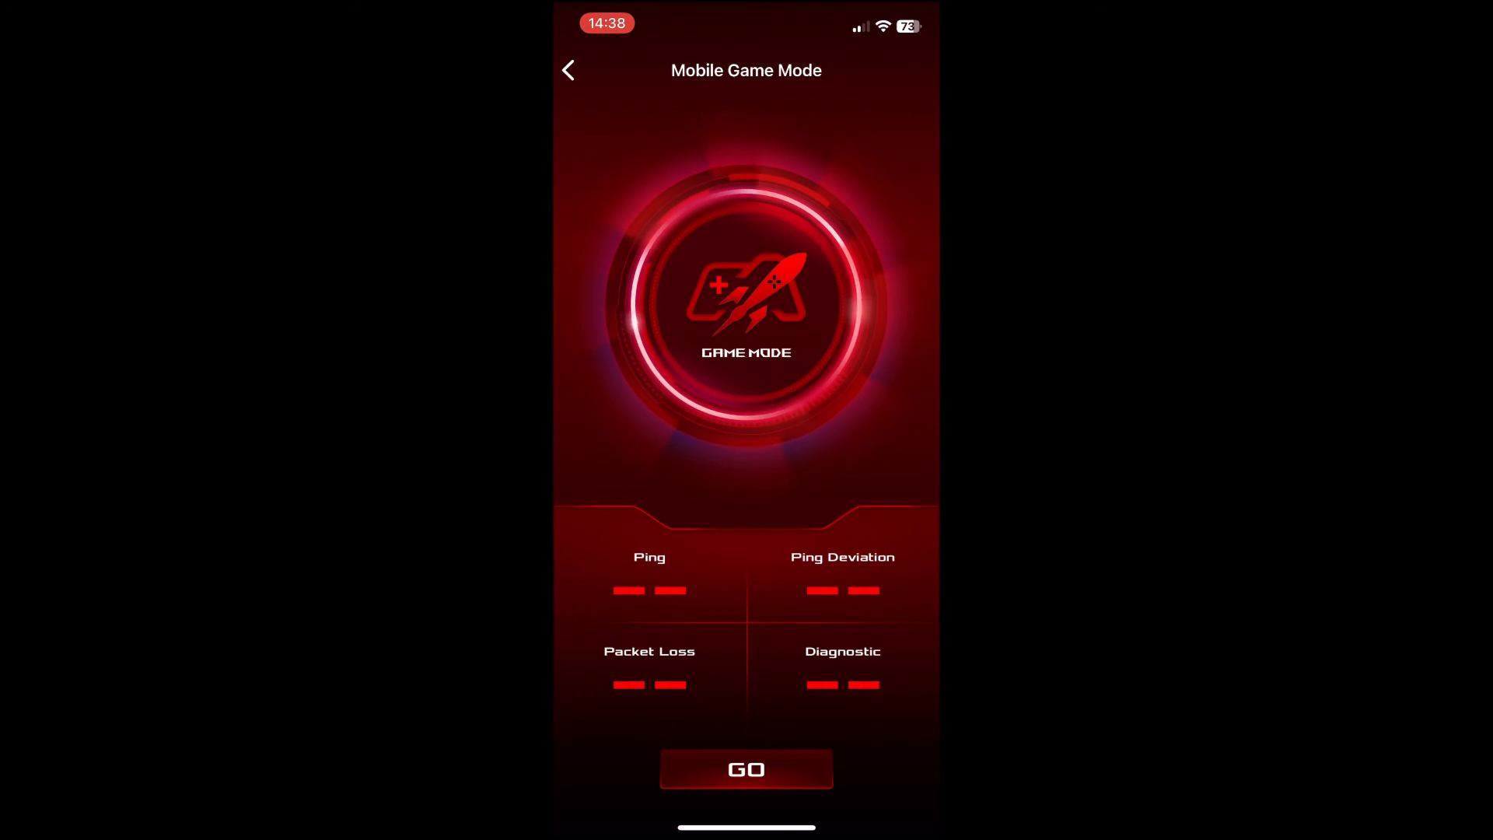
left_click(569, 70)
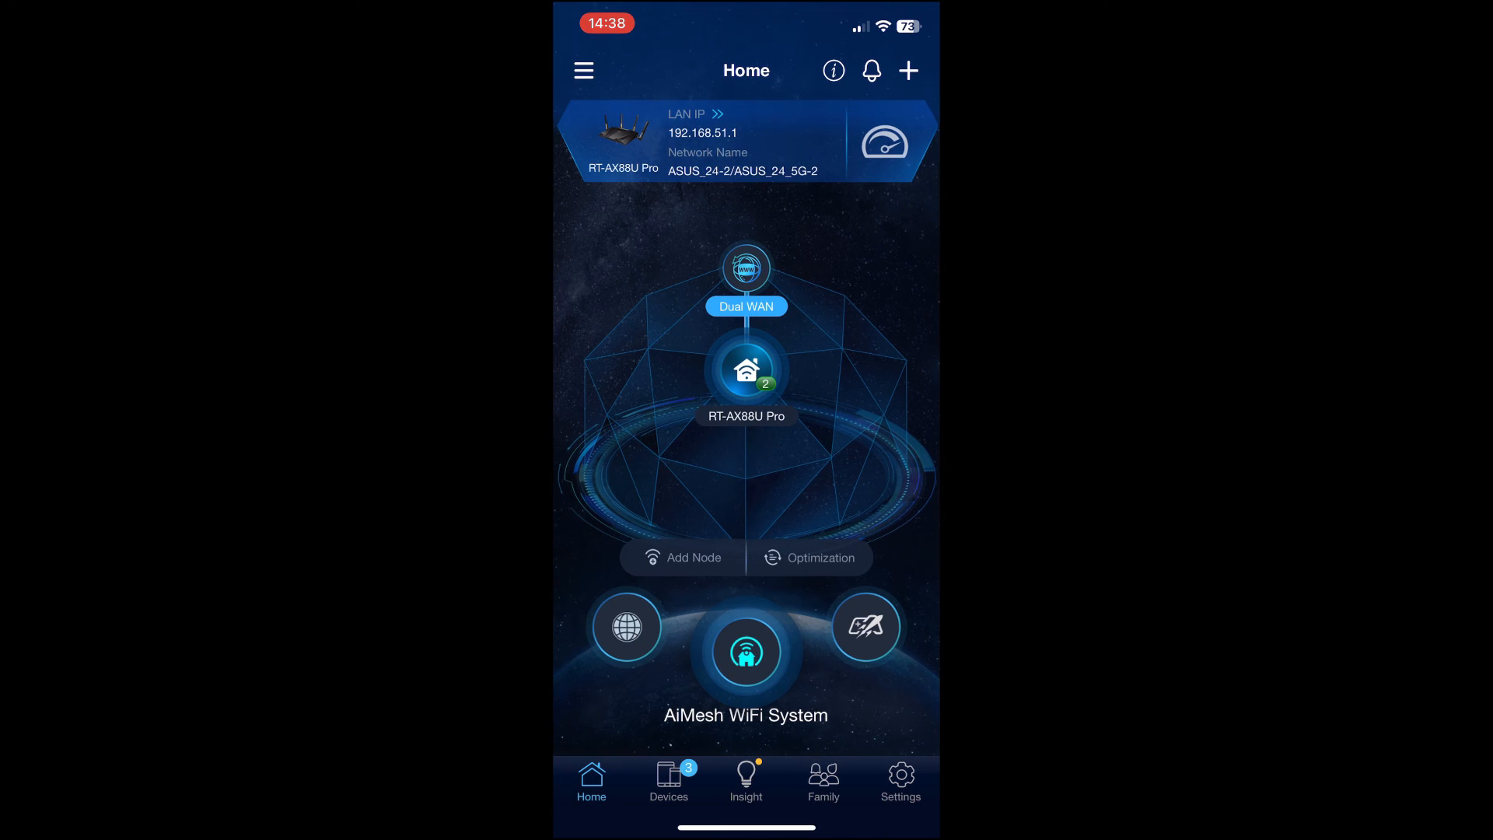
left_click(745, 781)
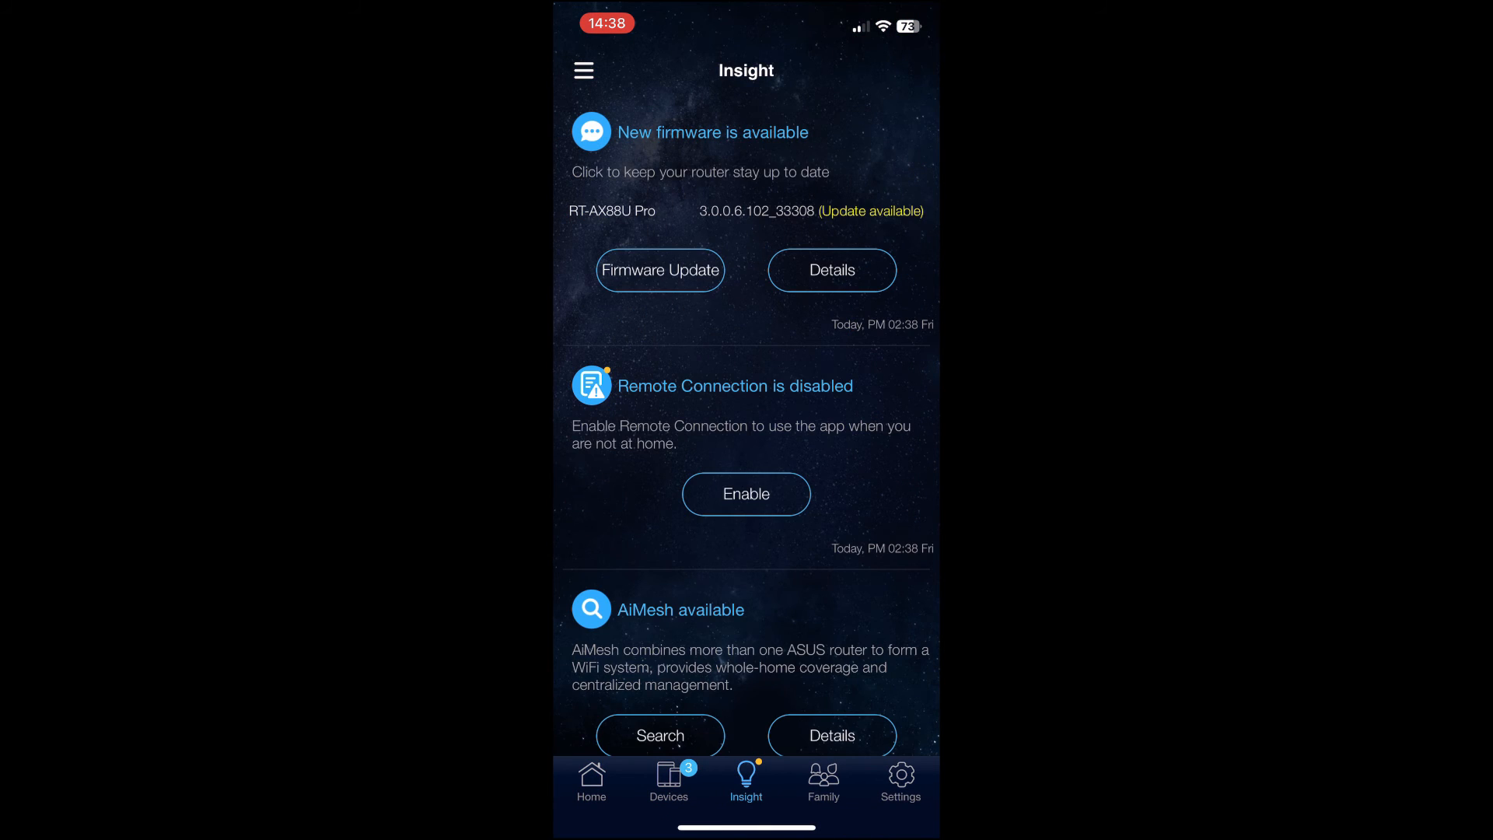
scroll("down", 3)
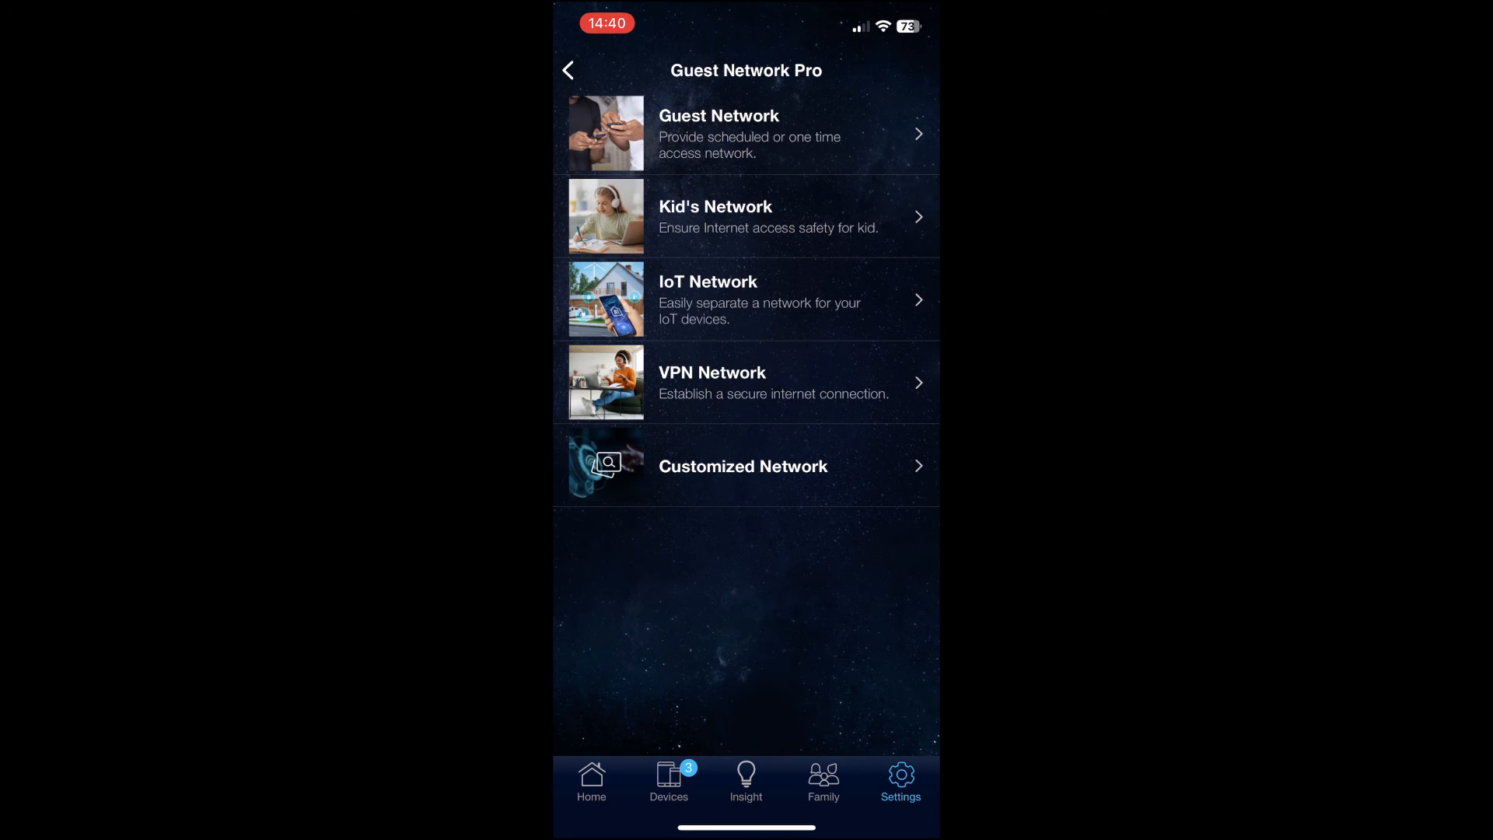
- Review the Gaming and VPN server settings, then show the Energy Monitoring plug's on/off controls
left_click(569, 70)
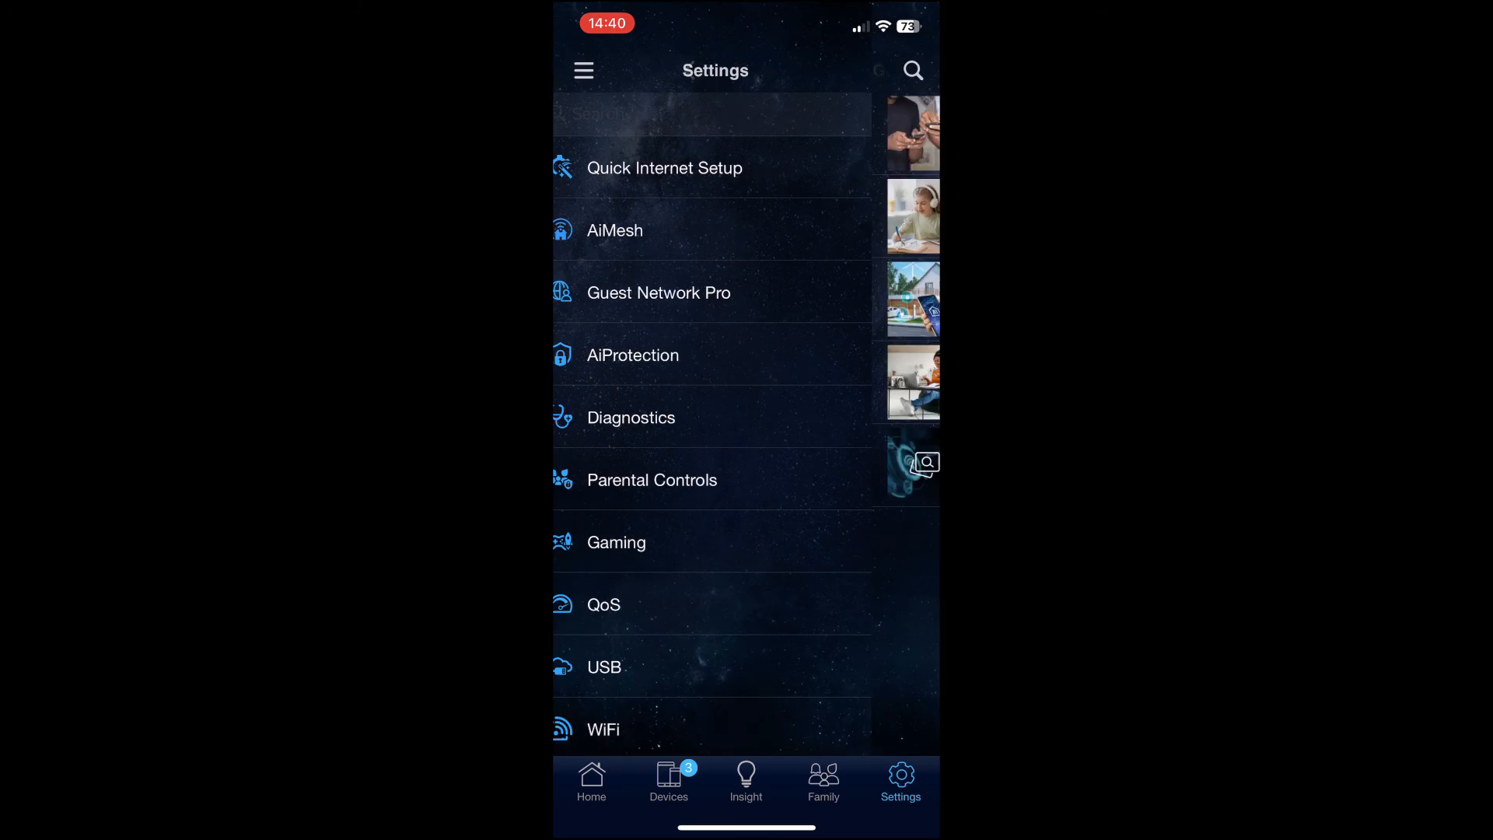
scroll("down", 3)
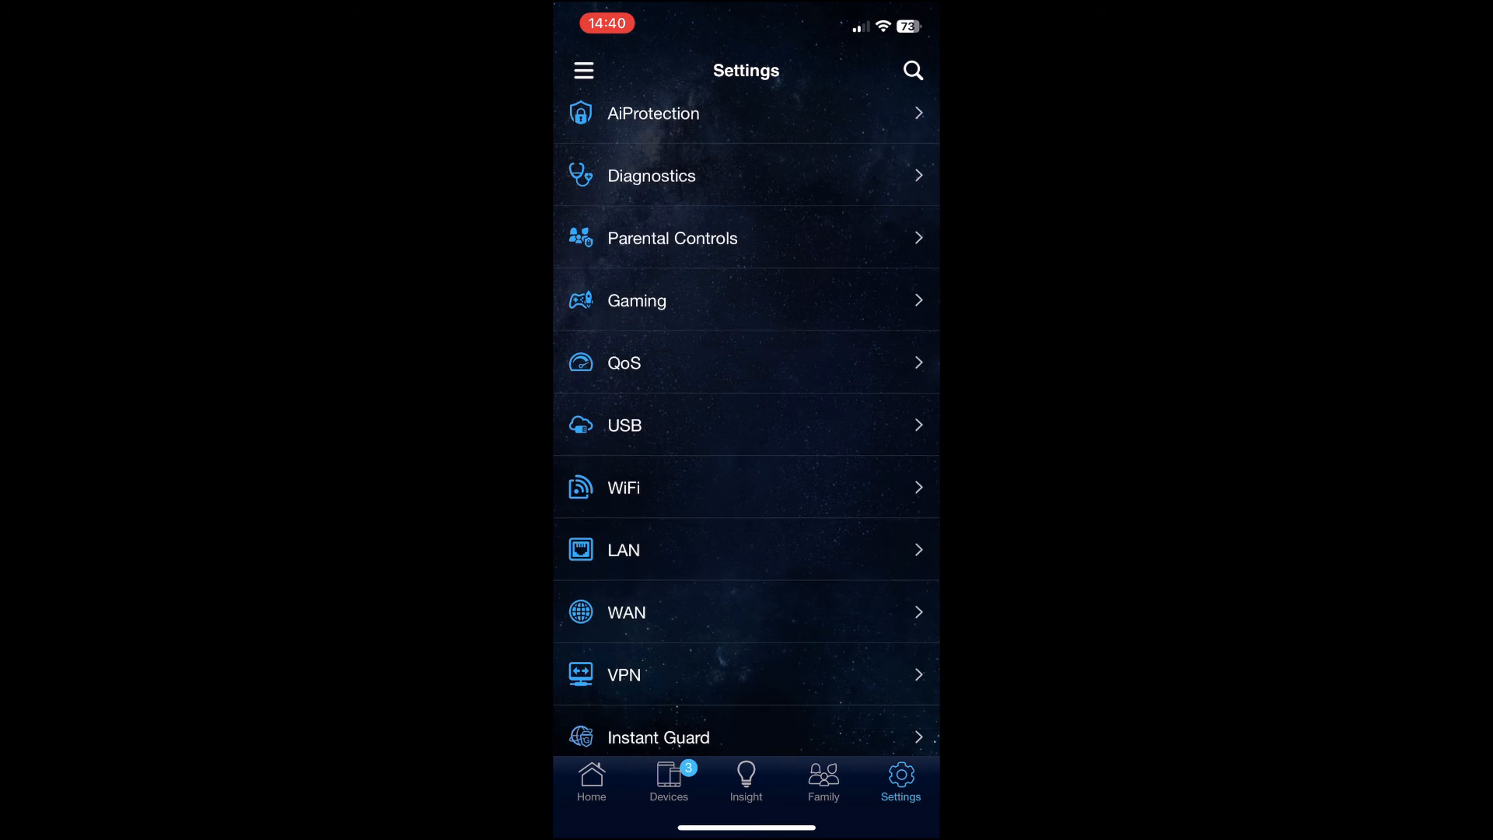
left_click(624, 362)
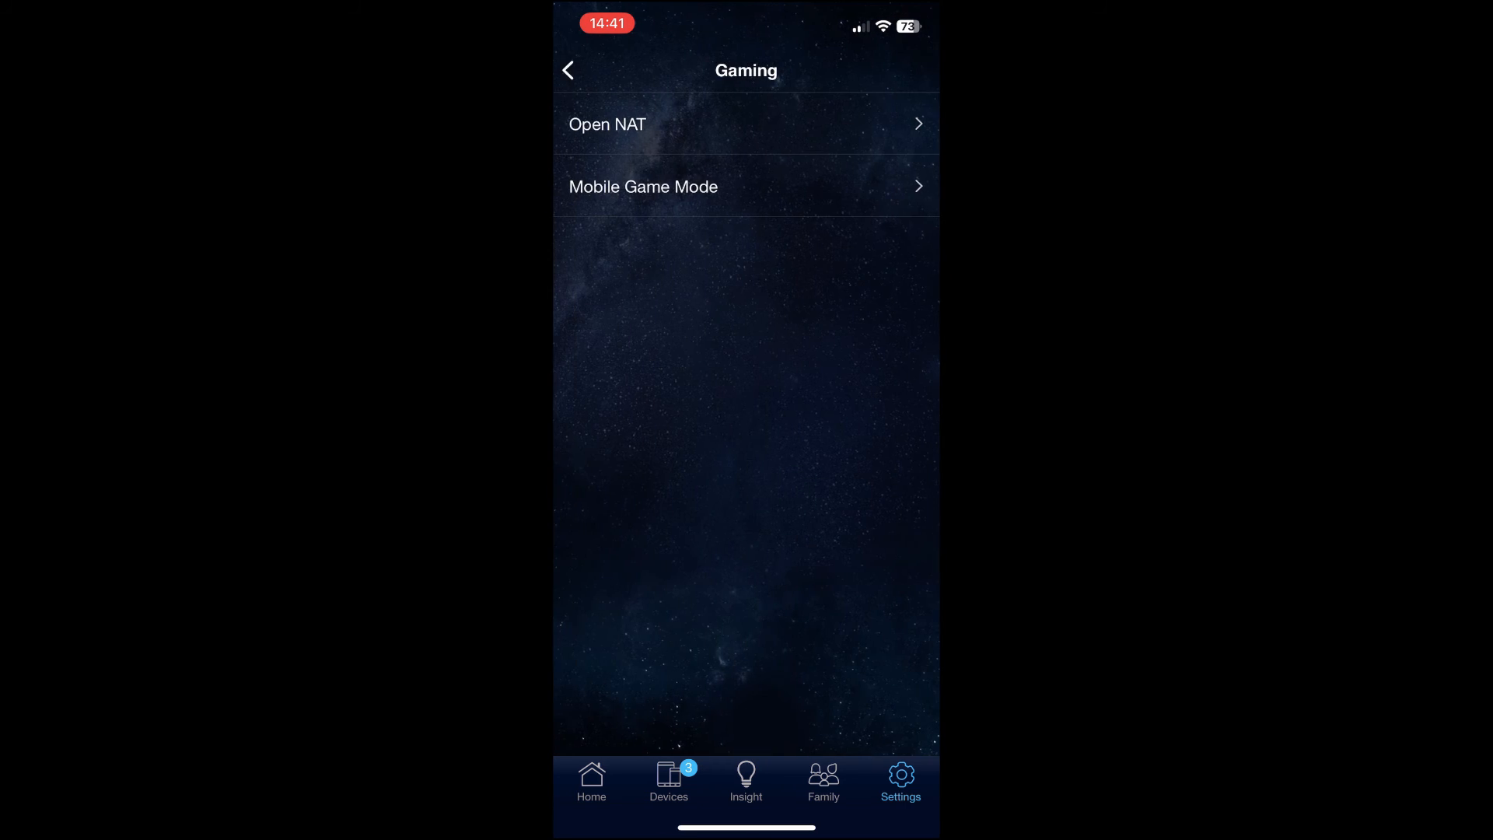
left_click(568, 70)
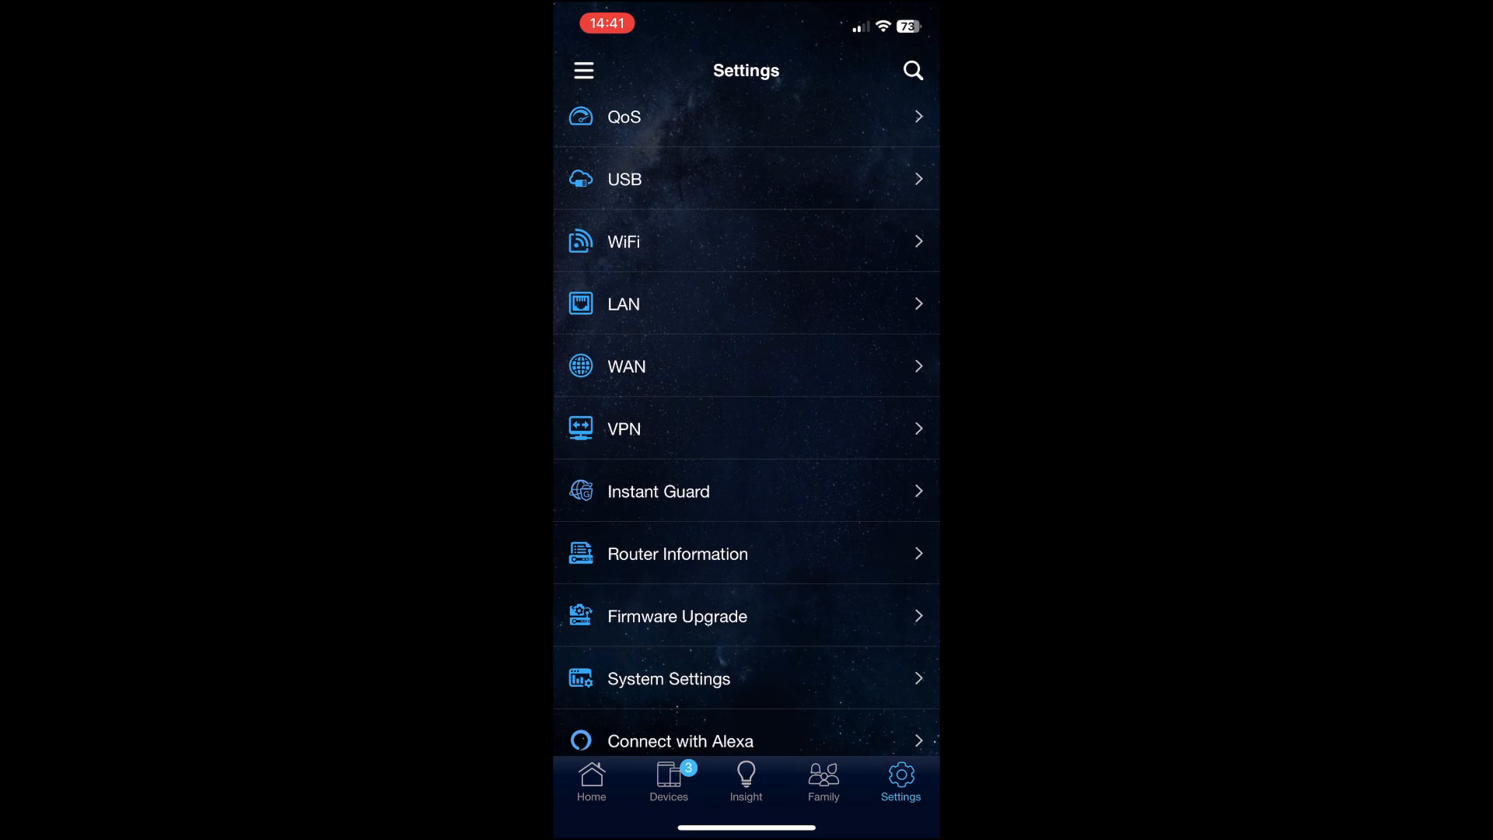
left_click(624, 429)
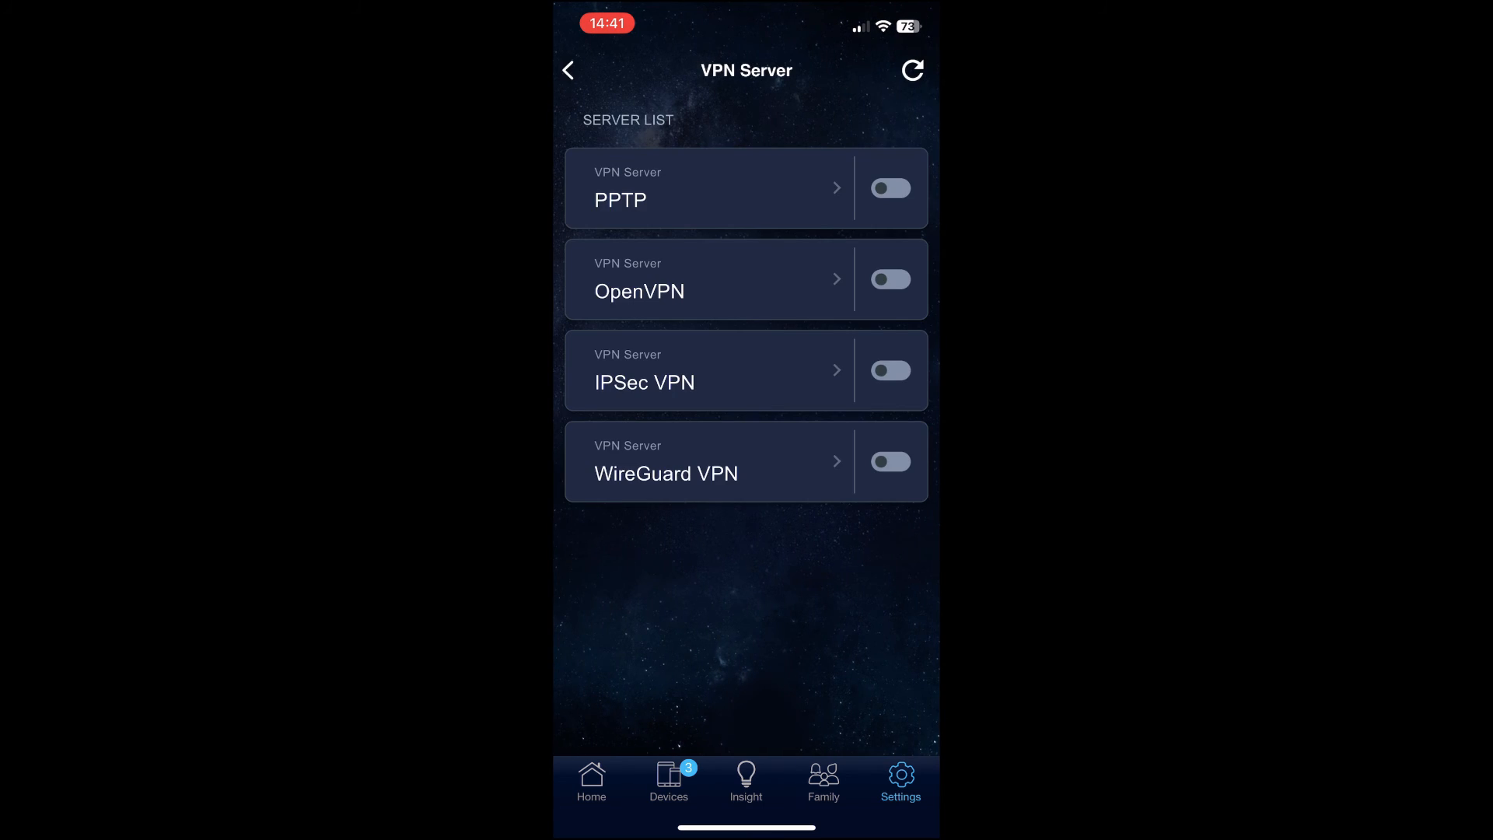
left_click(567, 70)
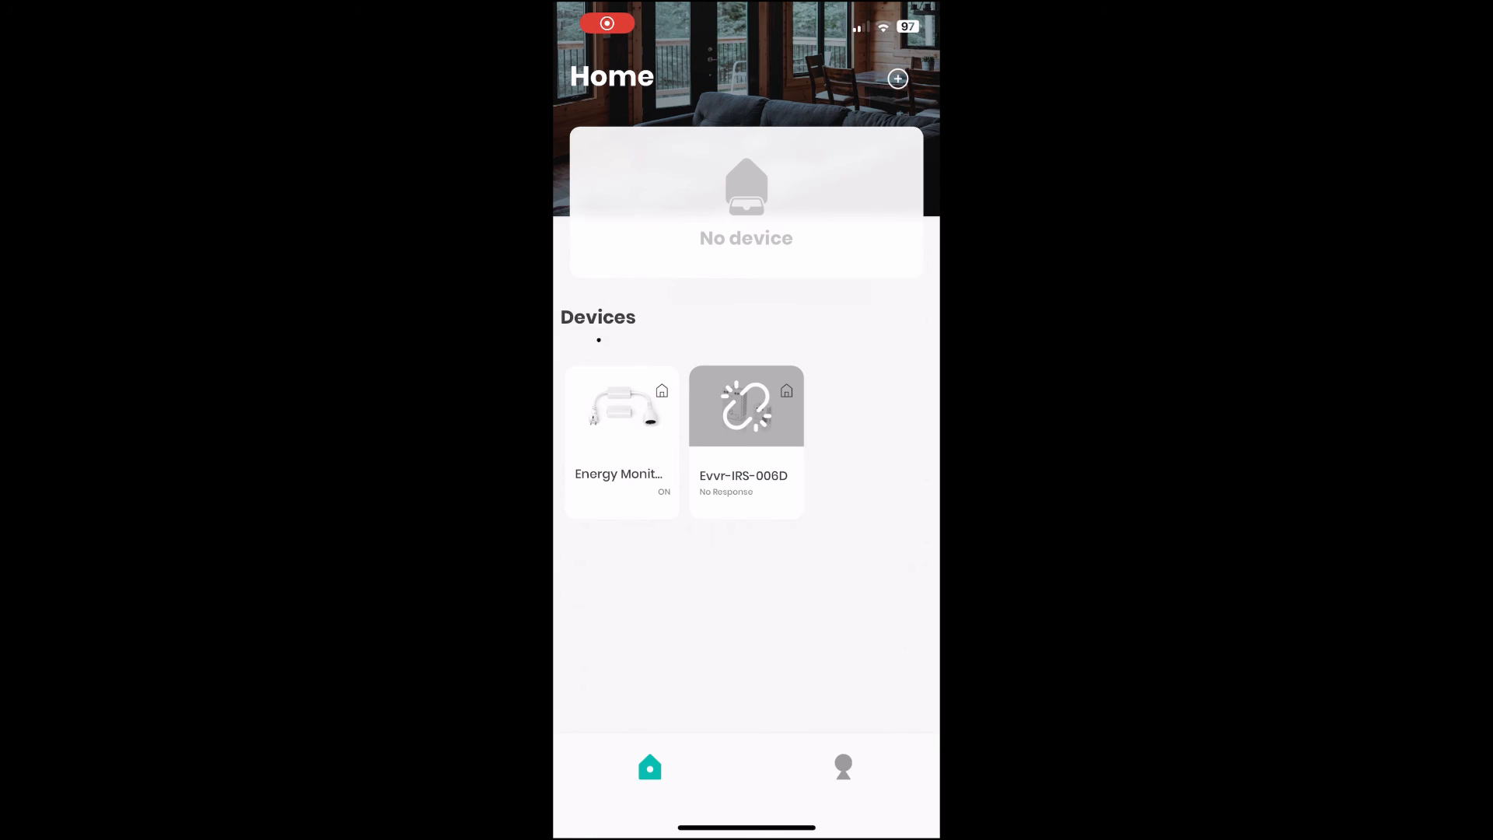
left_click(620, 429)
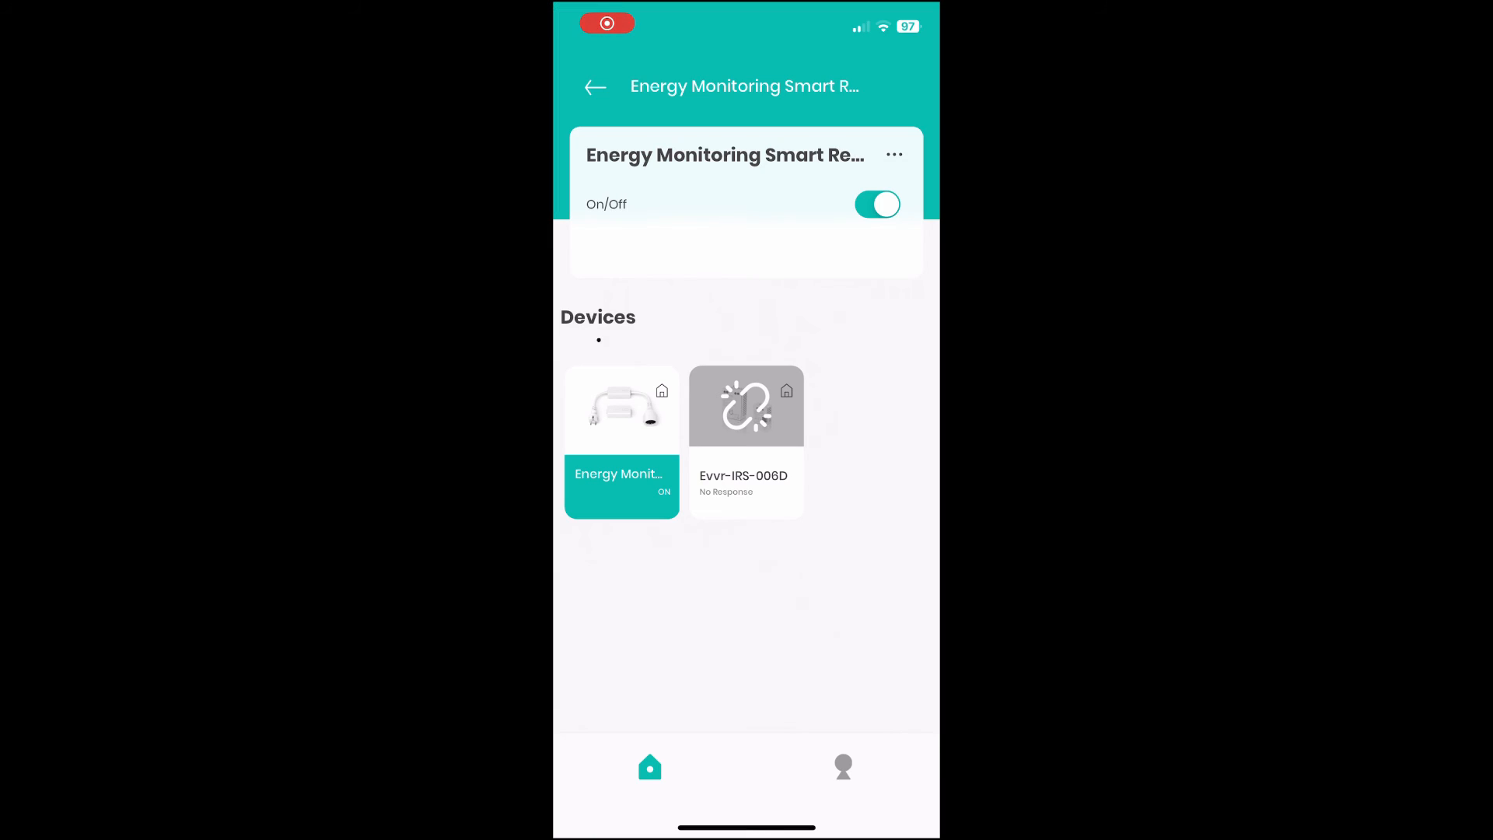